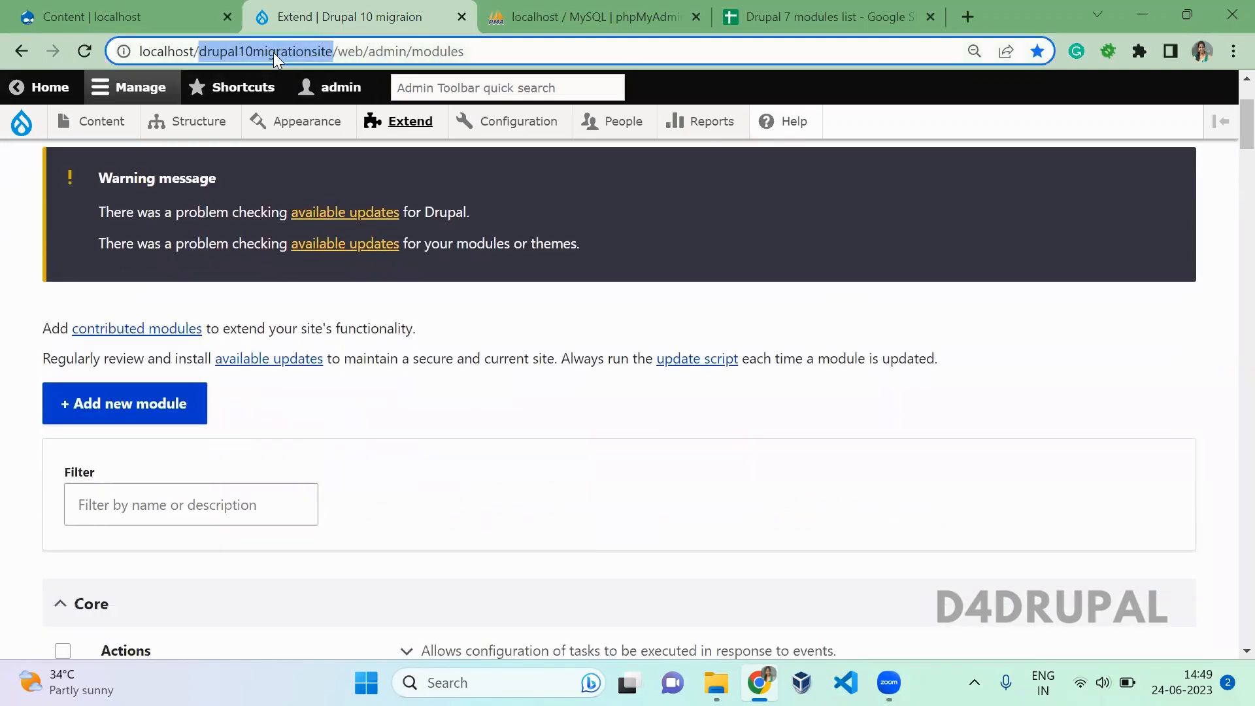
Compare the Drupal 10 Extend page with the Drupal 7 modules spreadsheet
{"action": "left_click", "coordinate": [120, 17]}
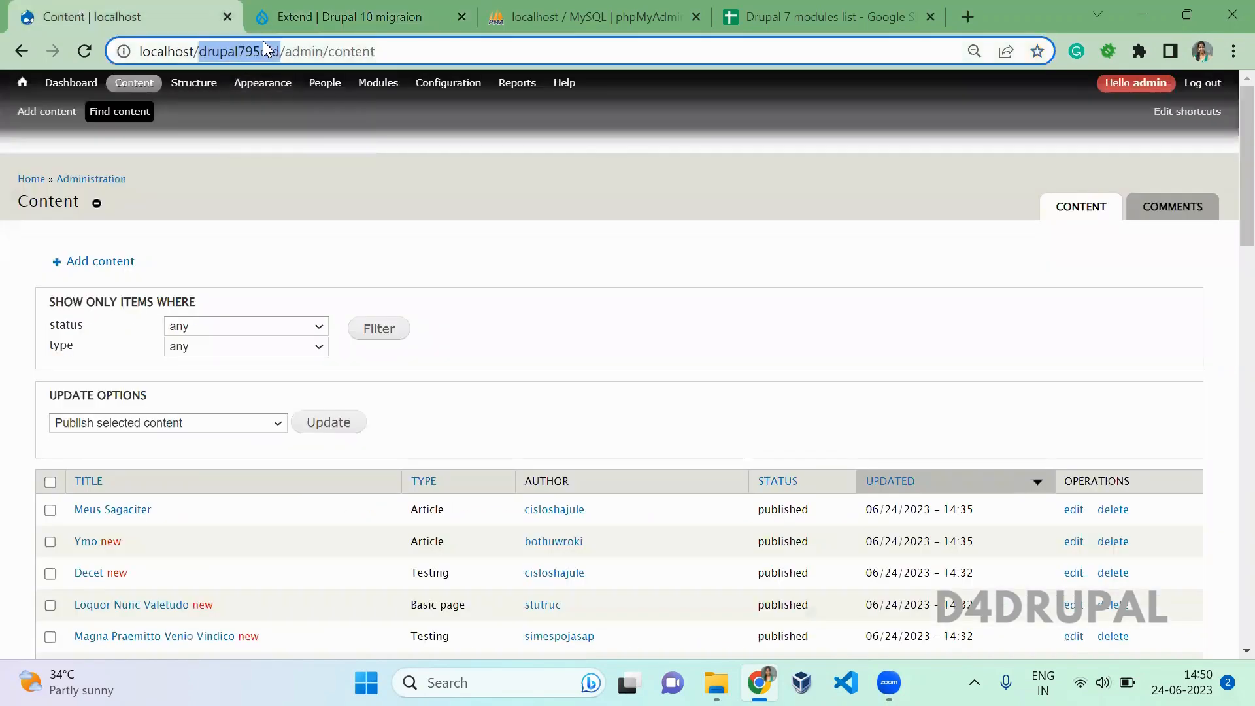
{"action": "left_click", "coordinate": [360, 17]}
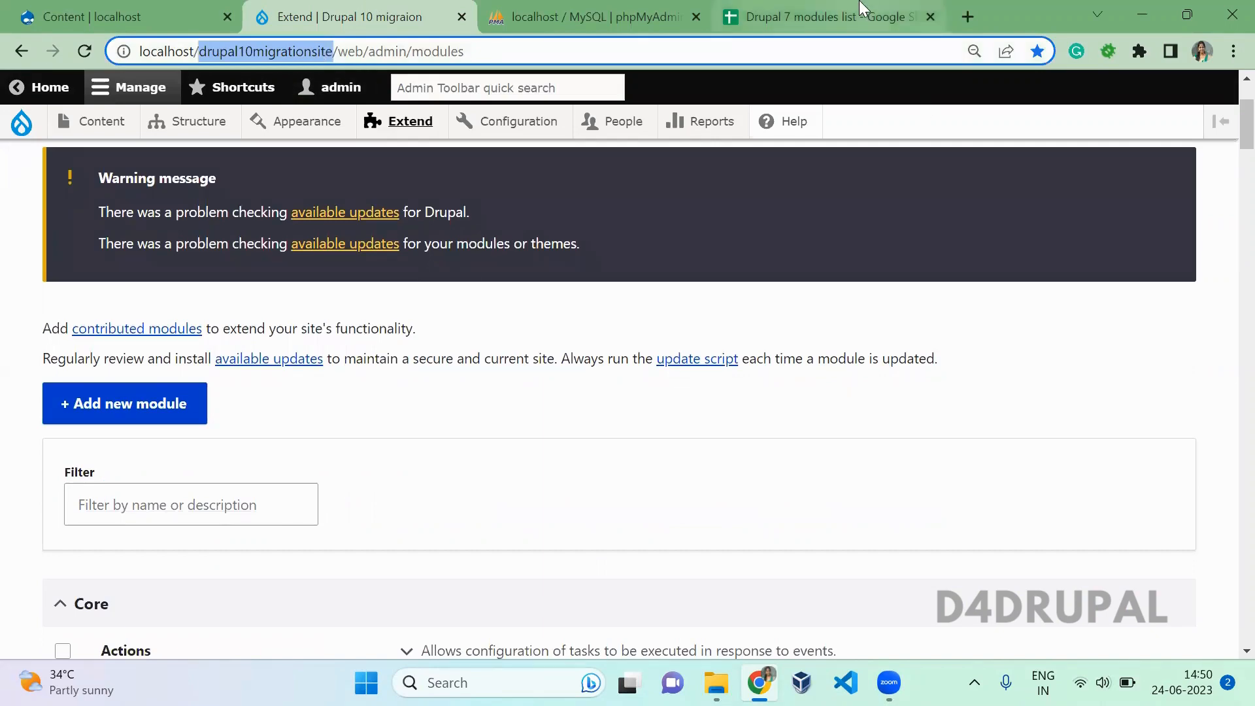
{"action": "left_click", "coordinate": [817, 17]}
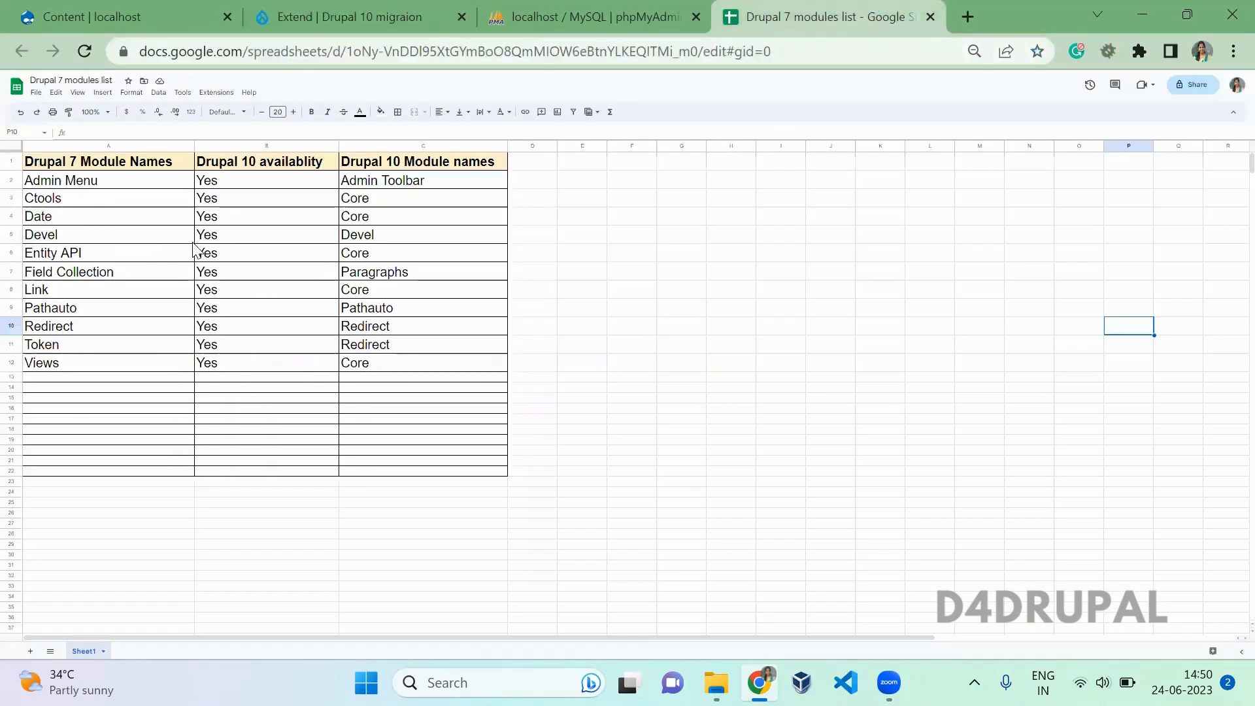
{"action": "mouse_move", "coordinate": [120, 213]}
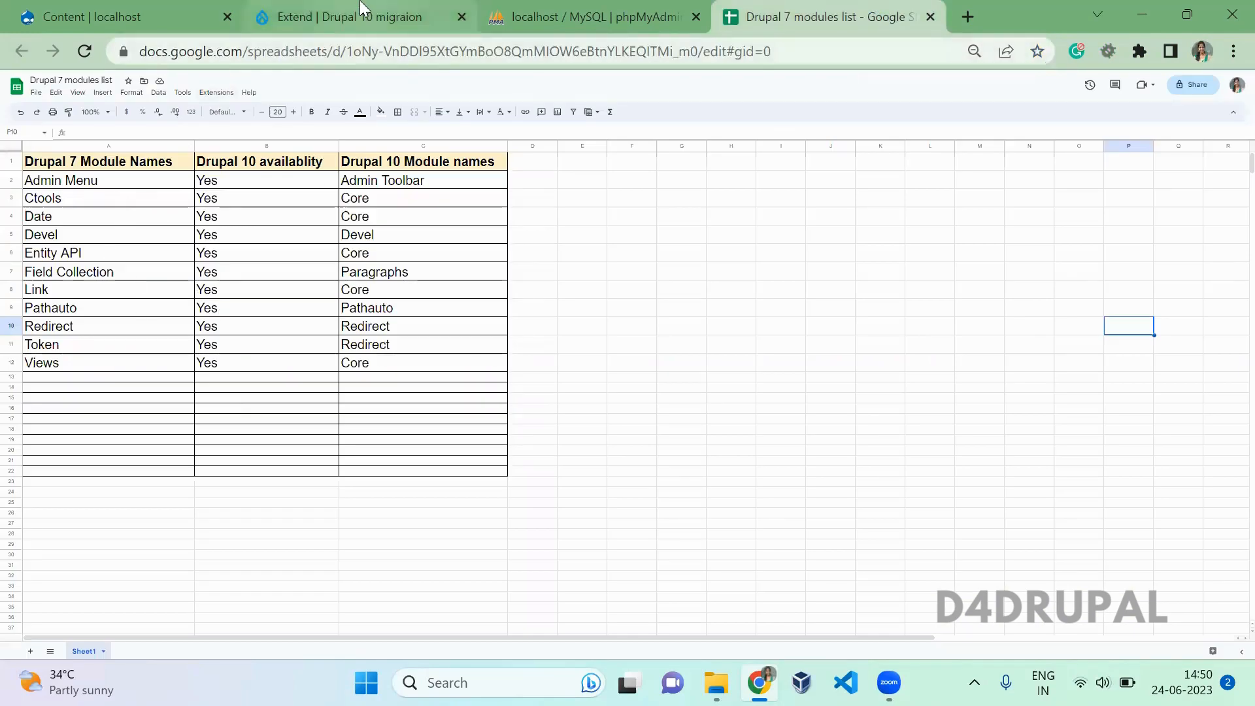
{"action": "left_click", "coordinate": [360, 16]}
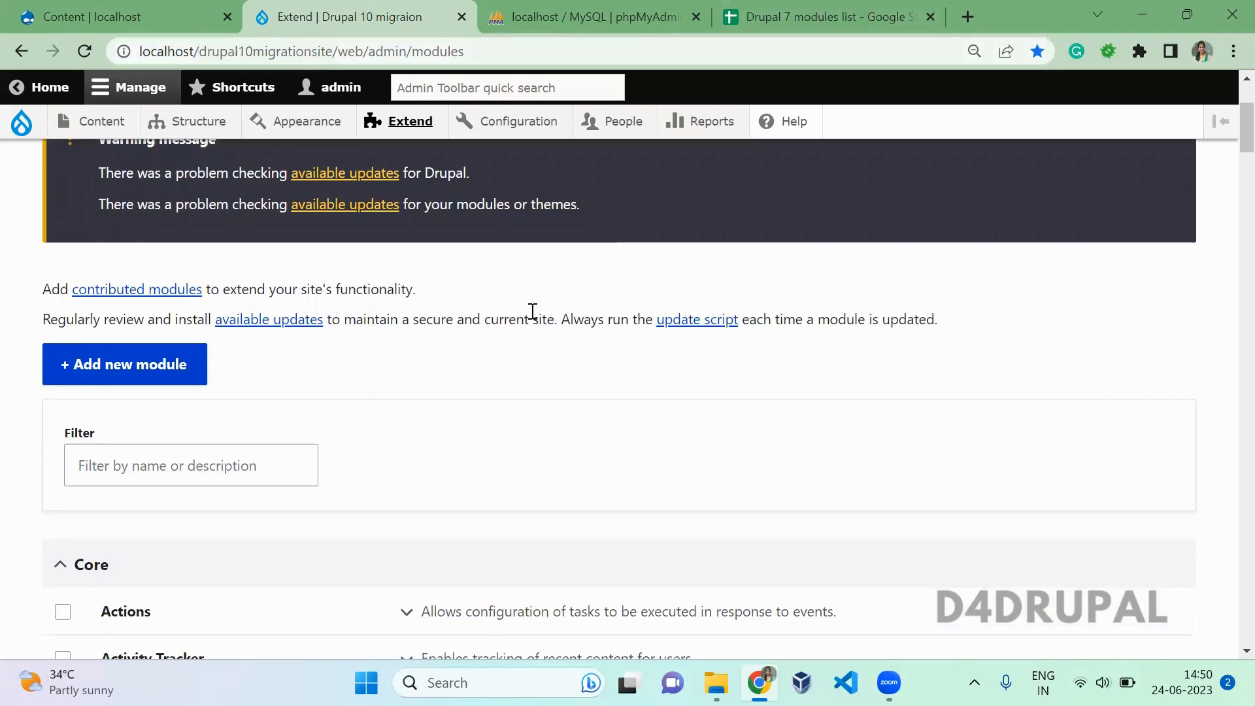
{"action": "left_click", "coordinate": [820, 17]}
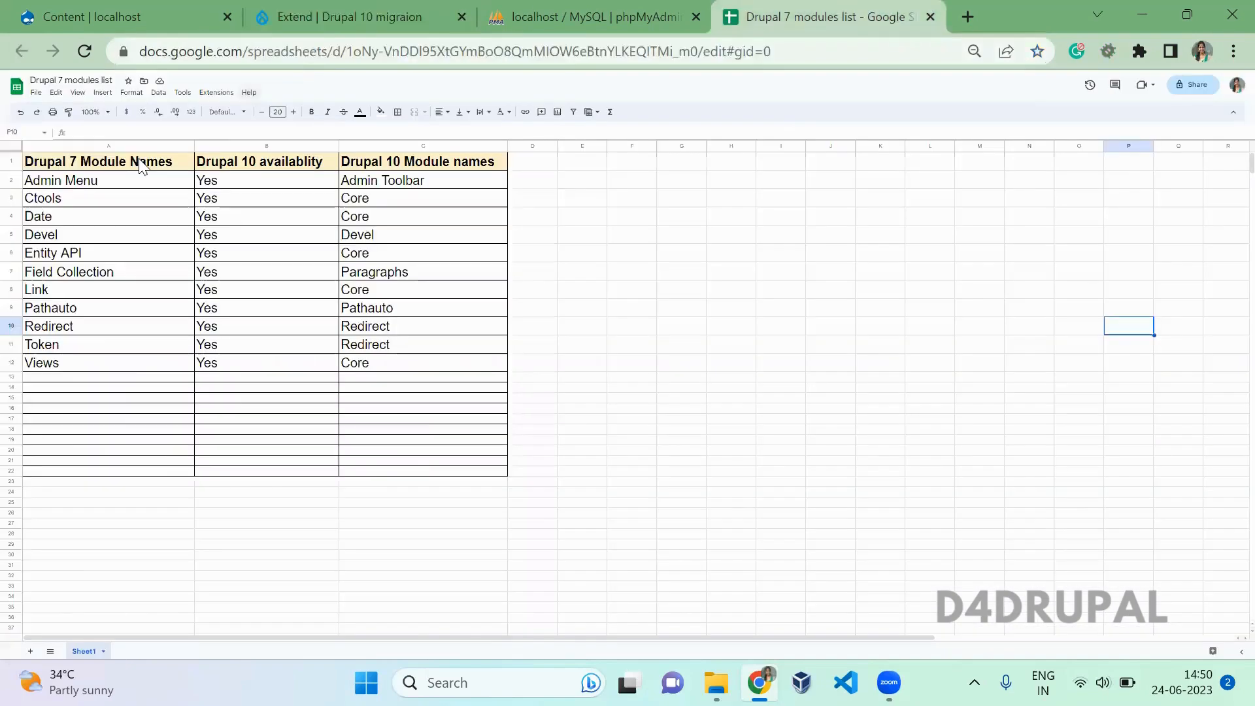
{"action": "left_click", "coordinate": [353, 17]}
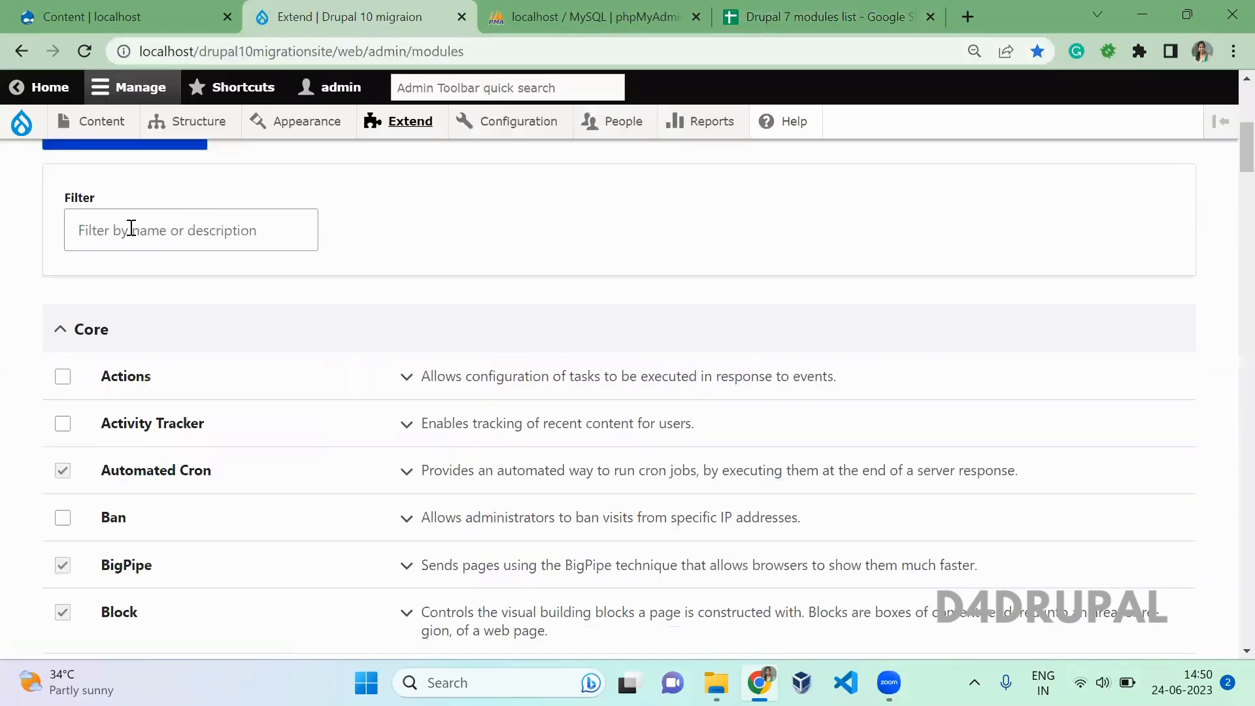
Filter modules for 'ct' and check the Entity API, Devel and Field Collection rows
{"action": "type", "text": "ct"}
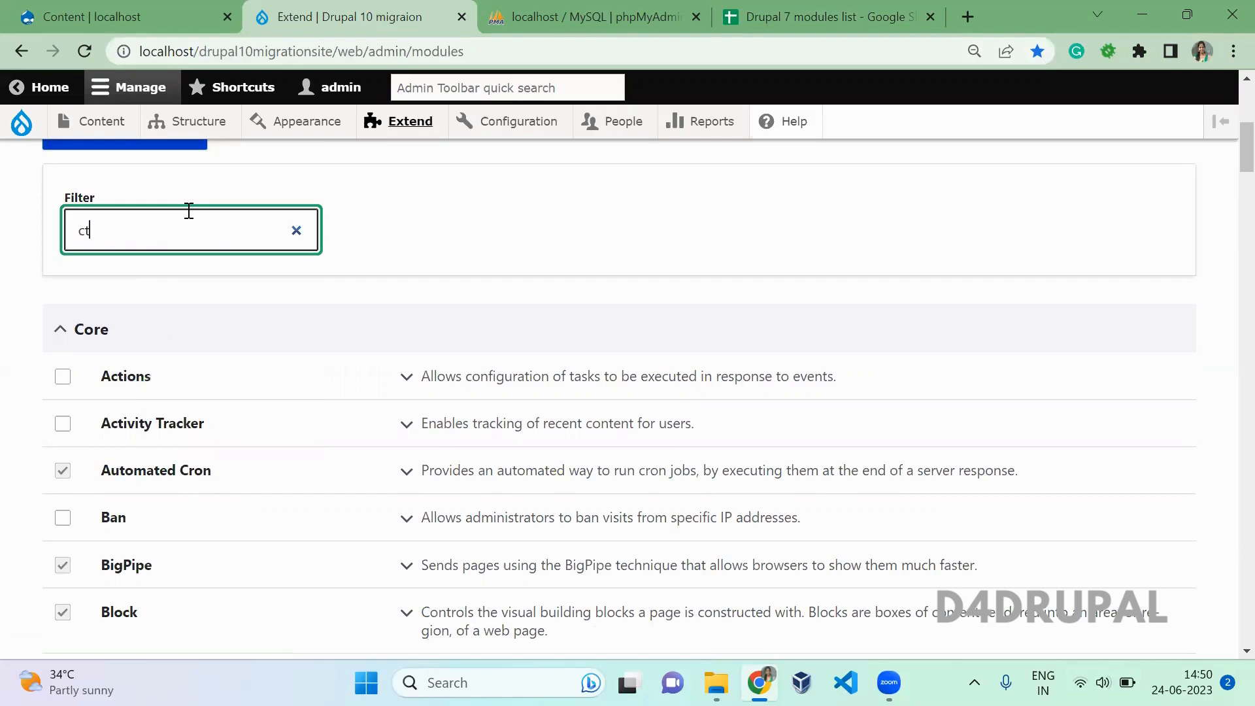
{"action": "left_click", "coordinate": [825, 15]}
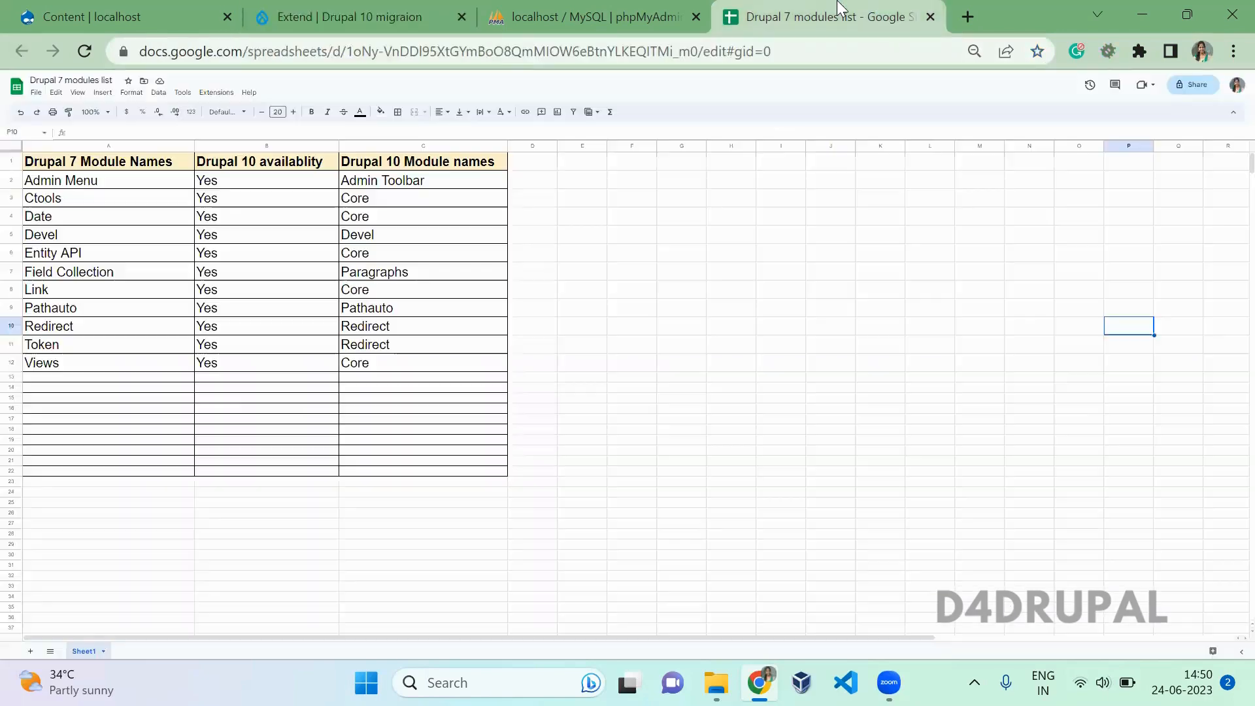
{"action": "mouse_move", "coordinate": [72, 225]}
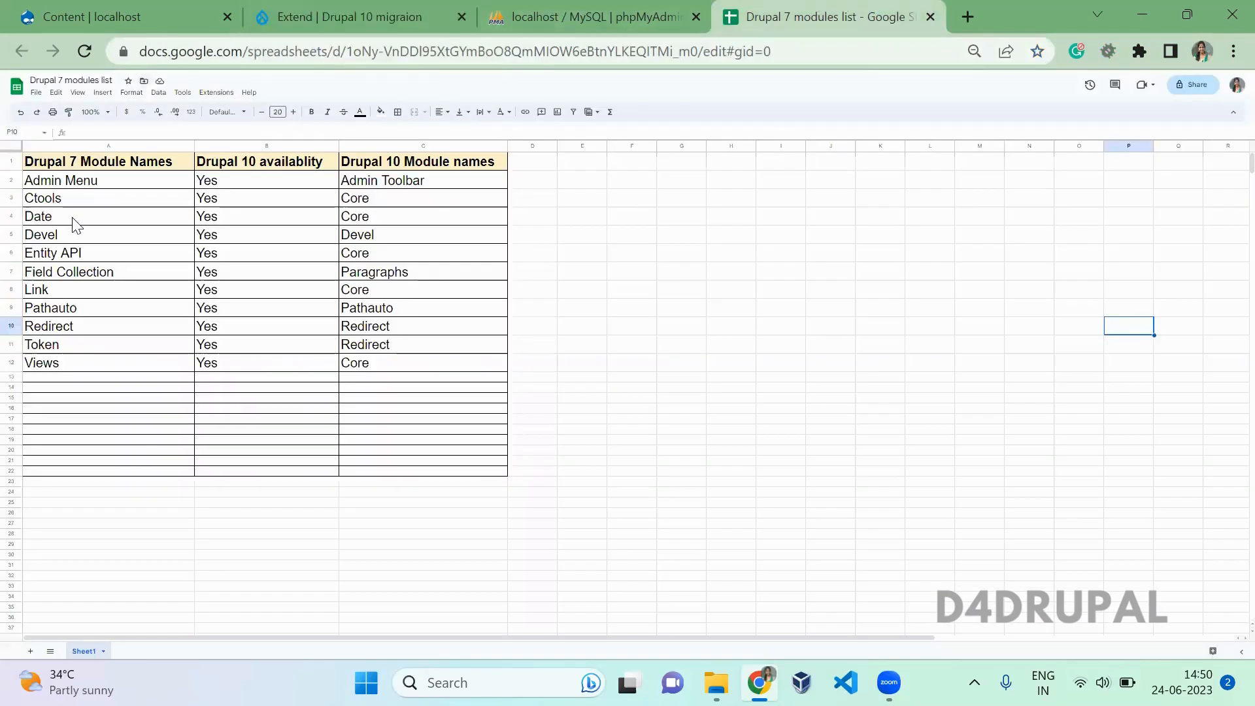
{"action": "left_click", "coordinate": [53, 253]}
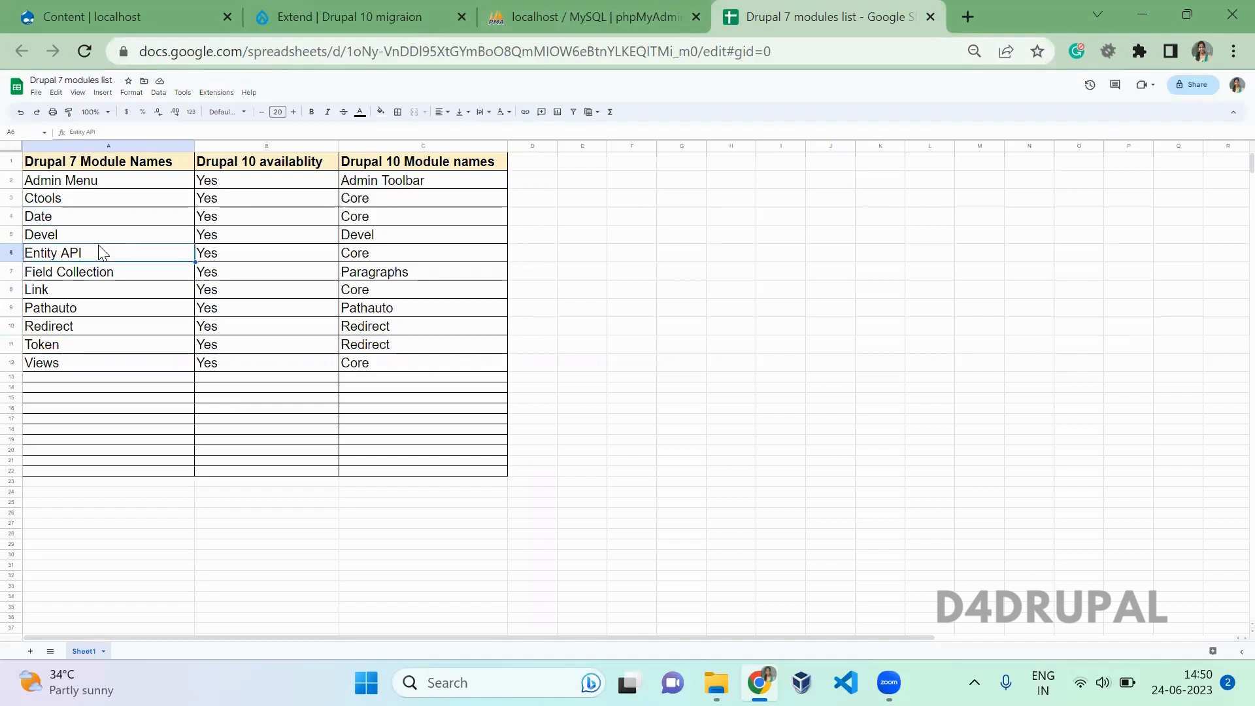
{"action": "left_click", "coordinate": [40, 235]}
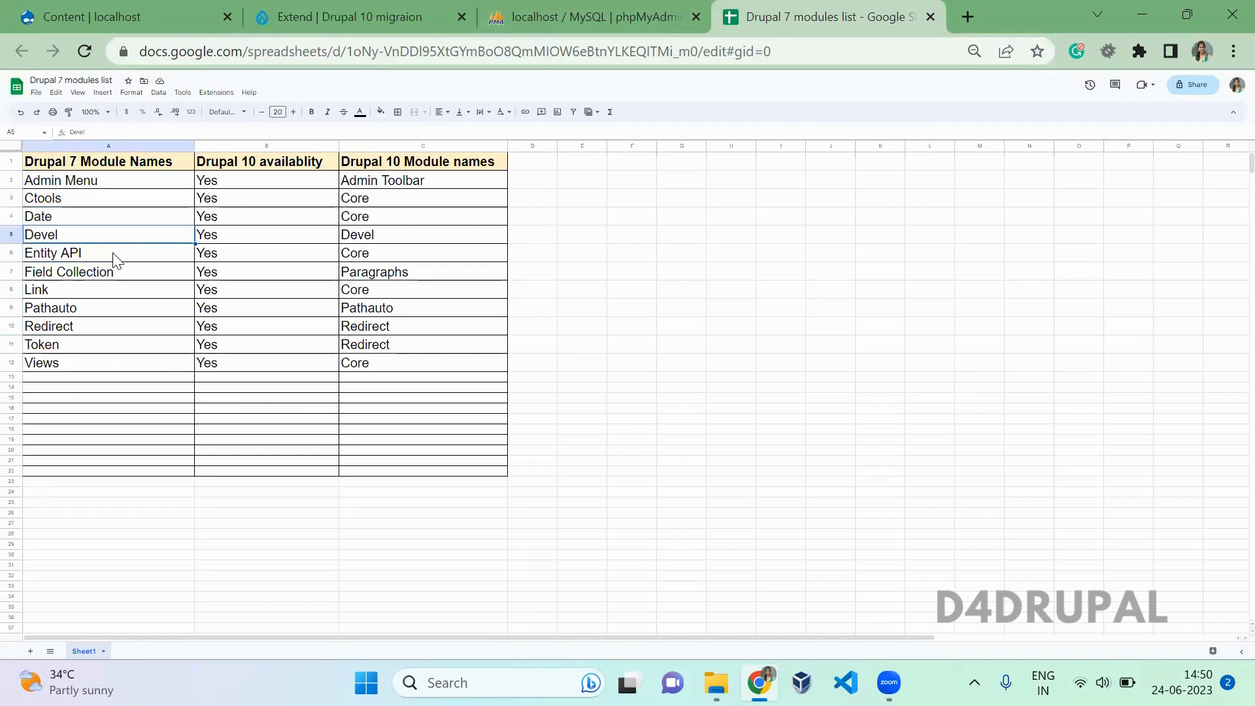
{"action": "left_click", "coordinate": [53, 253]}
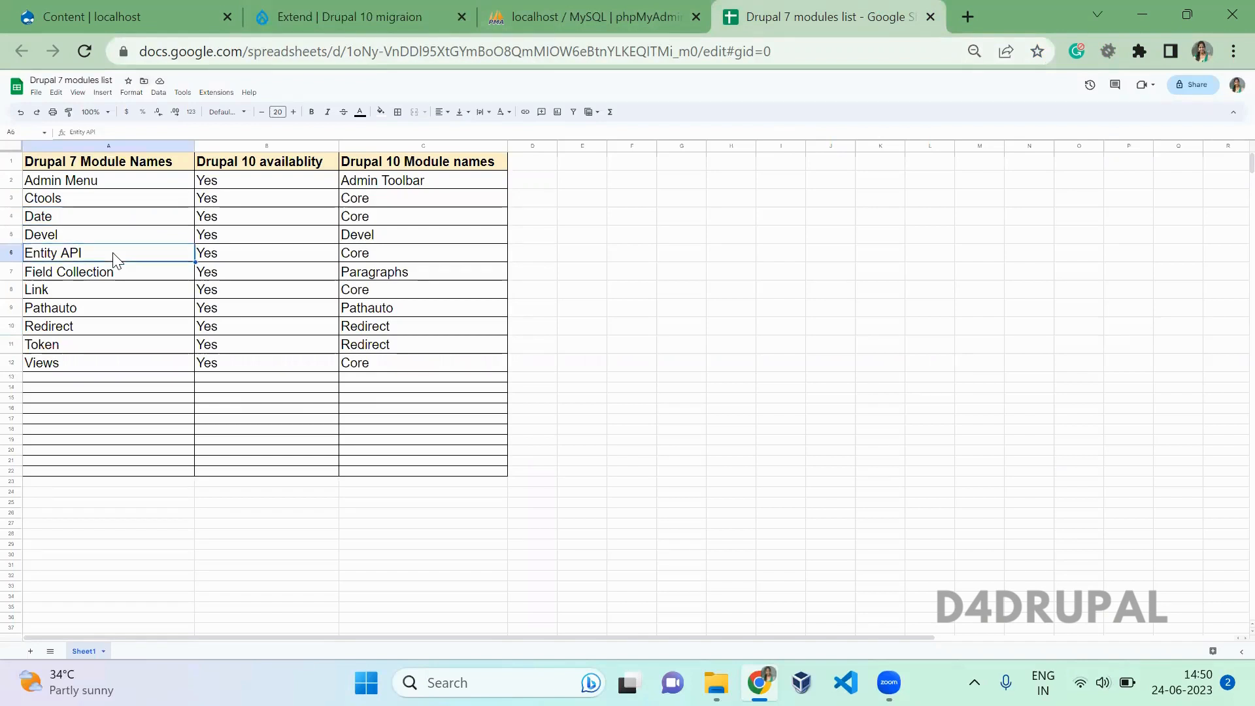
{"action": "left_click", "coordinate": [68, 271]}
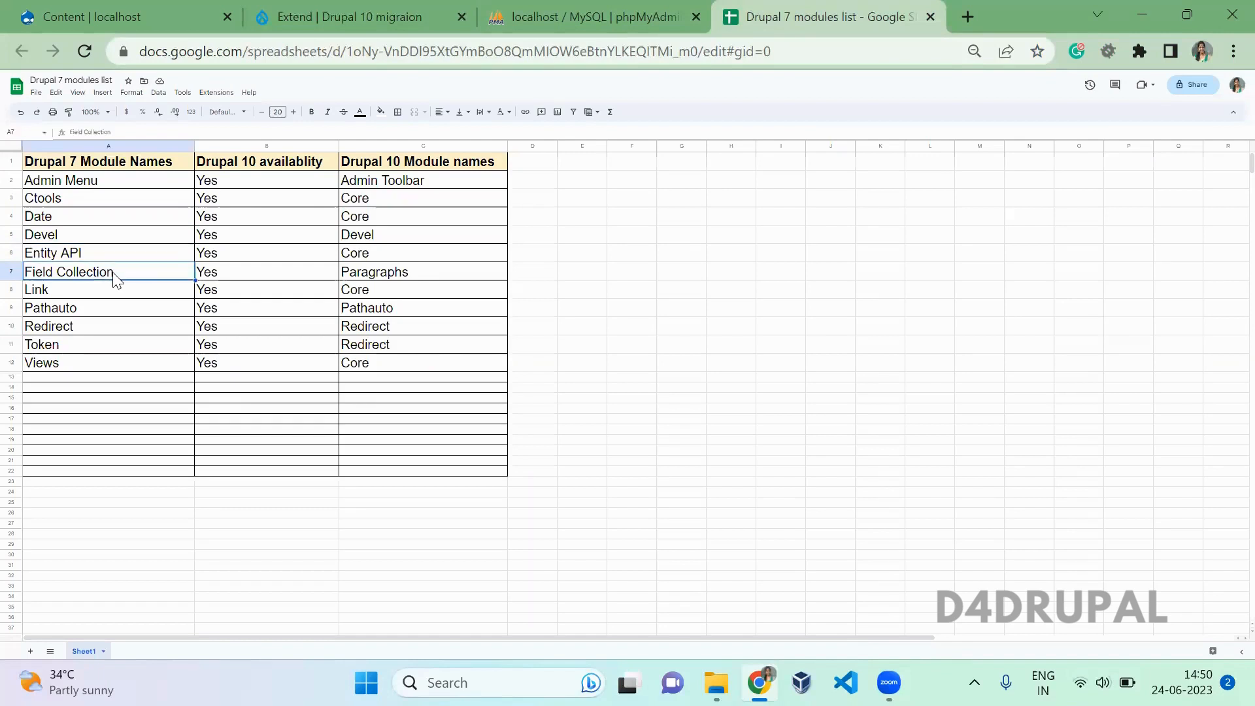
{"action": "left_click", "coordinate": [357, 17]}
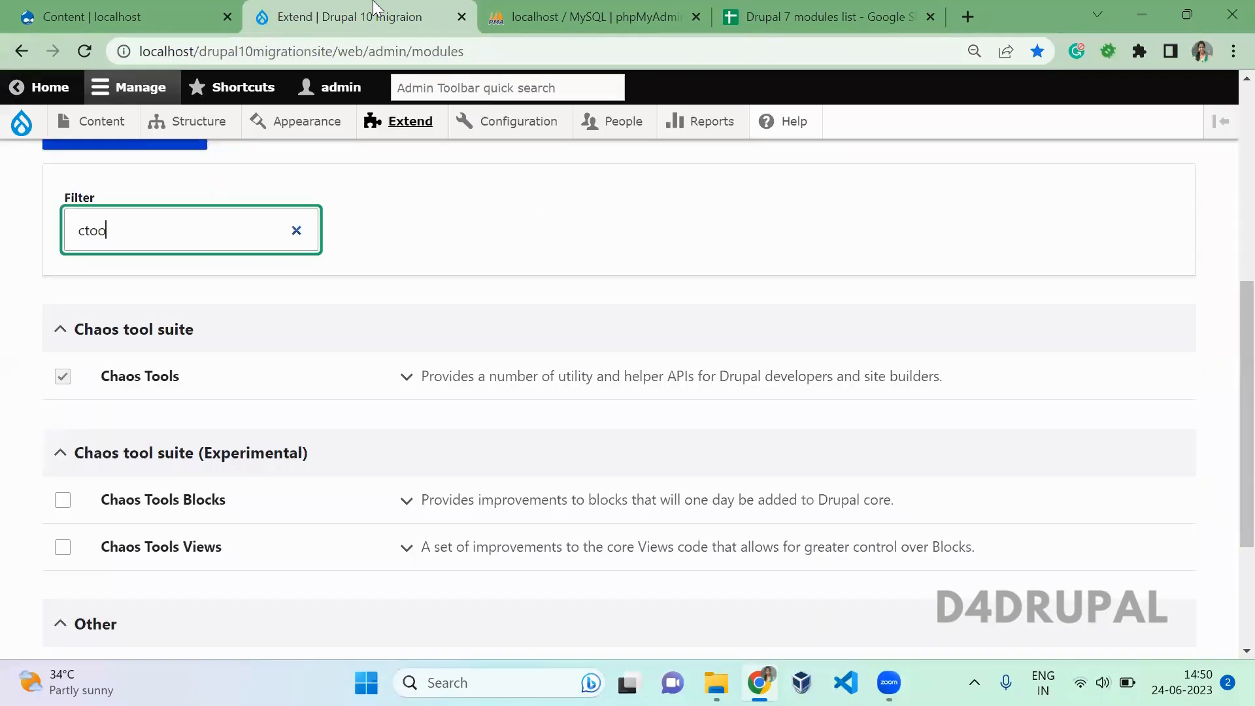
Filter modules for 'pa' and check the Paragraphs and Link rows in the spreadsheet
{"action": "type", "text": "paragra"}
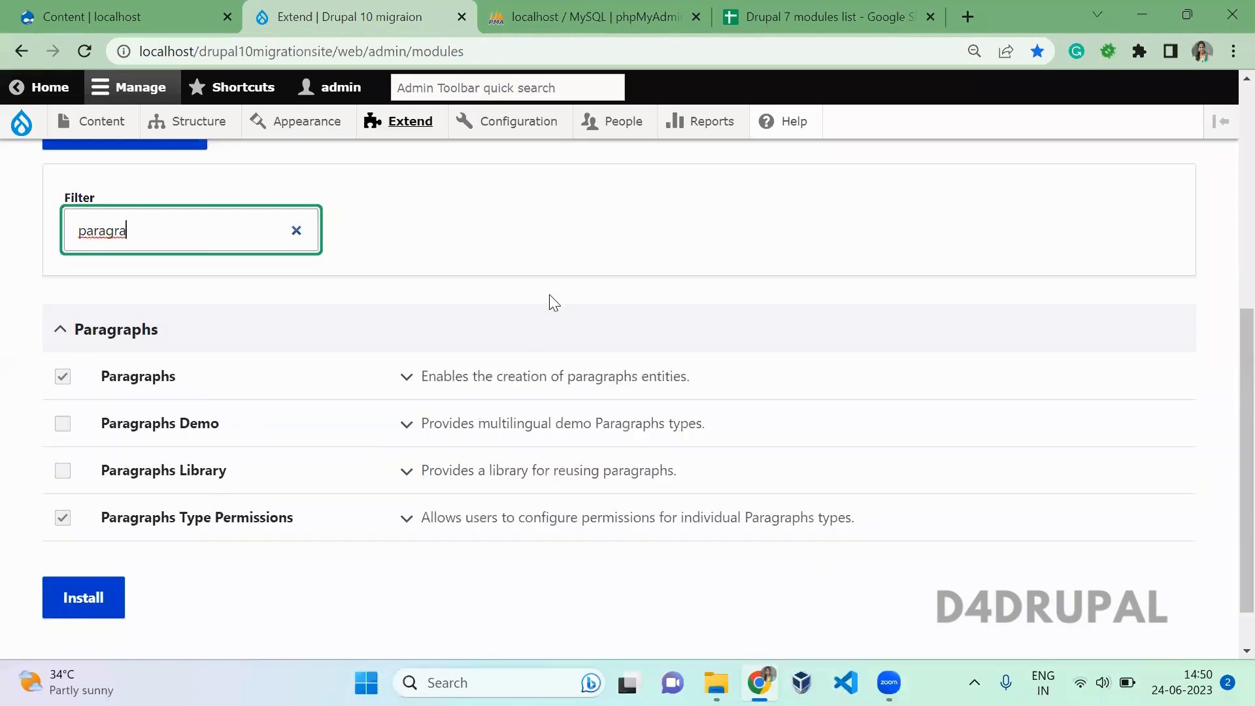
{"action": "left_click", "coordinate": [817, 17]}
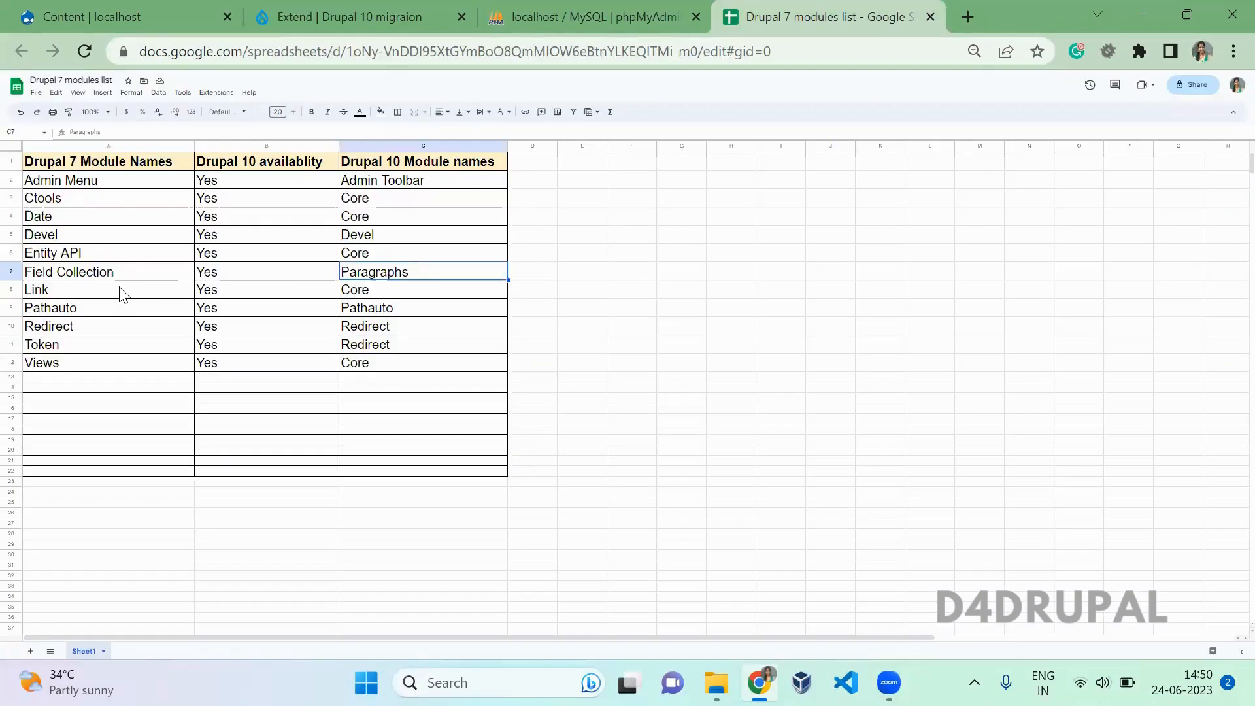
{"action": "left_click", "coordinate": [96, 289]}
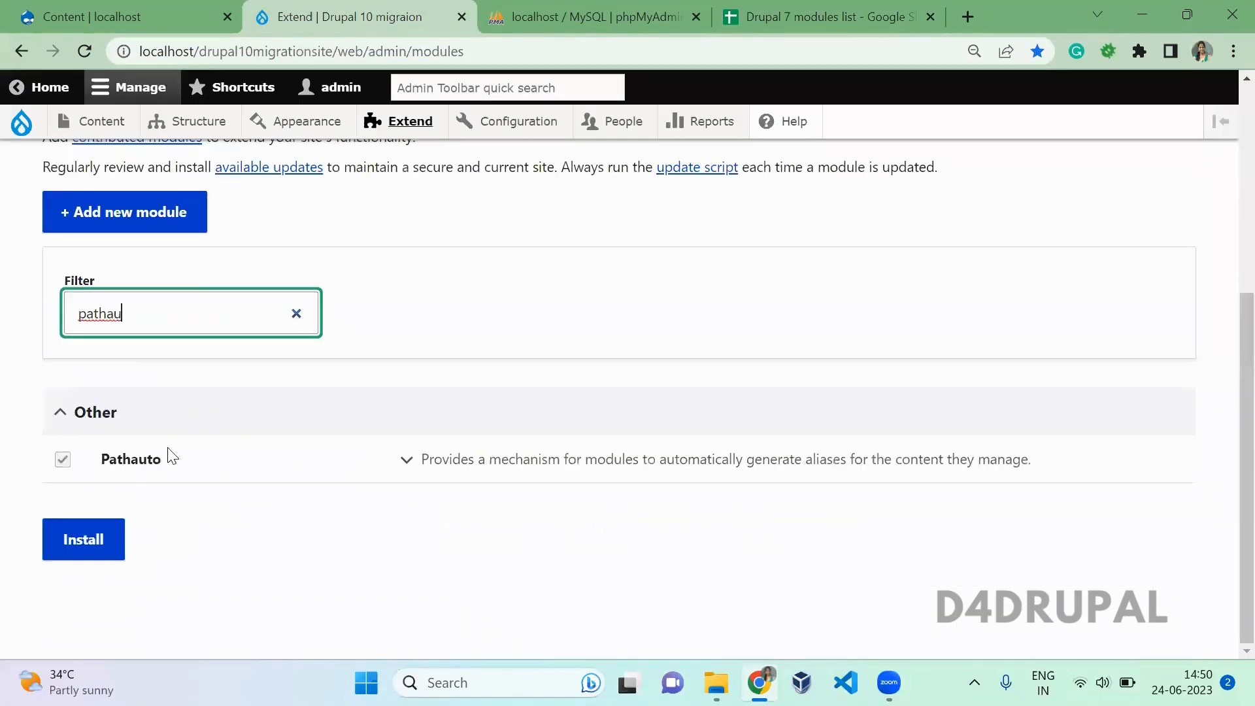
{"action": "left_click", "coordinate": [824, 17]}
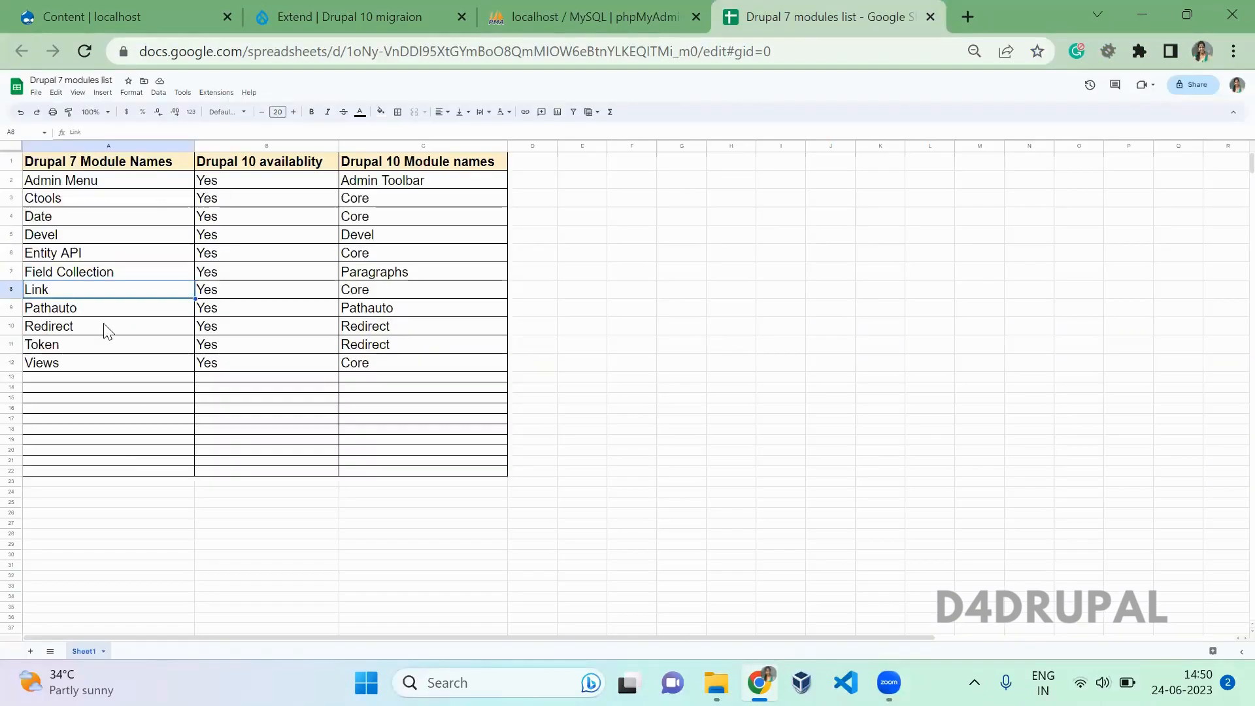
{"action": "left_click", "coordinate": [345, 17]}
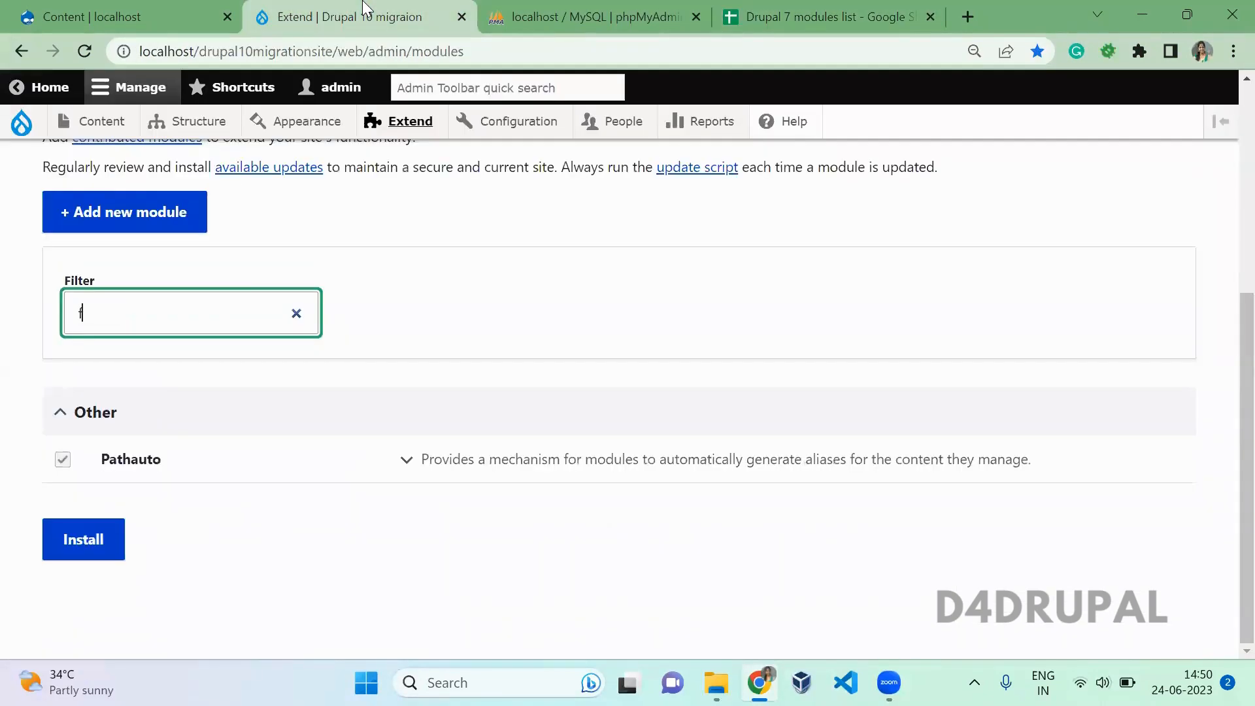
Filter for 'redire' and 'token', confirming Redirect and Token are enabled
{"action": "type", "text": "redire"}
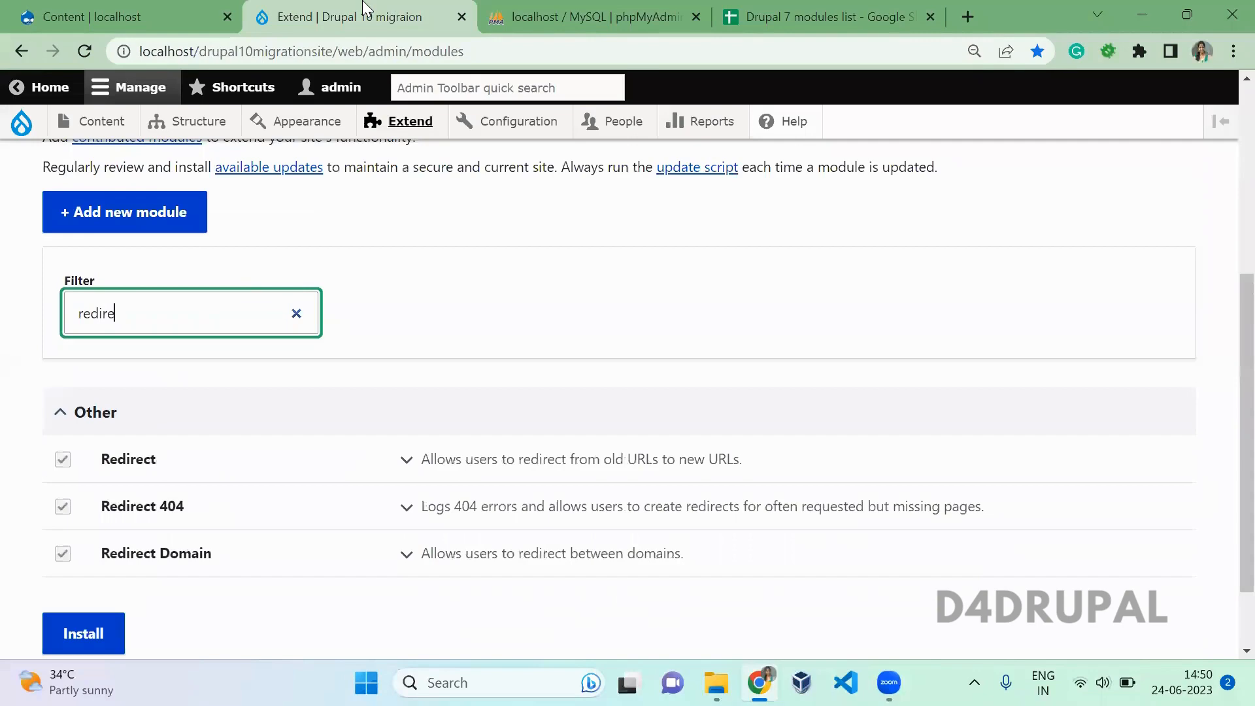
{"action": "left_click", "coordinate": [825, 15]}
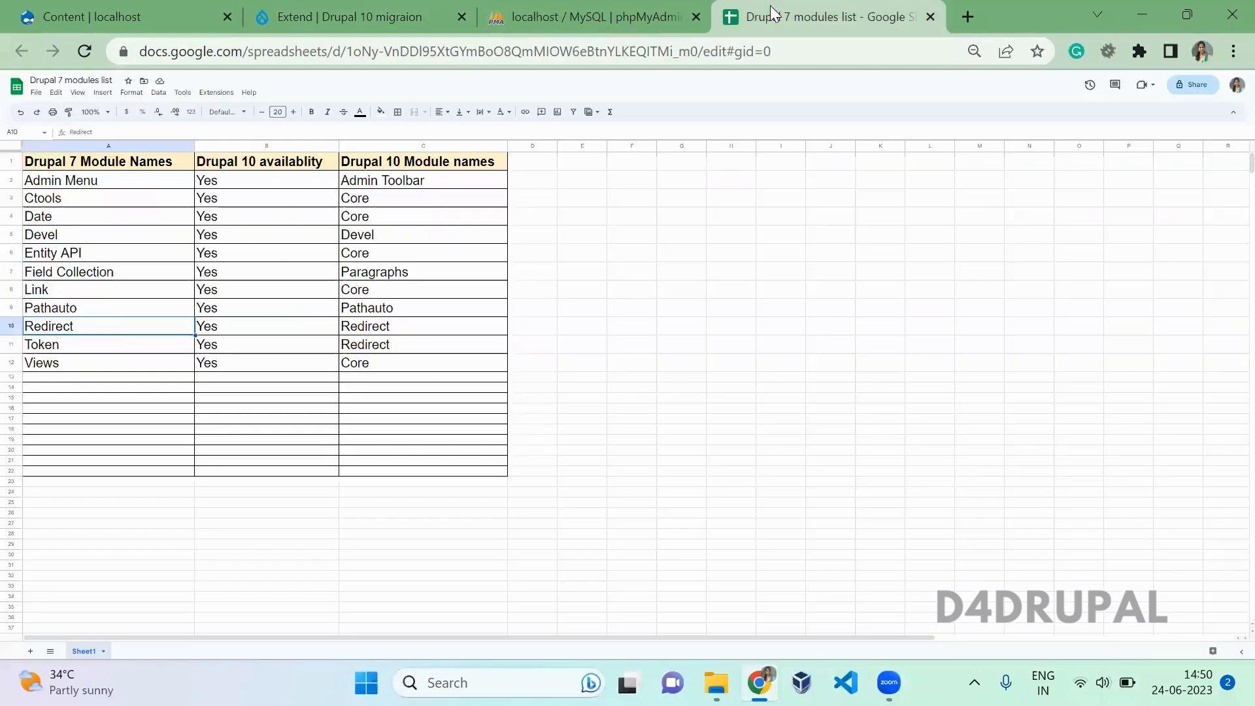
{"action": "left_click", "coordinate": [357, 17]}
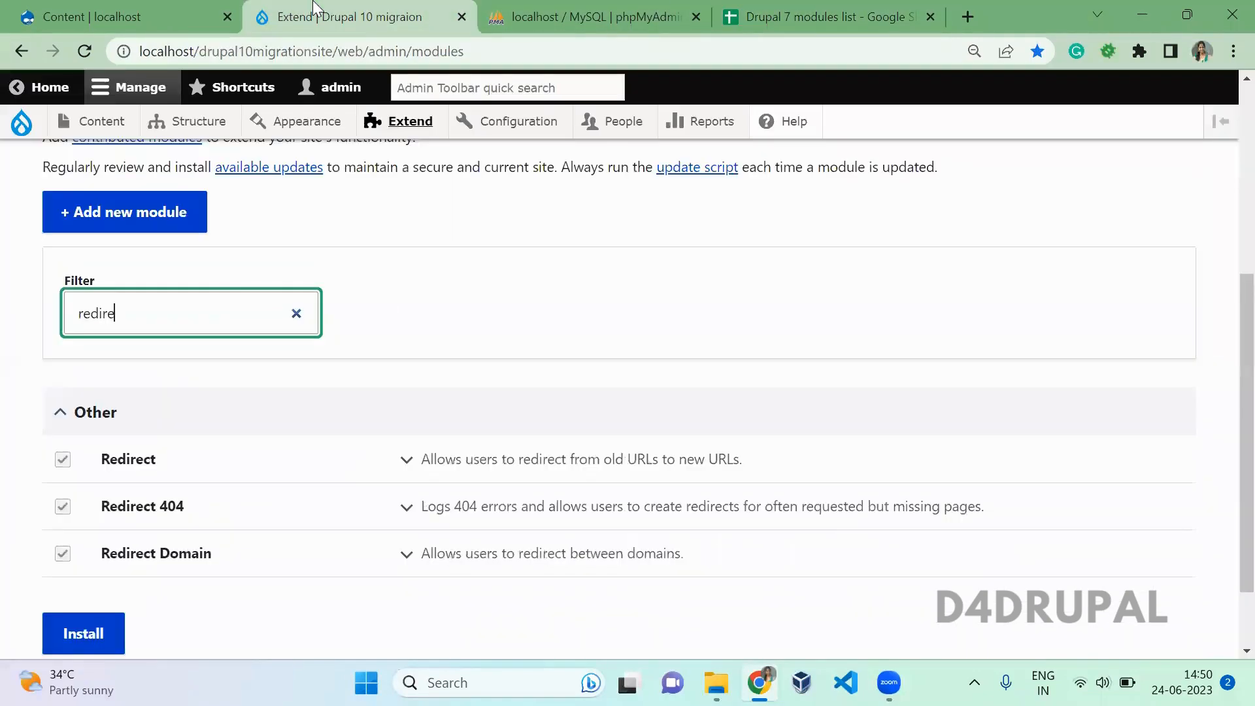
{"action": "type", "text": "token"}
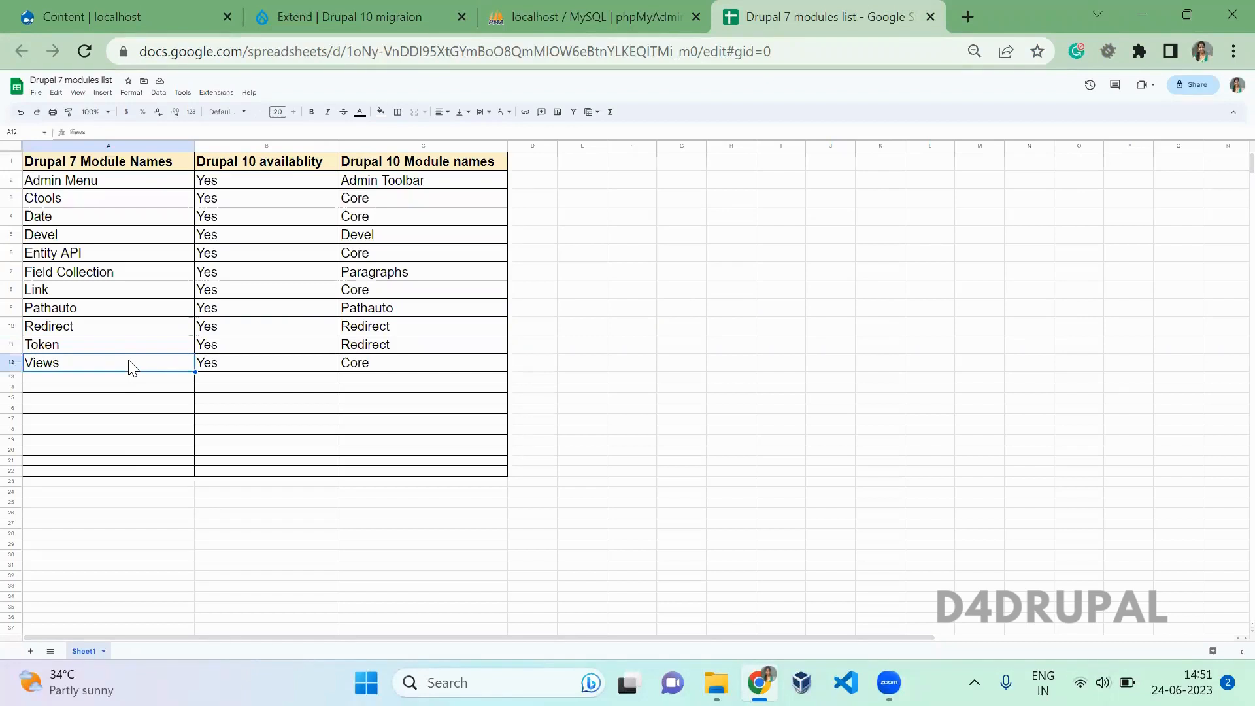
{"action": "left_click", "coordinate": [359, 17]}
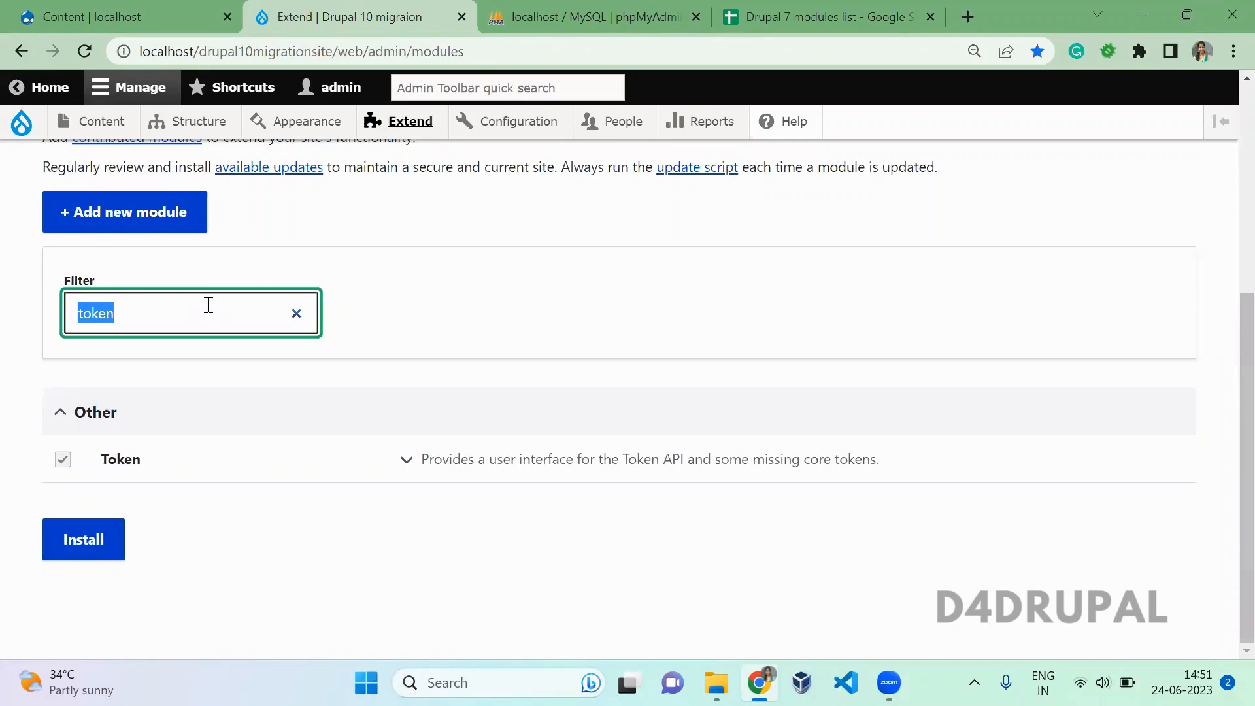
Filter modules by 'drupal ui' and expand Migrate Drupal UI's details and dependencies
{"action": "type", "text": "drupal mi"}
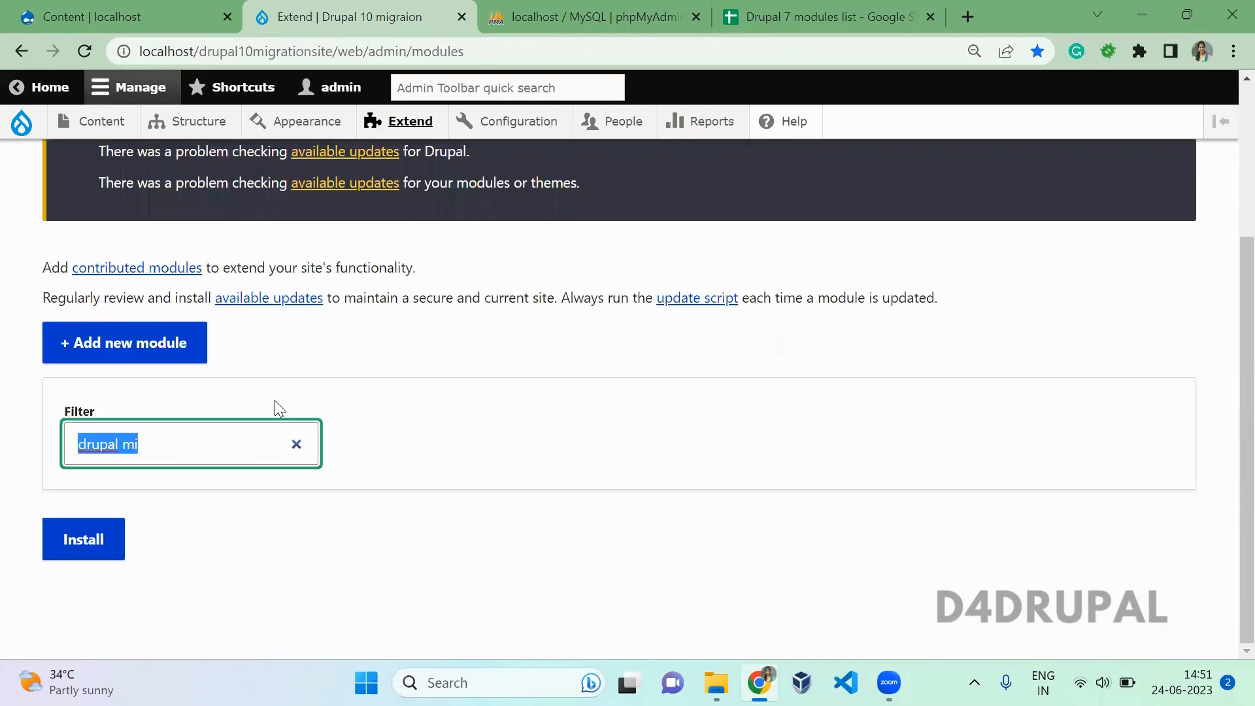
{"action": "type", "text": "drupal ui"}
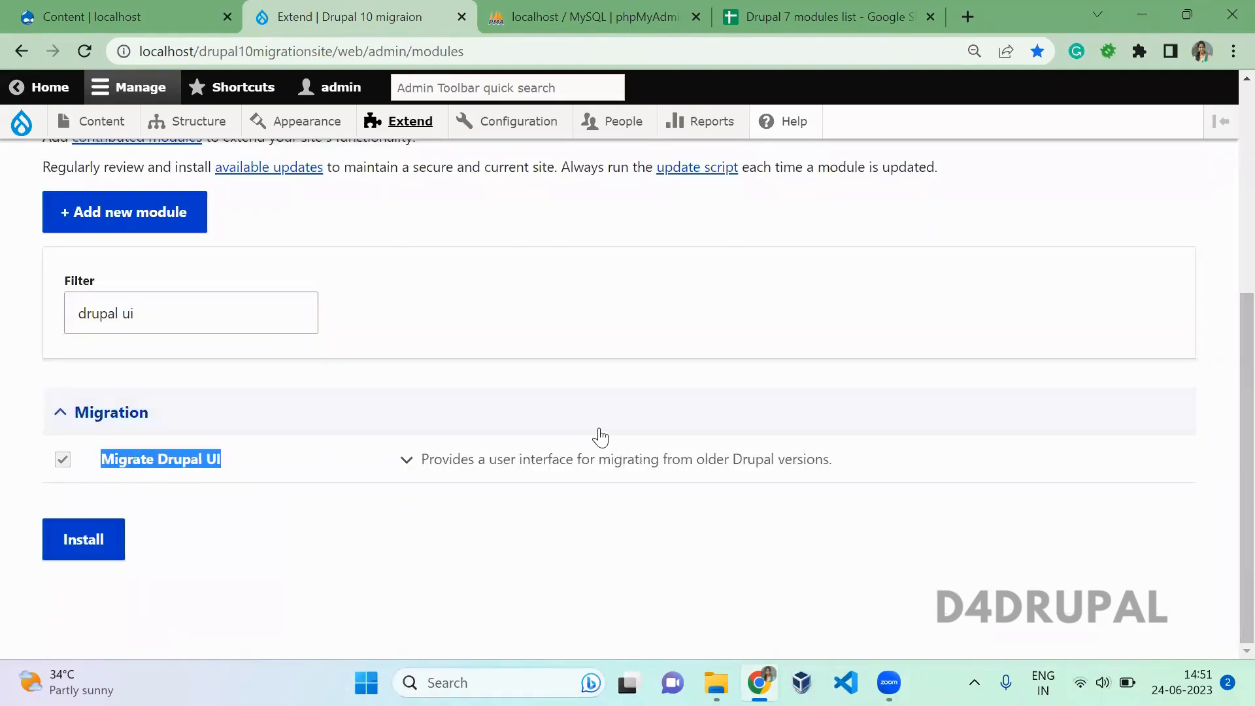
{"action": "left_click", "coordinate": [407, 459]}
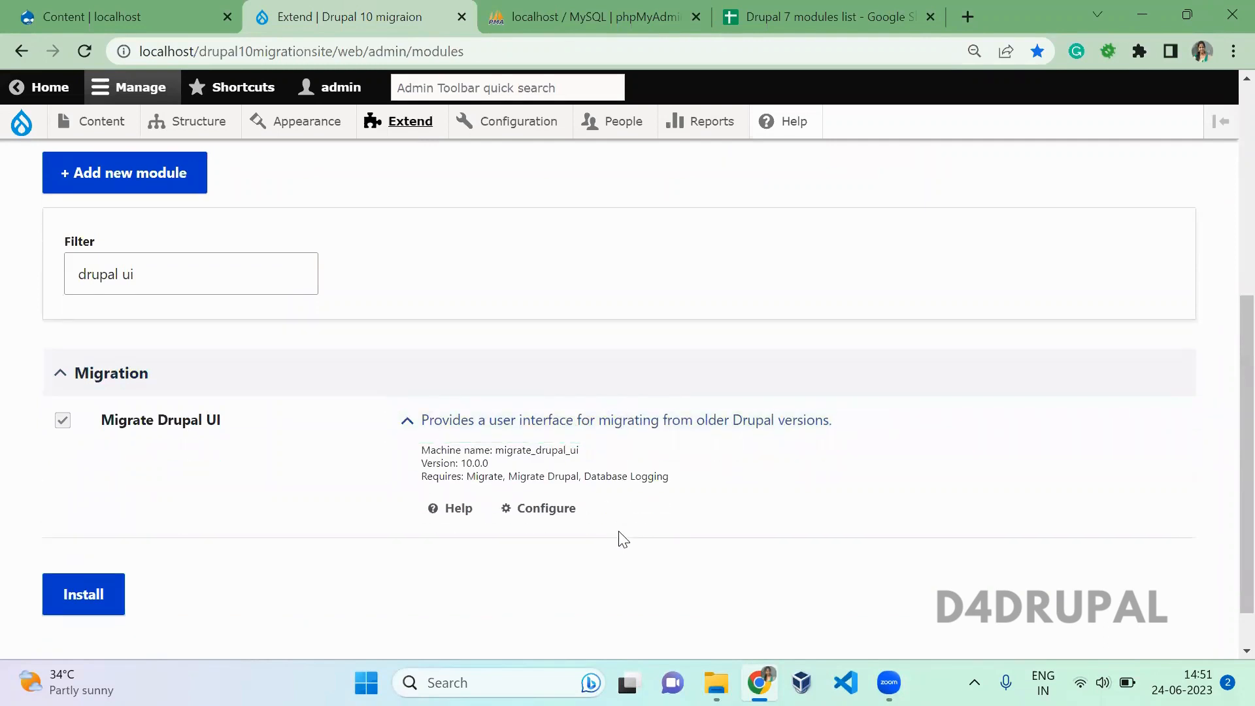
{"action": "scroll", "scroll_direction": "down", "scroll_amount": 3}
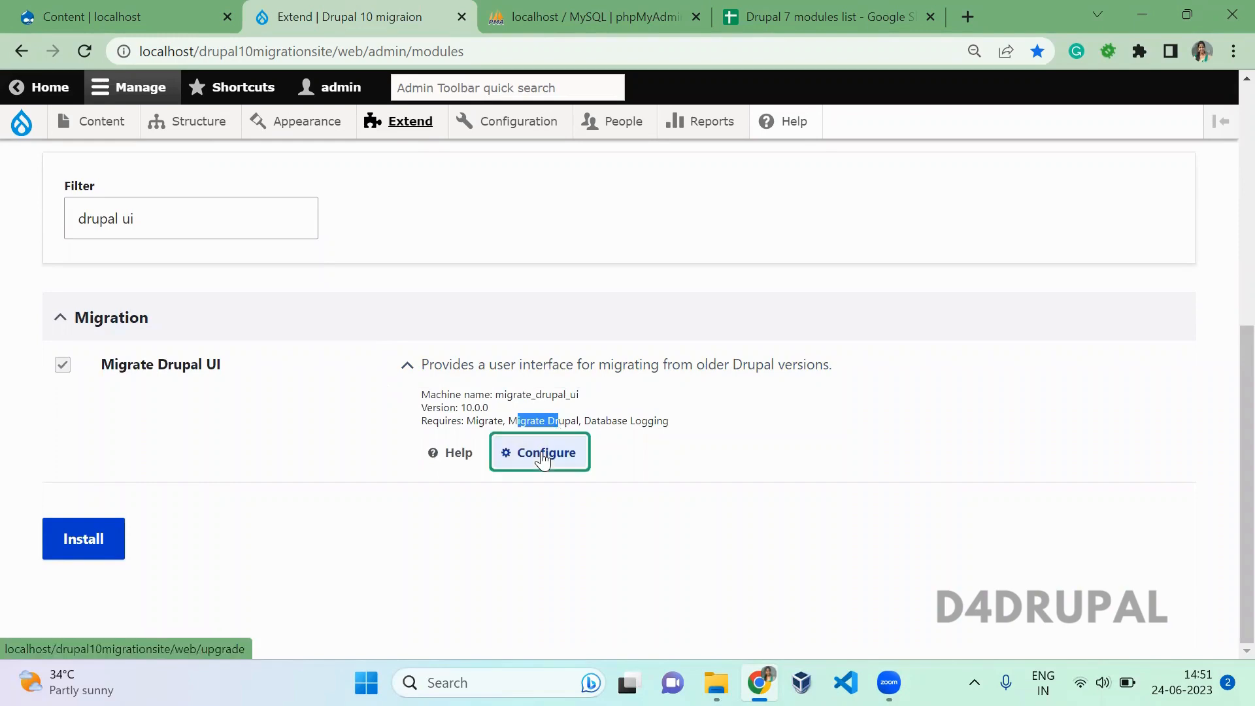
Open the Migrate Drupal UI Upgrade page and continue to the Drupal 7 credentials form
{"action": "left_click", "coordinate": [539, 452]}
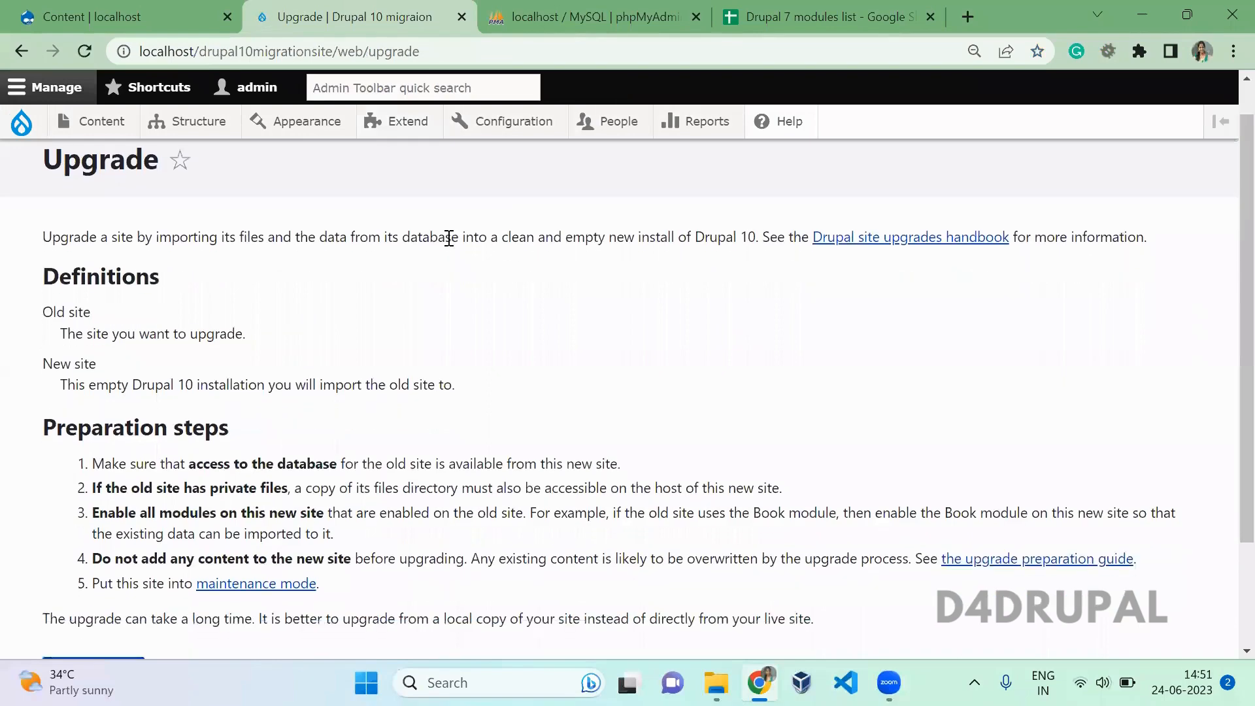
{"action": "scroll", "scroll_direction": "down", "scroll_amount": 3}
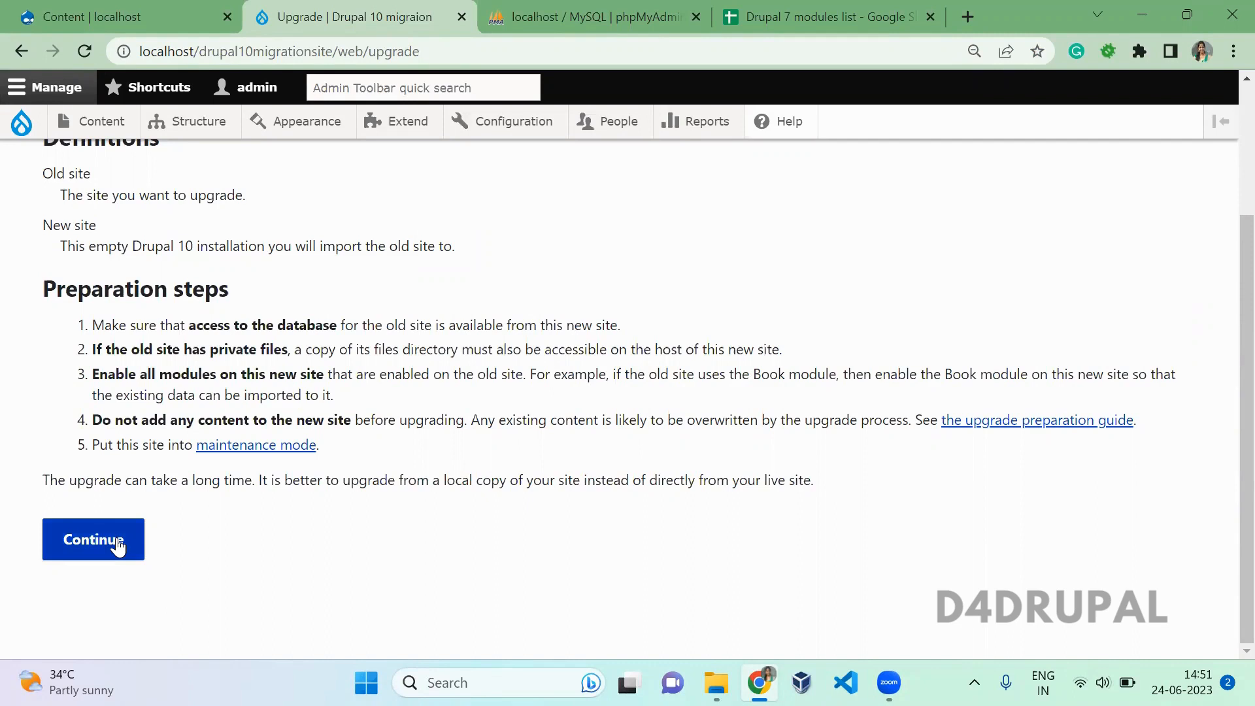
{"action": "left_click", "coordinate": [93, 539]}
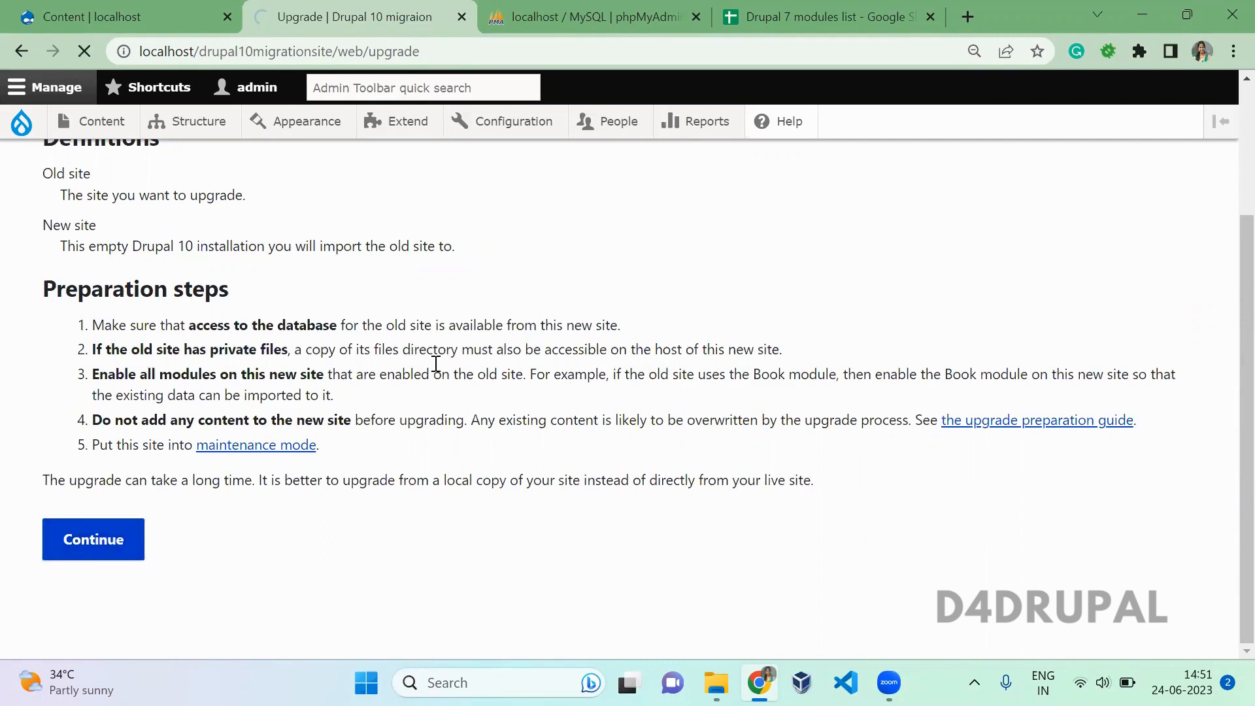
{"action": "left_click", "coordinate": [93, 539]}
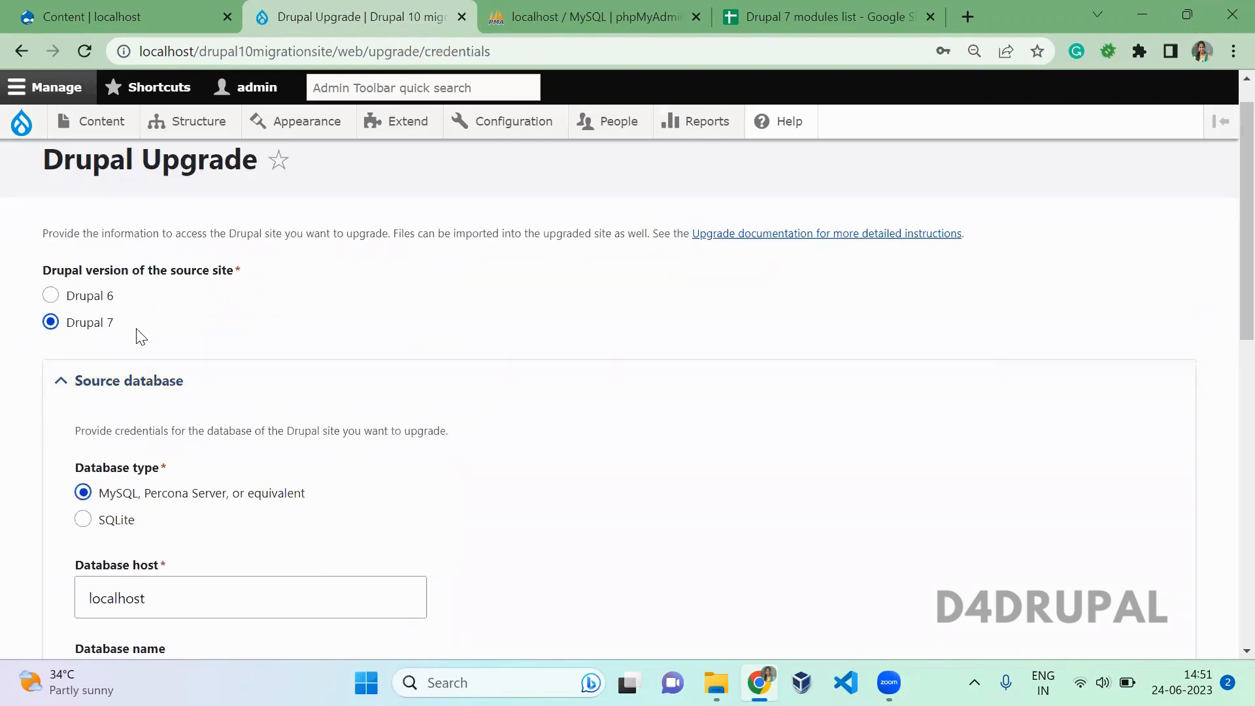
Enter database name drupal795old and public files root C:\wamp64\www\drupal10migrationsite\web
{"action": "scroll", "scroll_direction": "down", "scroll_amount": 3}
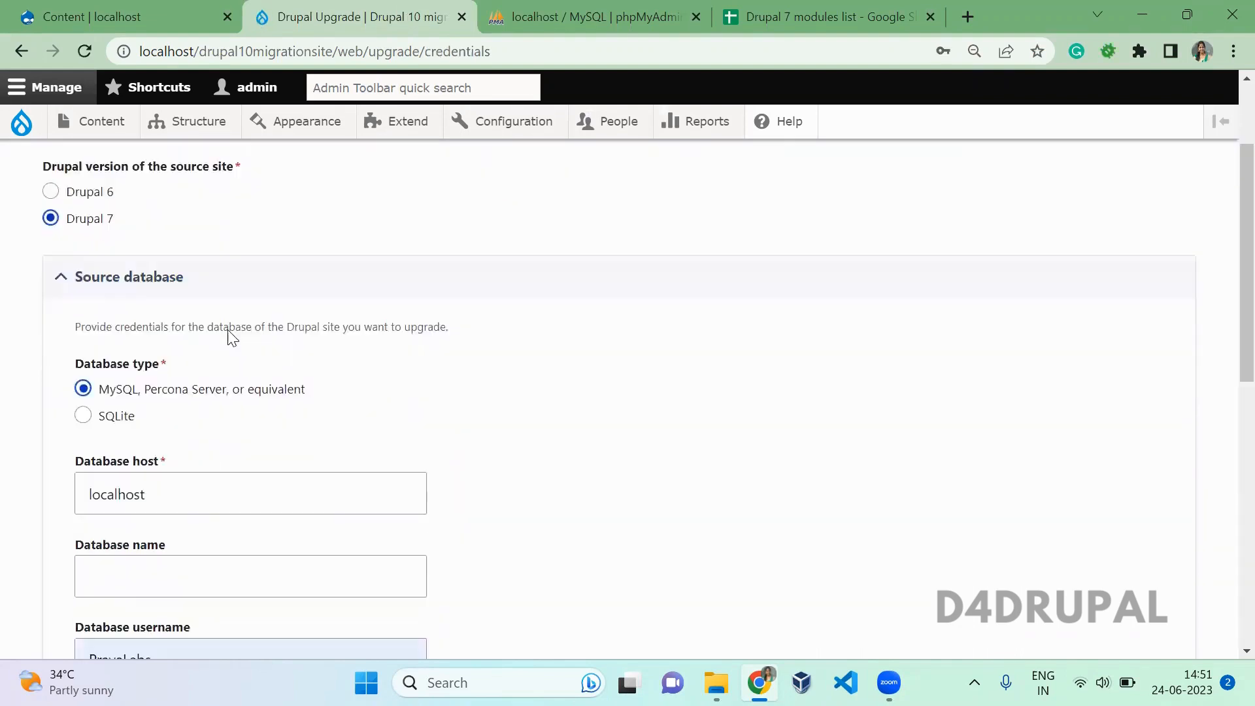
{"action": "scroll", "scroll_direction": "down", "scroll_amount": 3}
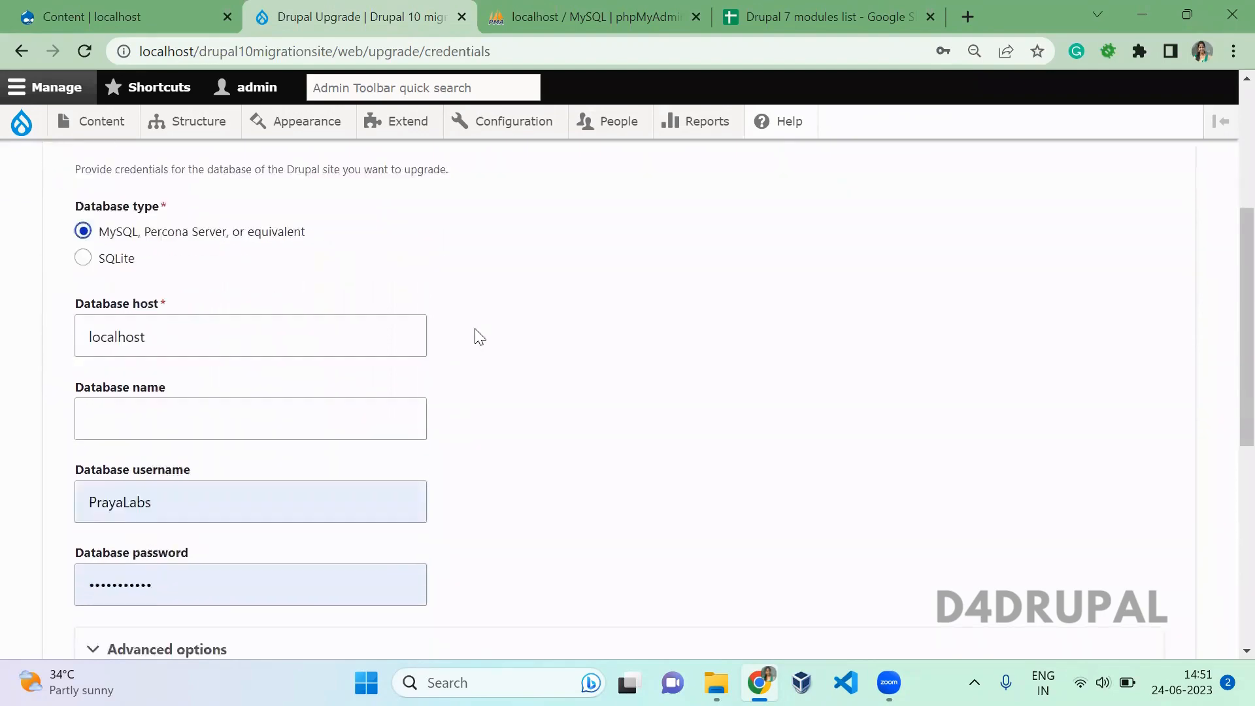
{"action": "left_click", "coordinate": [120, 16]}
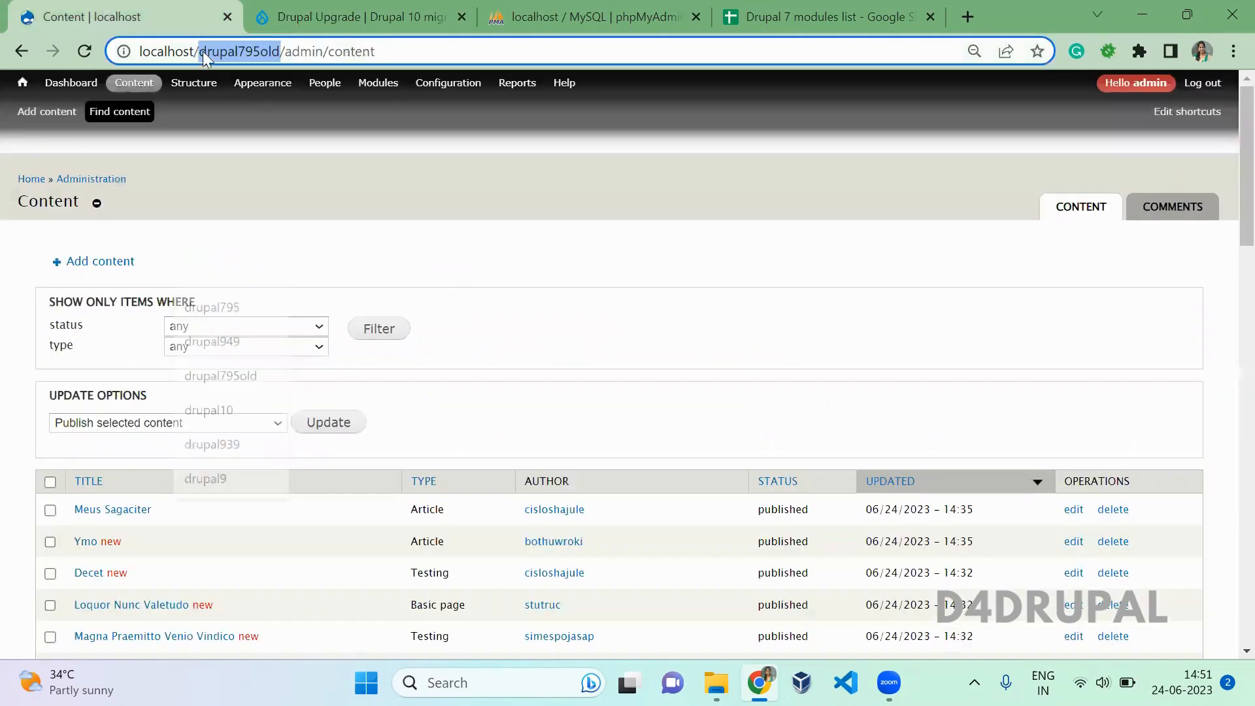
{"action": "left_click", "coordinate": [361, 17]}
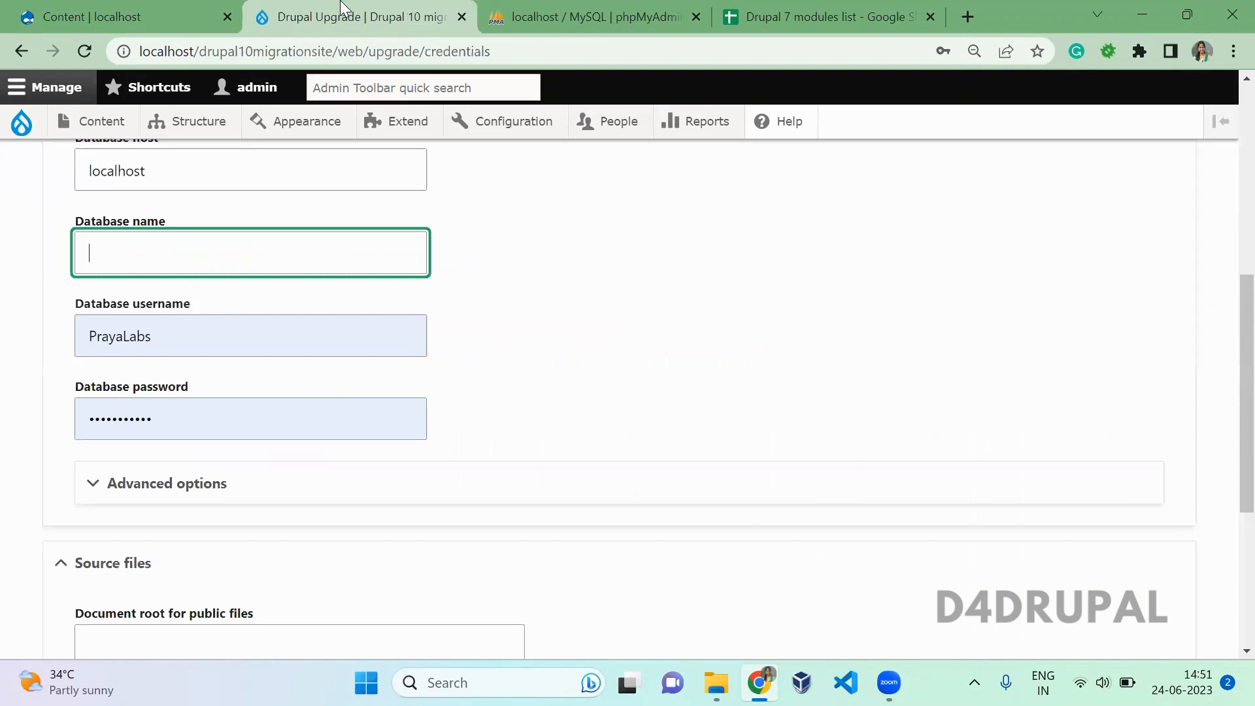
{"action": "type", "text": "drupal795old"}
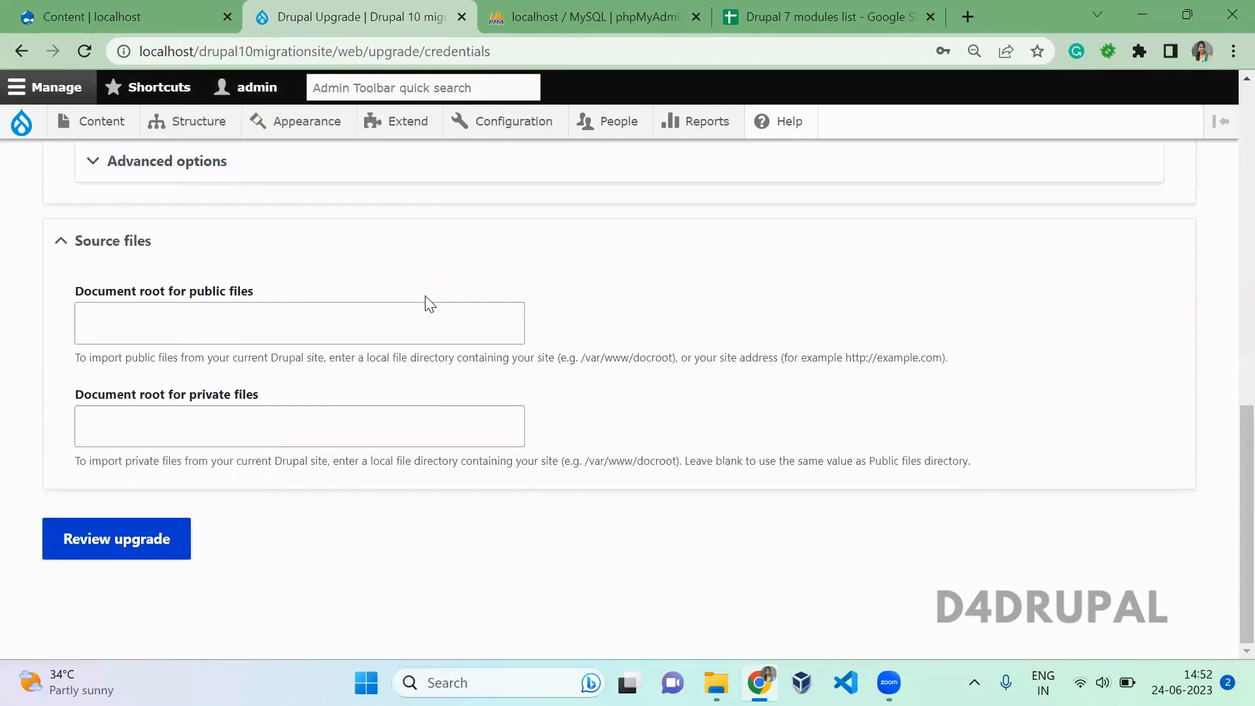
{"action": "left_click", "coordinate": [299, 323]}
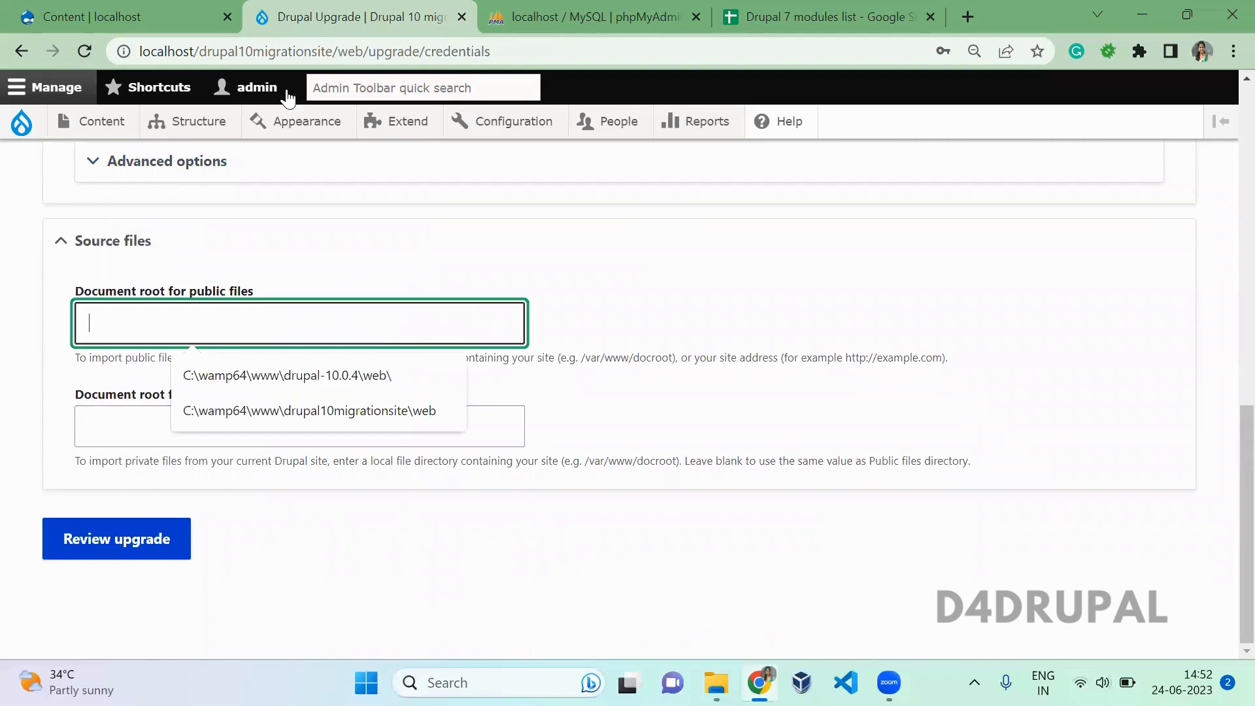
{"action": "left_click", "coordinate": [308, 410]}
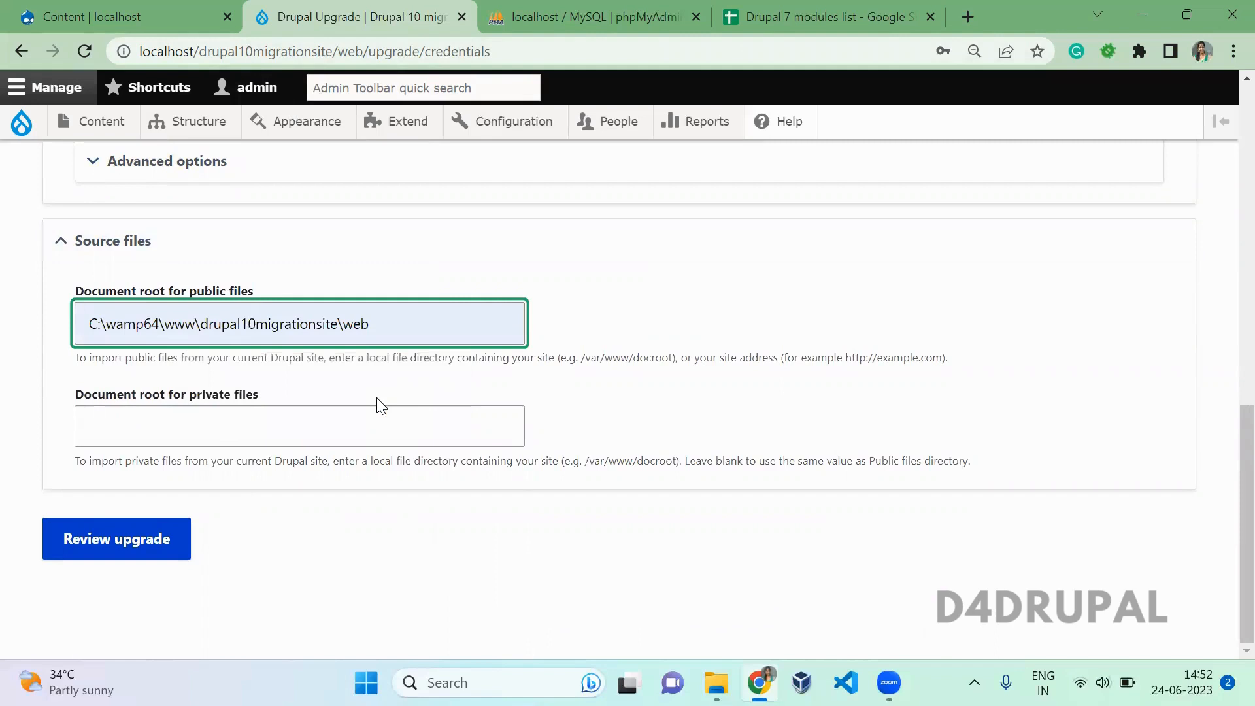
{"action": "left_click", "coordinate": [416, 323]}
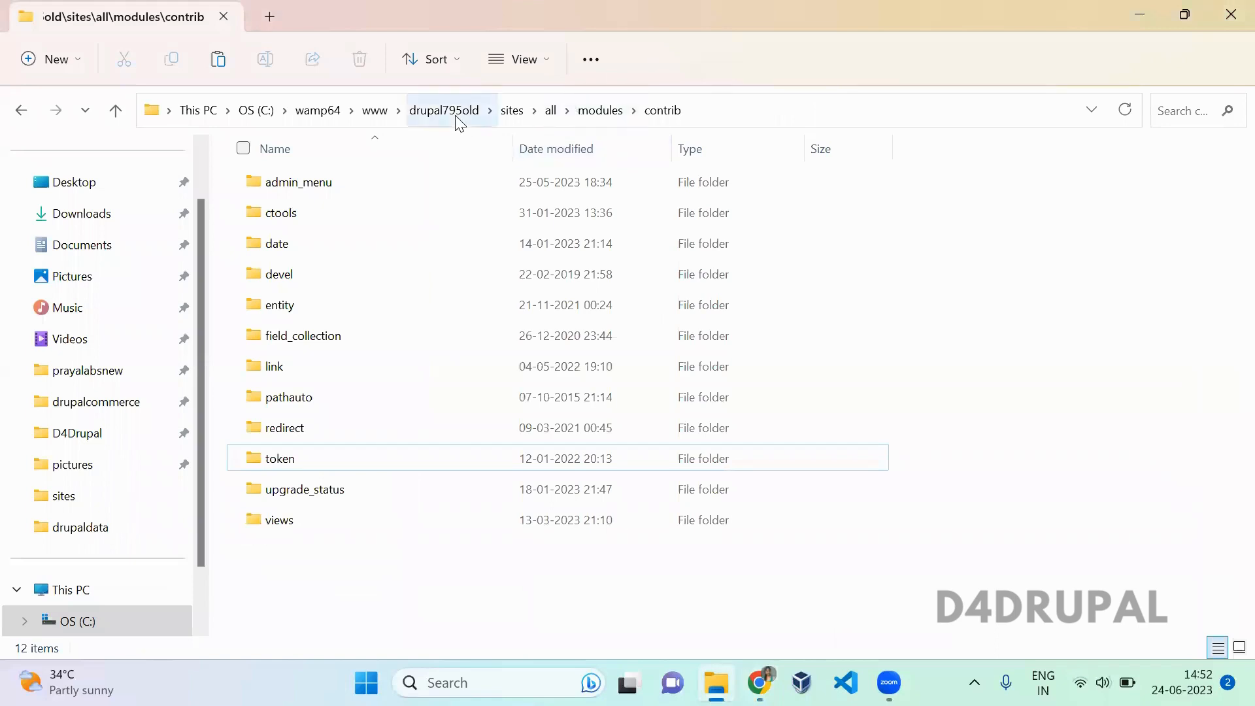
Compare drupal795old's files folder with drupal10migrationsite's web\sites\default\files, selecting styles
{"action": "left_click", "coordinate": [511, 109]}
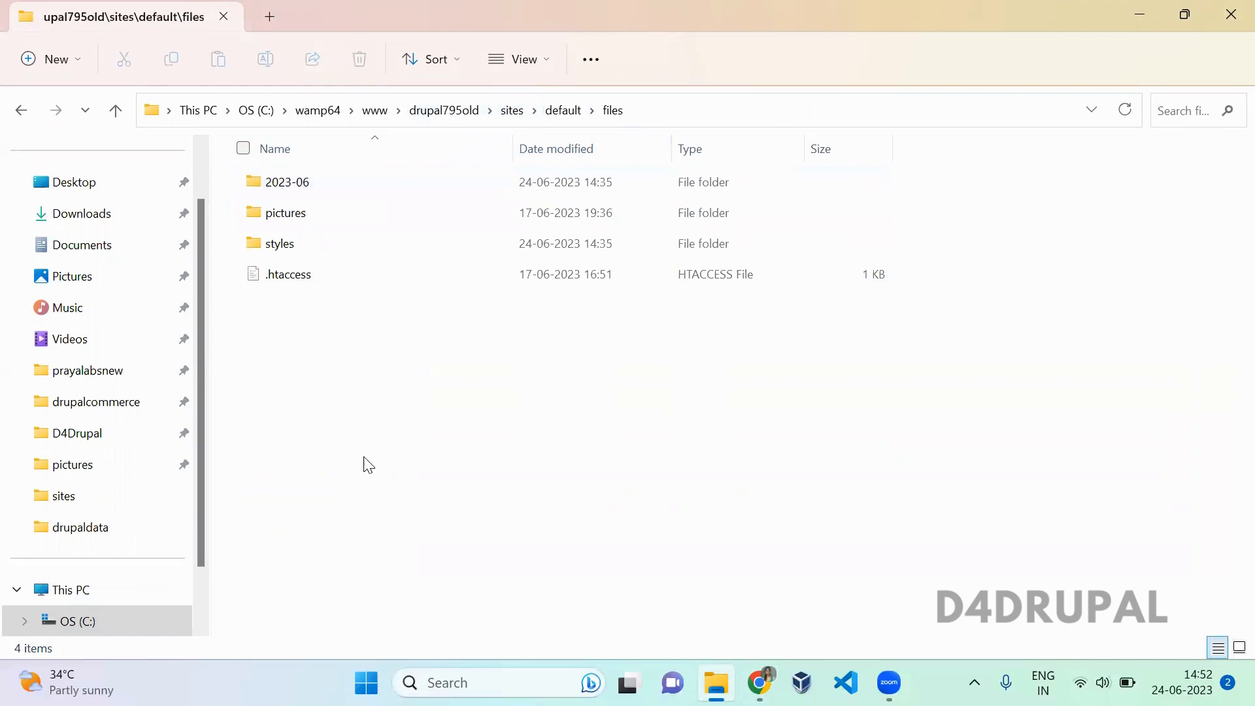
{"action": "key", "text": "ctrl+a"}
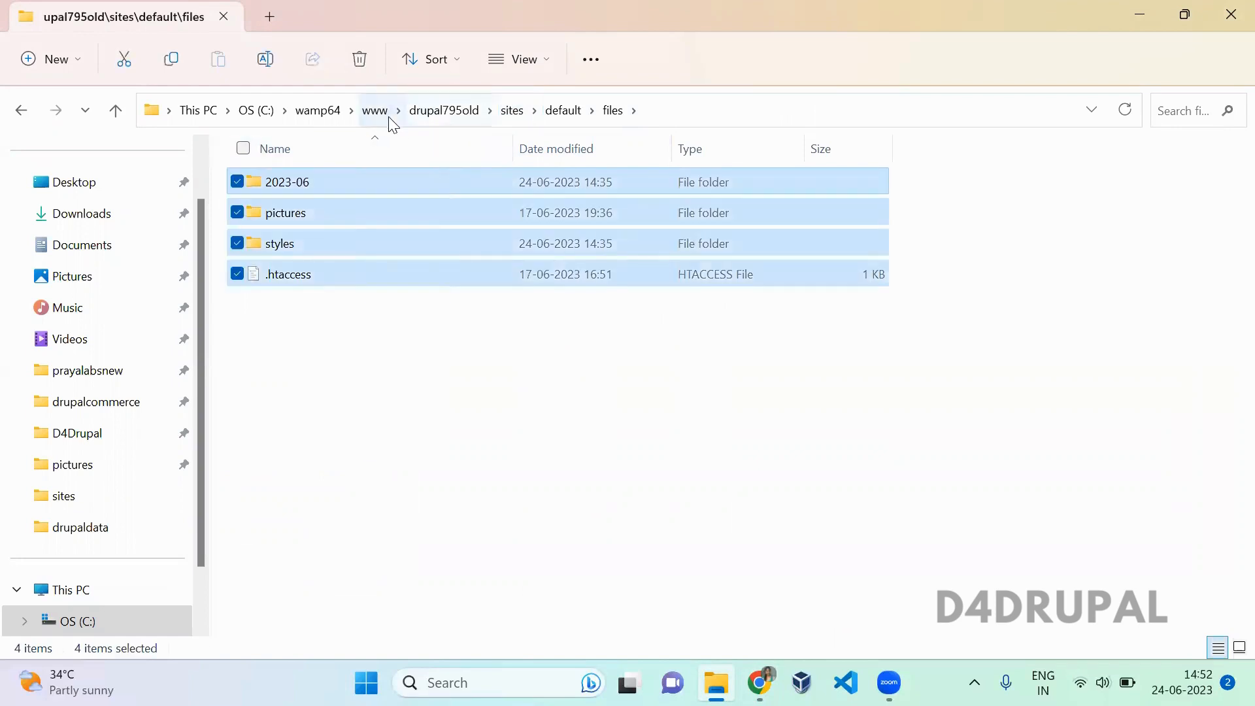
{"action": "left_click", "coordinate": [374, 110]}
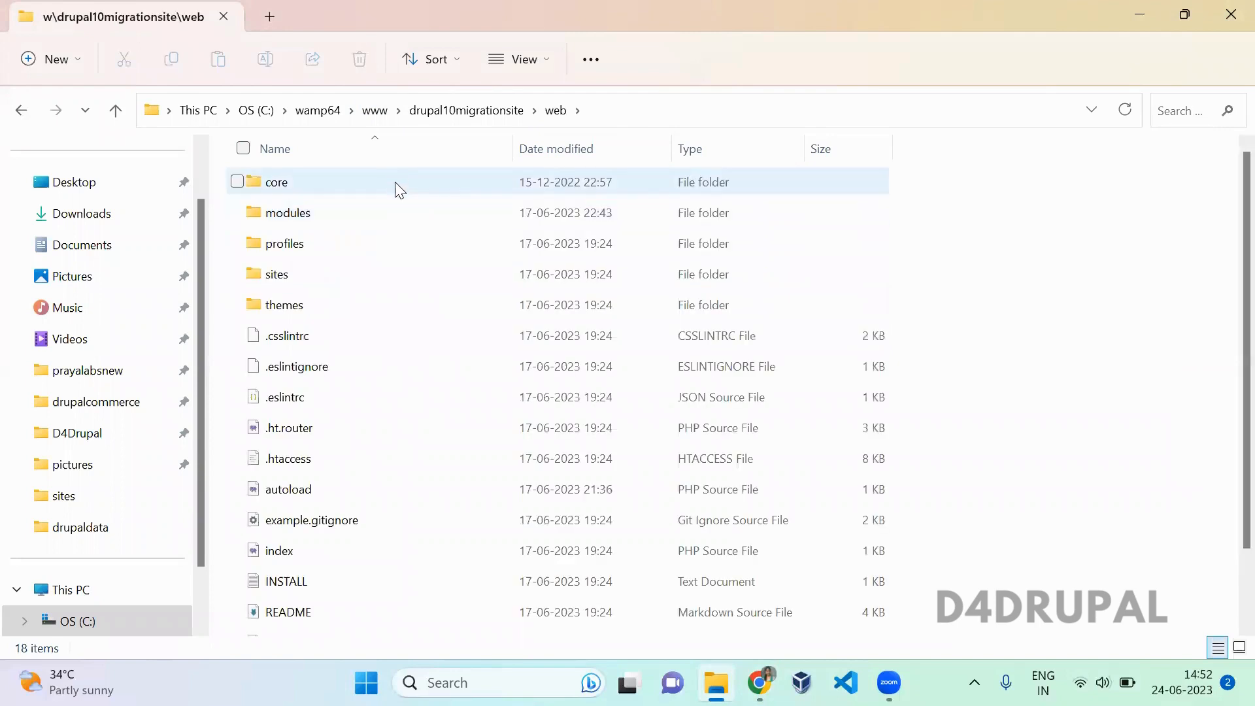
{"action": "double_click", "coordinate": [289, 213]}
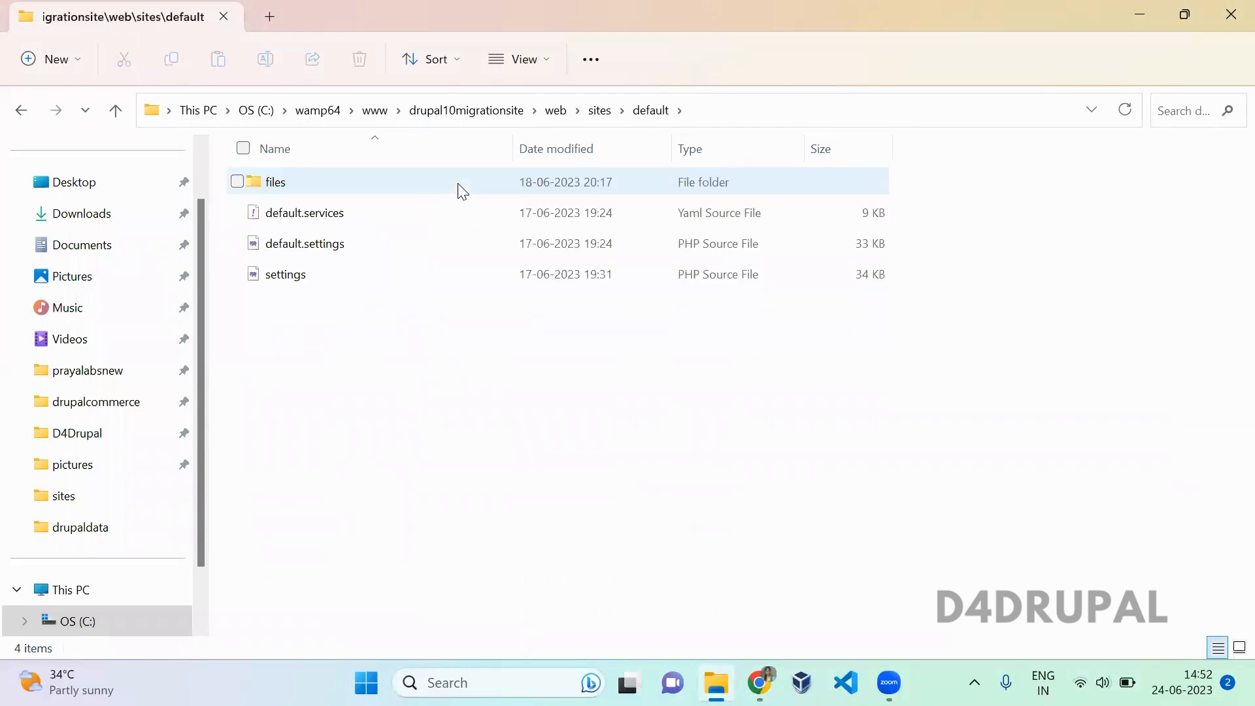
{"action": "double_click", "coordinate": [274, 182]}
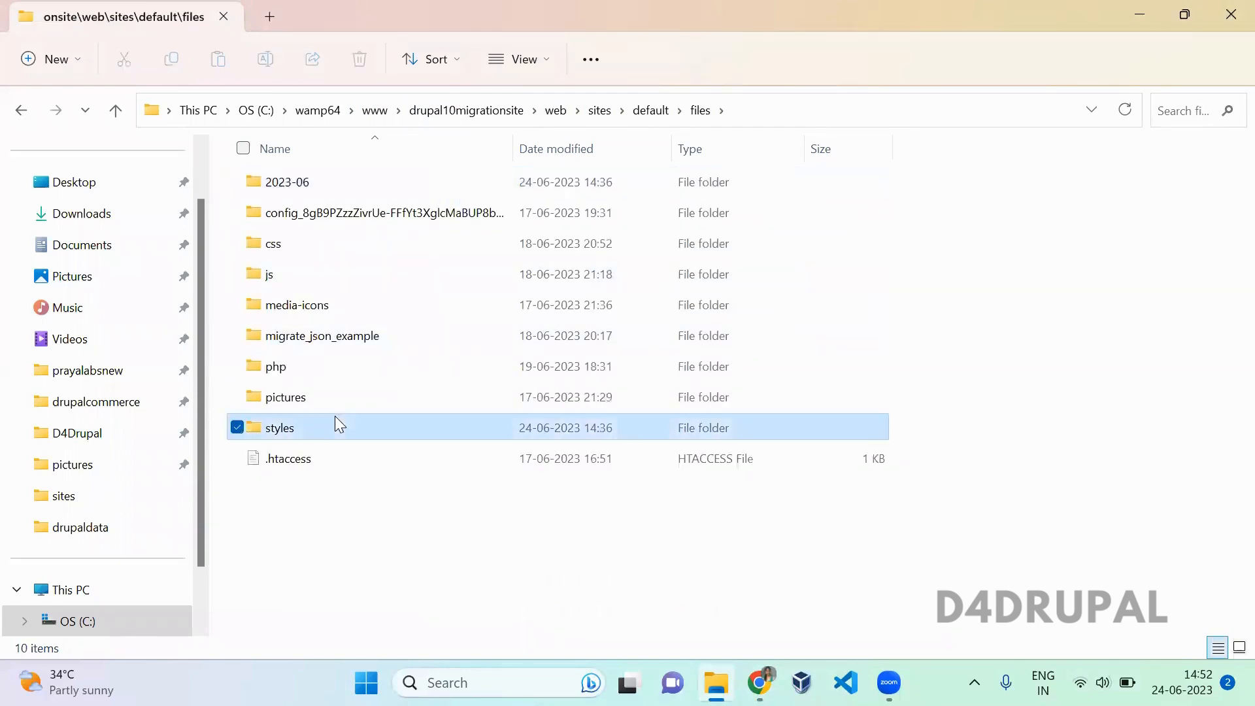
{"action": "left_click", "coordinate": [286, 182]}
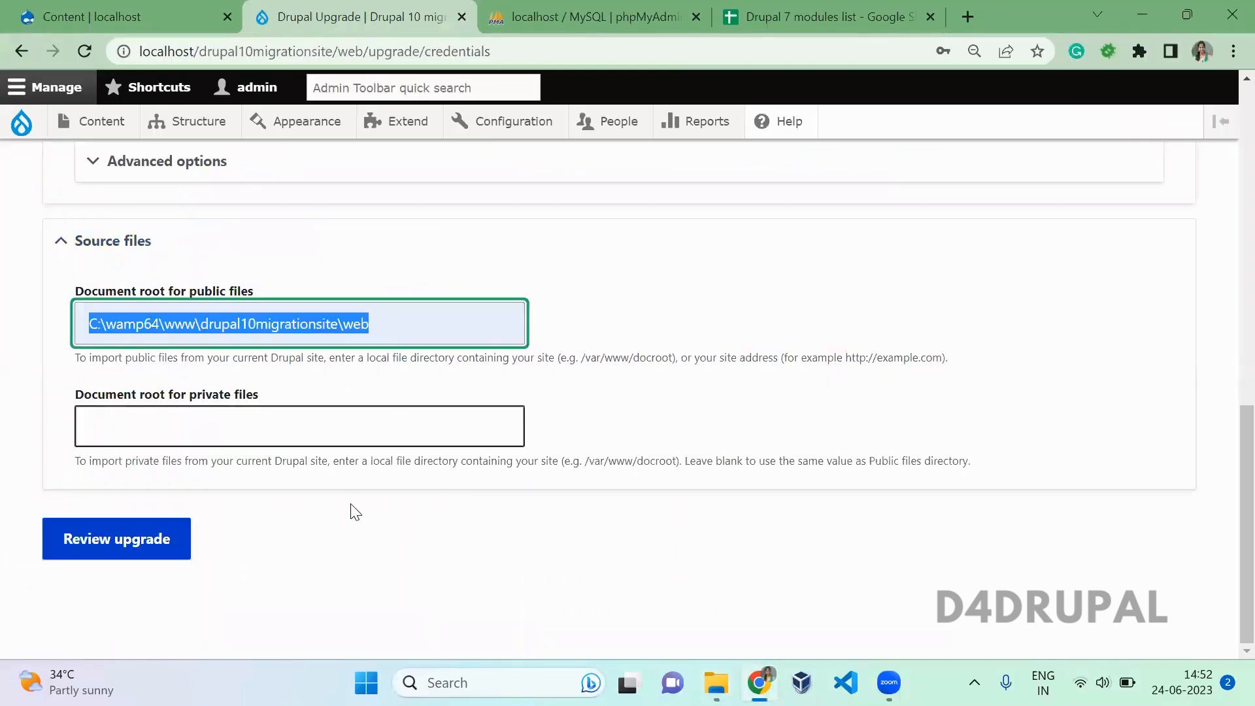
Review the upgrade and acknowledge possible data loss, continuing to the 34-module review list
{"action": "left_click", "coordinate": [117, 539]}
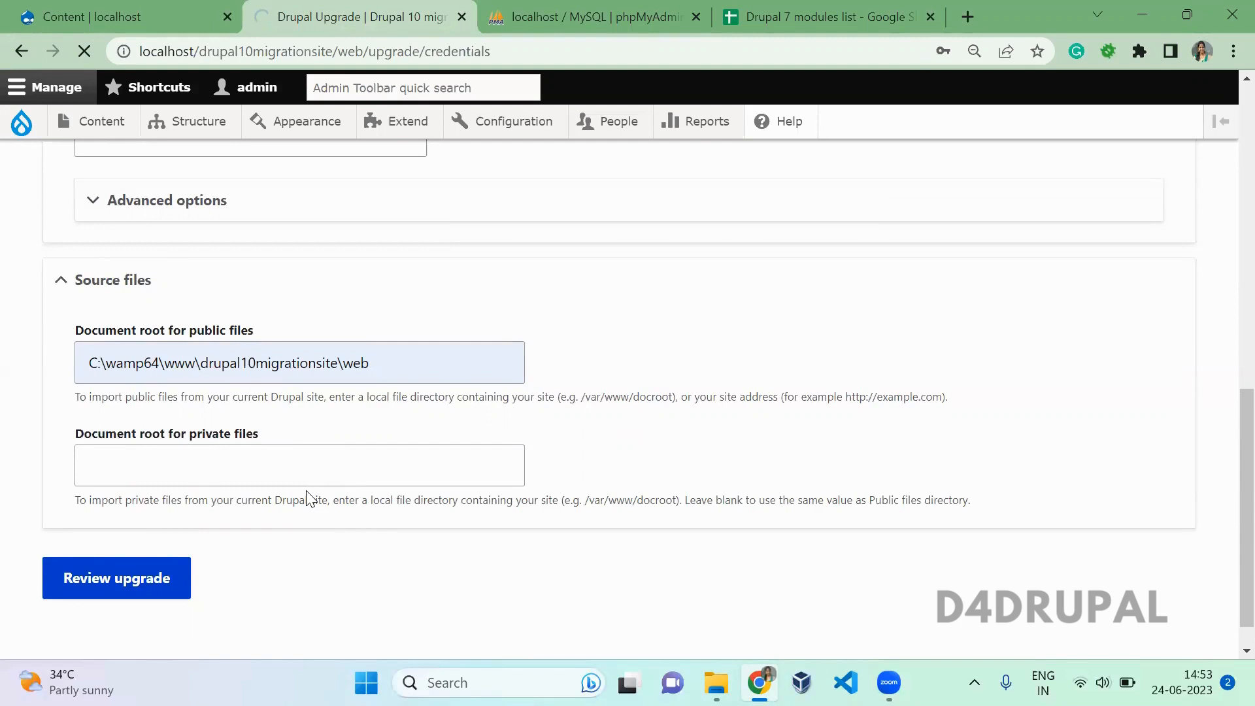
{"action": "left_click", "coordinate": [116, 577]}
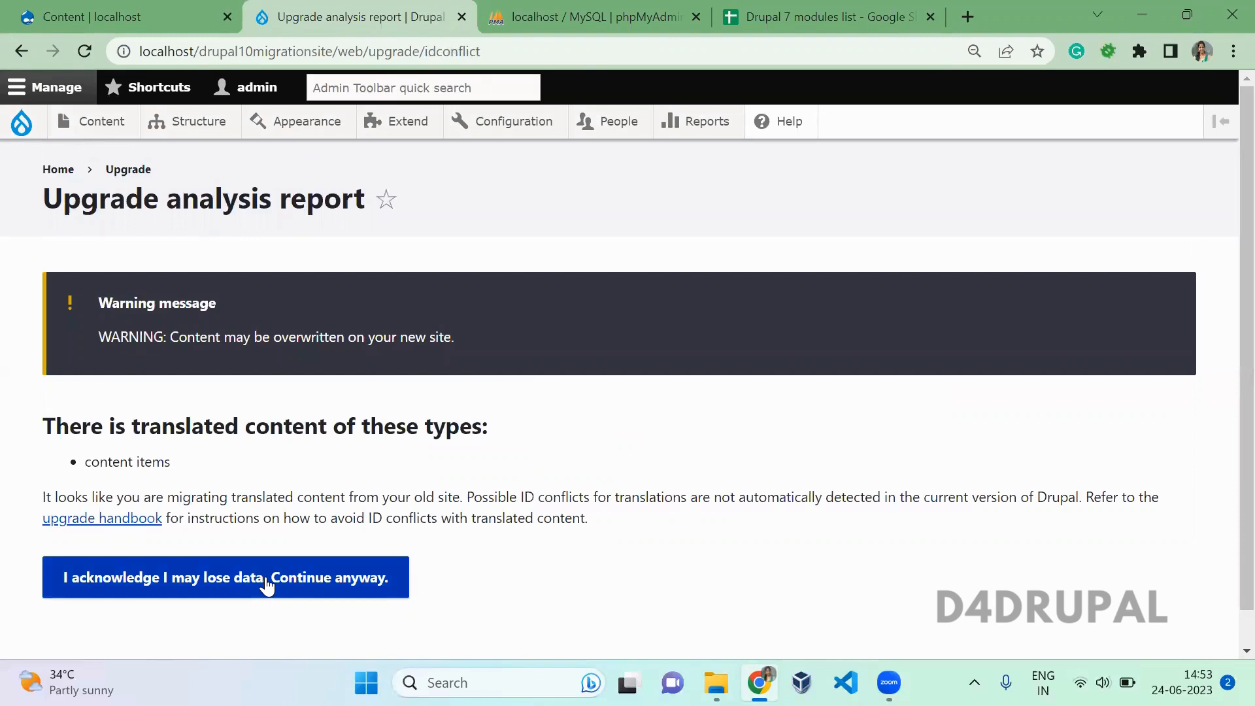
{"action": "left_click", "coordinate": [226, 577]}
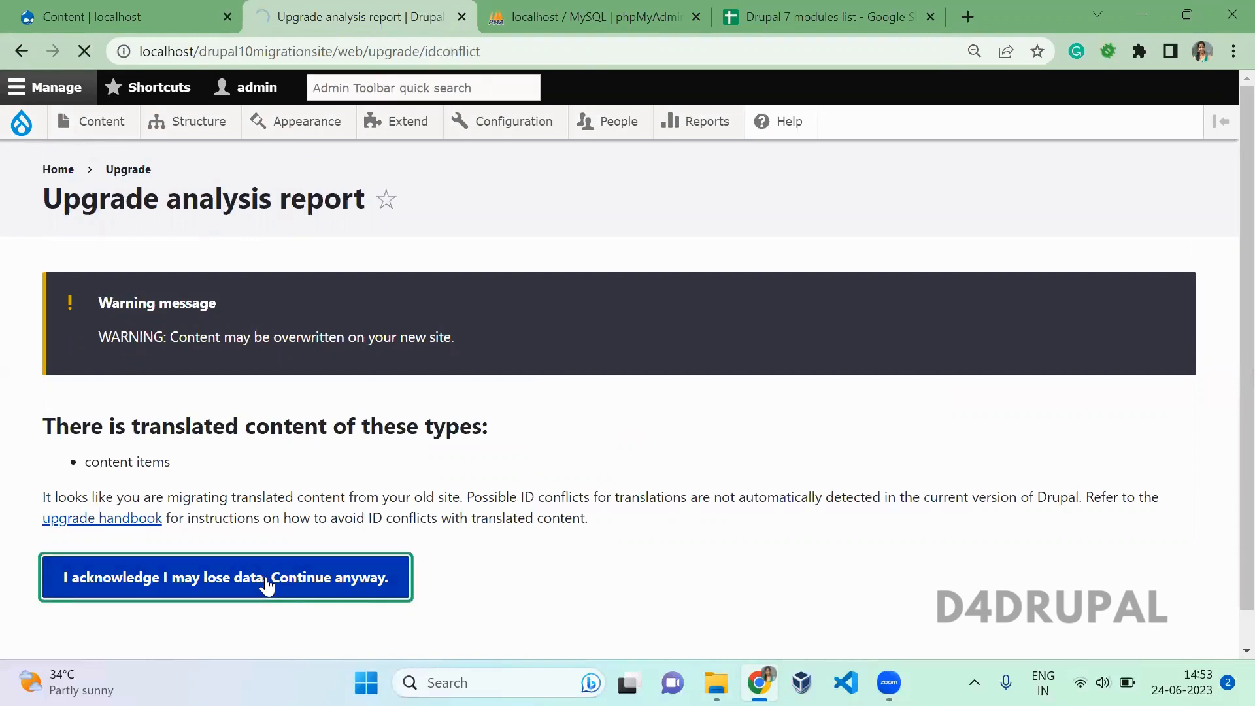
{"action": "left_click", "coordinate": [225, 577]}
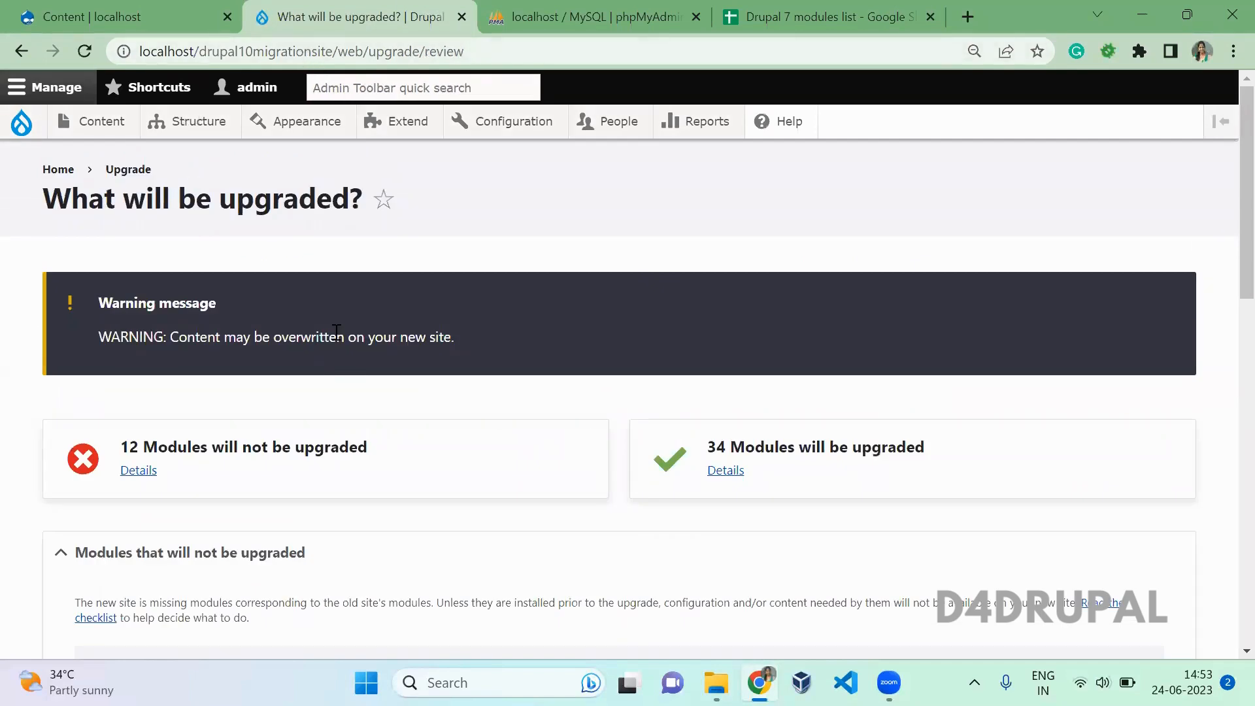
Scroll the missing-modules table, then perform the upgrade
{"action": "scroll", "scroll_direction": "down", "scroll_amount": 3}
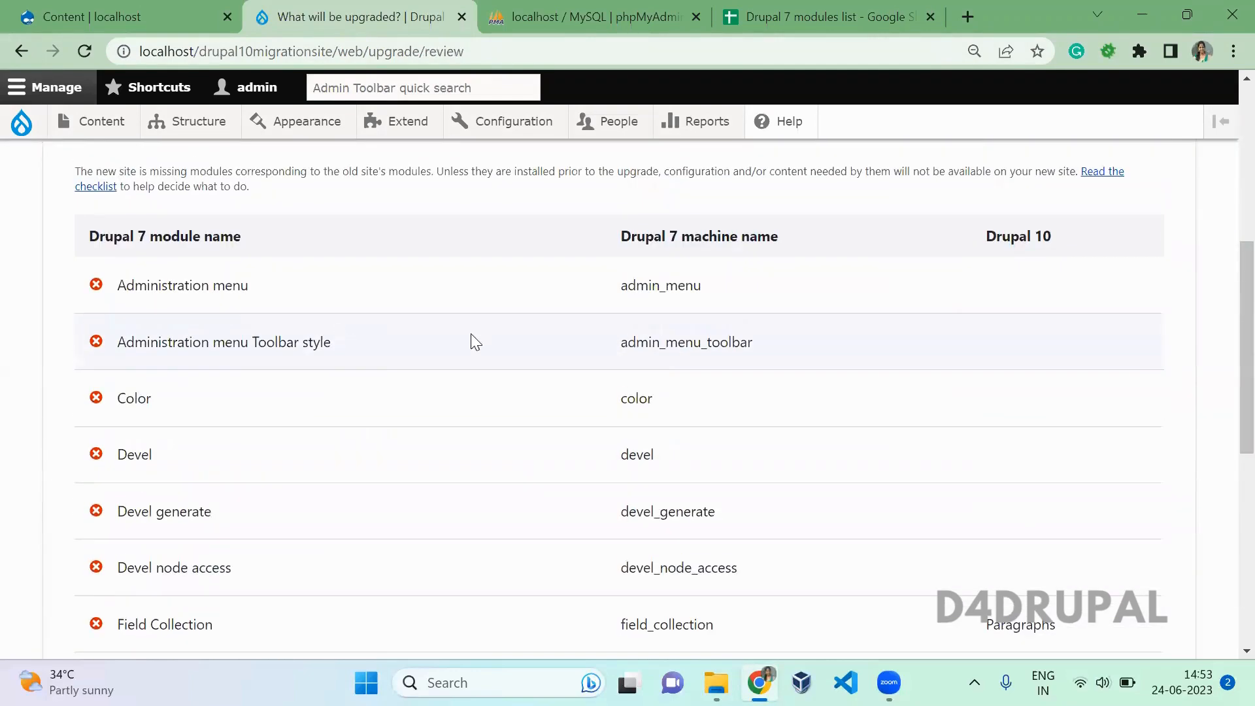
{"action": "scroll", "scroll_direction": "down", "scroll_amount": 3}
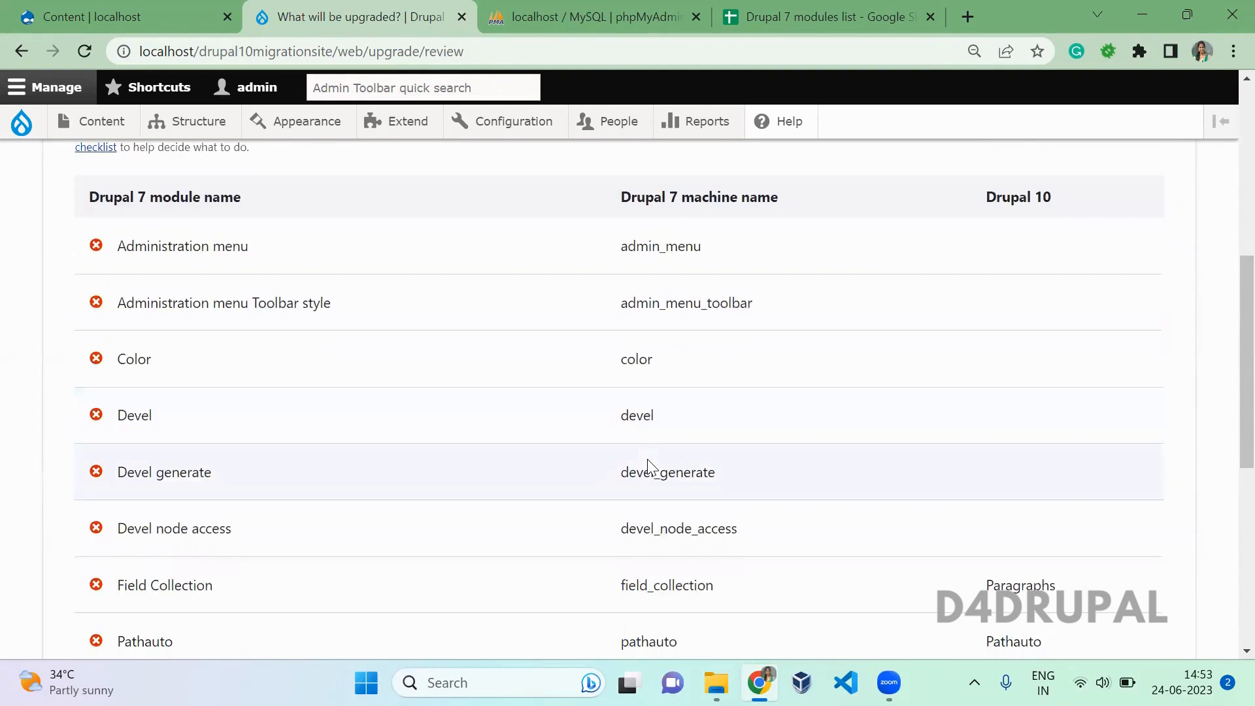
{"action": "scroll", "scroll_direction": "down", "scroll_amount": 3}
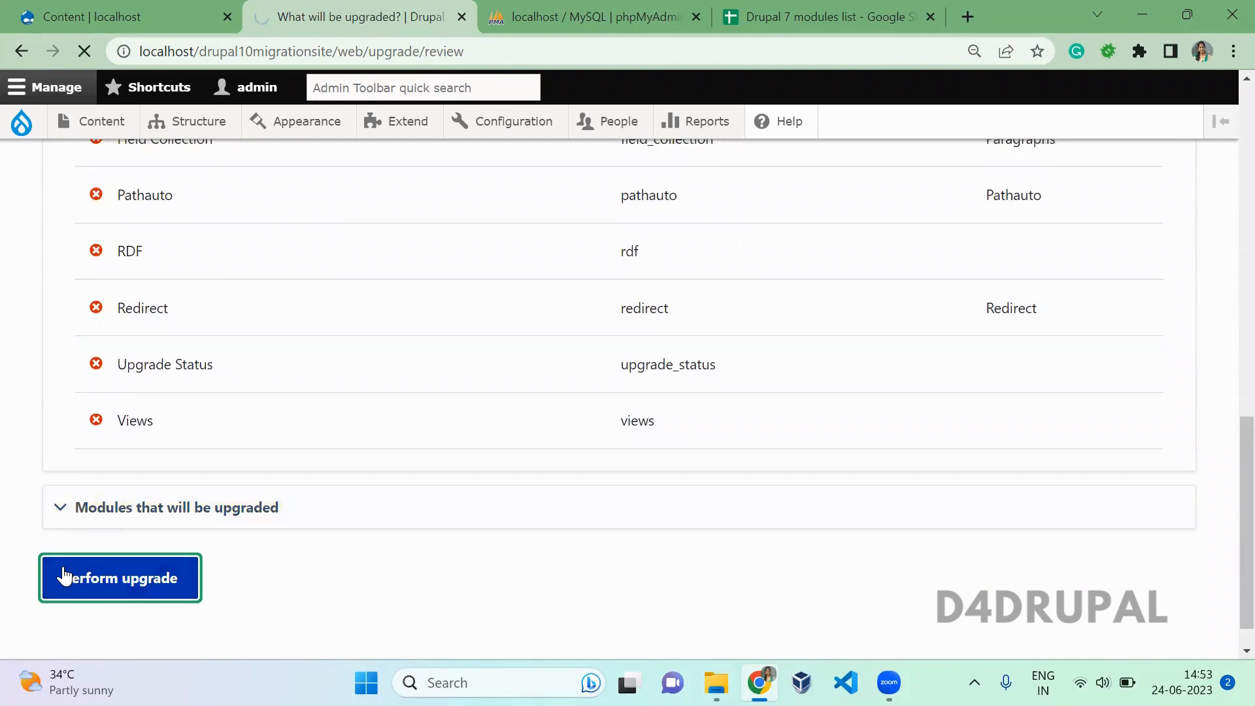
{"action": "left_click", "coordinate": [119, 578]}
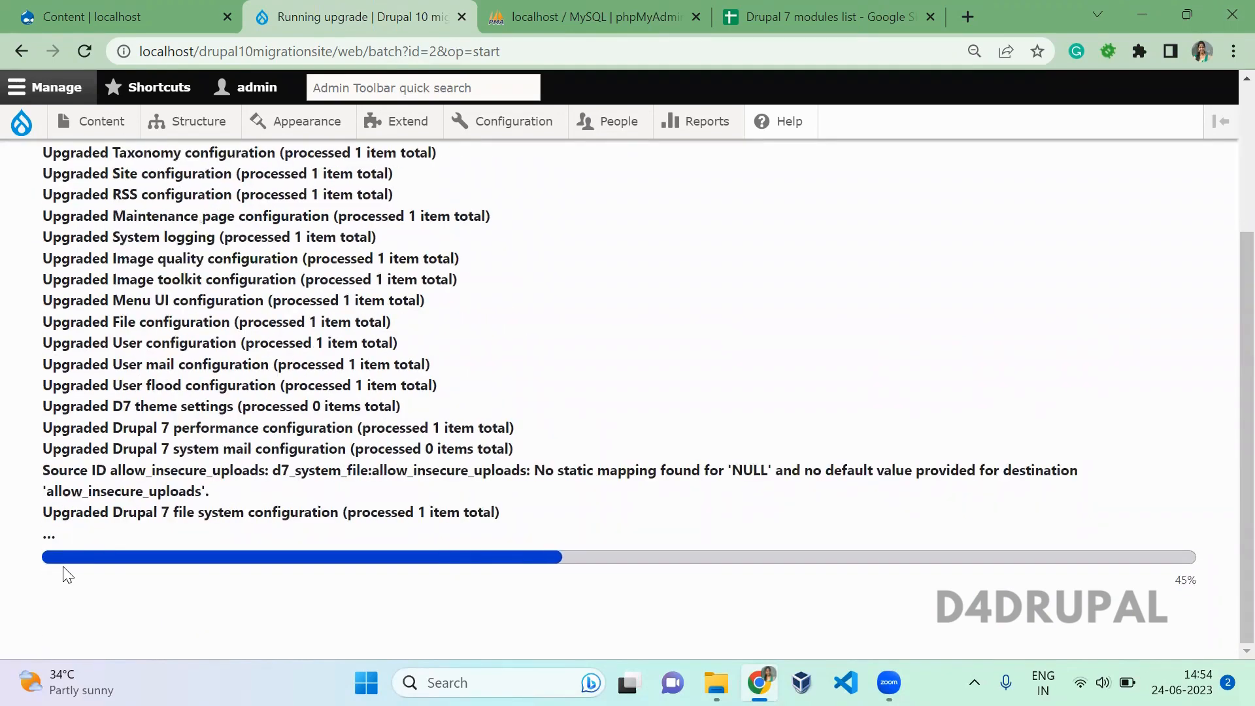
{"action": "mouse_move", "coordinate": [433, 441]}
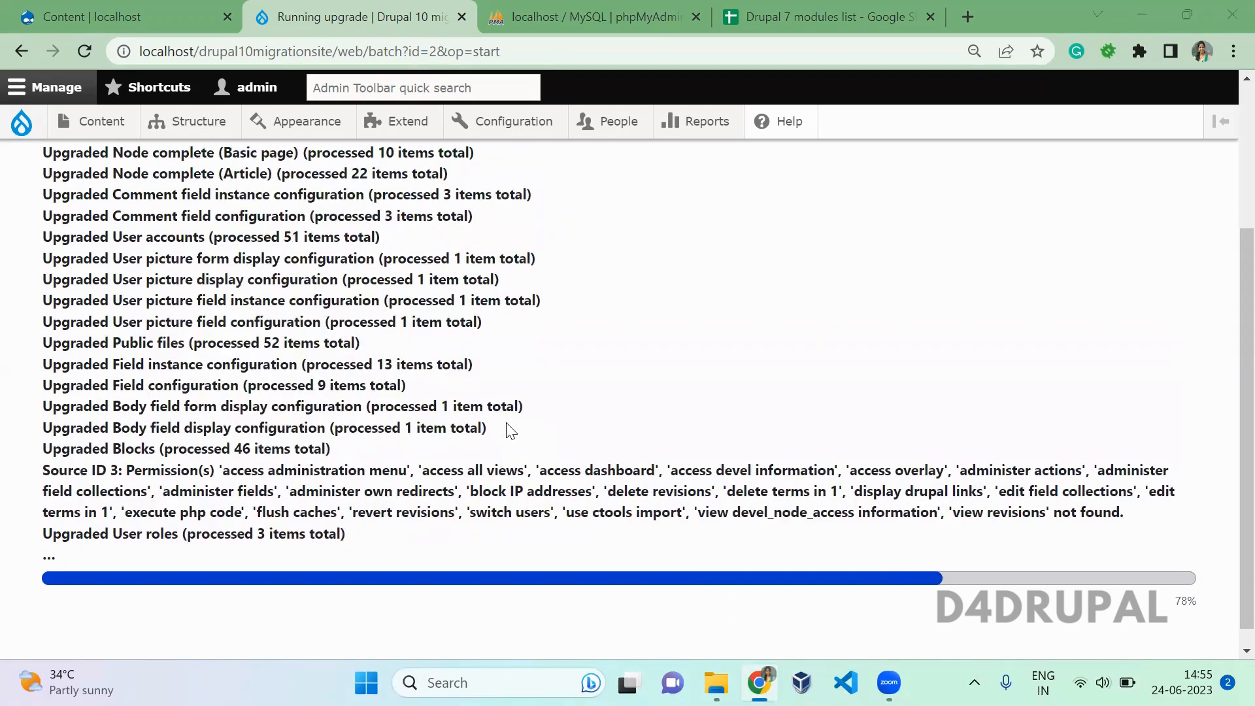
{"action": "mouse_move", "coordinate": [413, 399]}
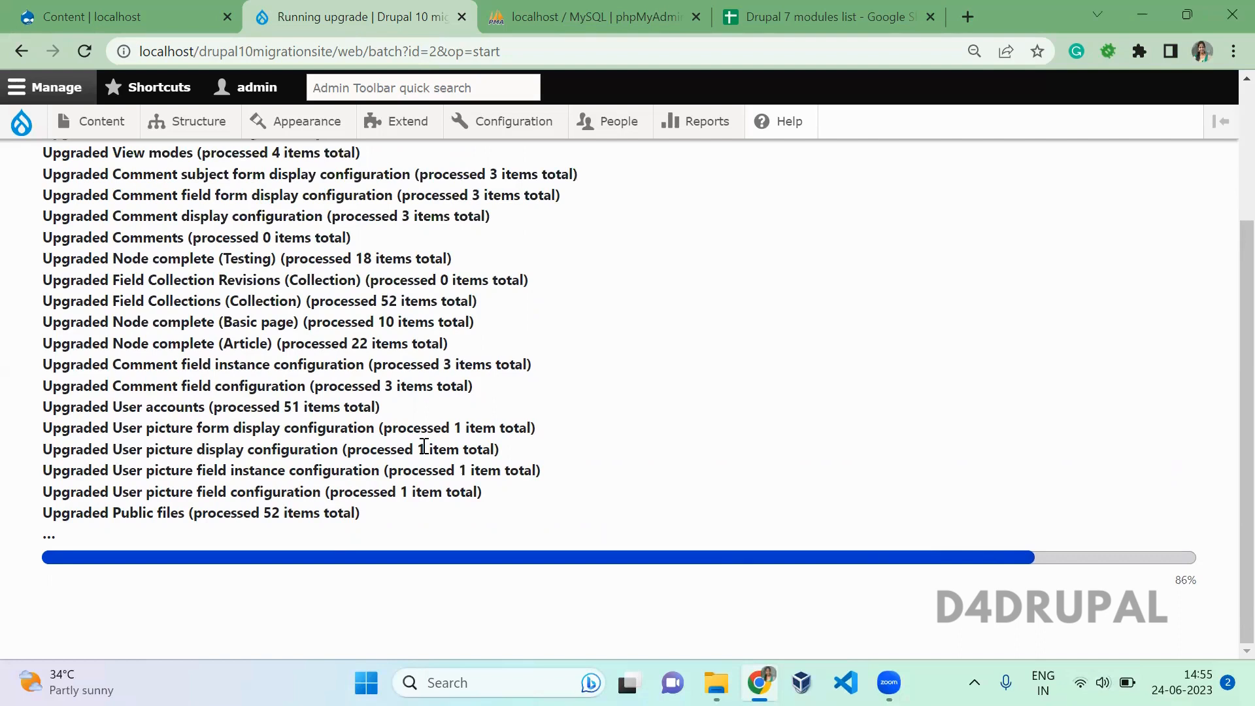
{"action": "mouse_move", "coordinate": [460, 474]}
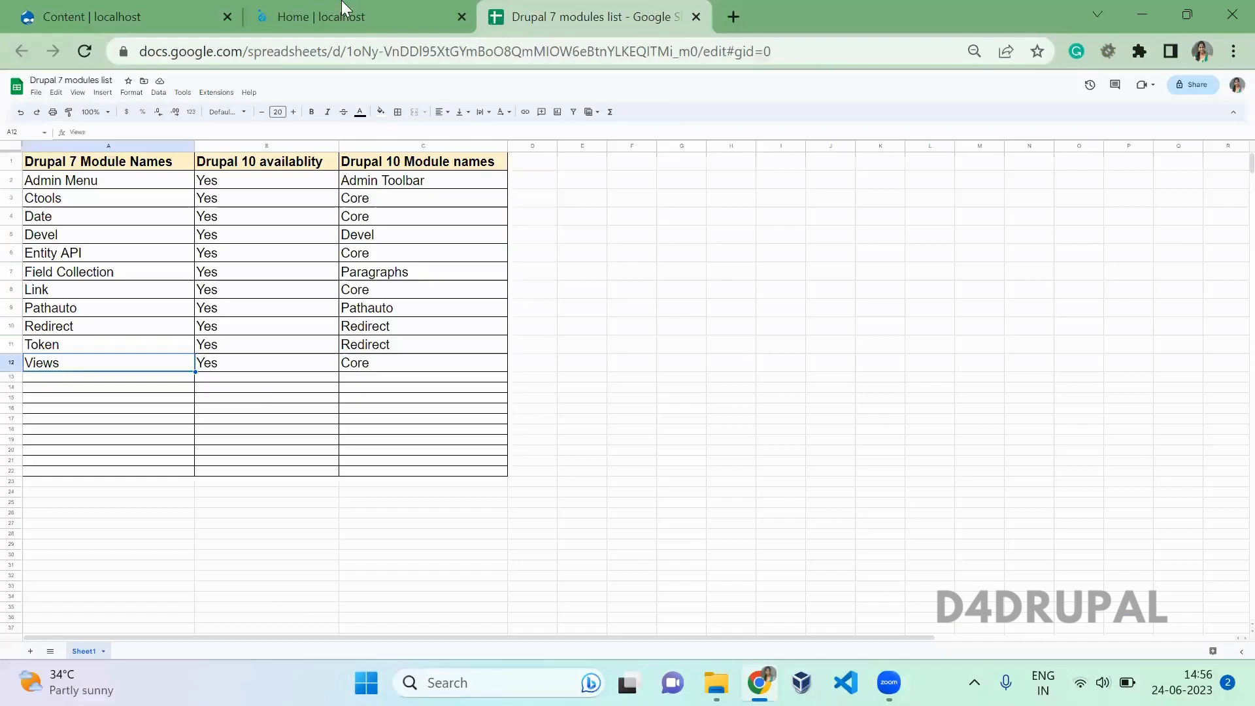
Return to the migrated Drupal site's People list of imported users
{"action": "left_click", "coordinate": [121, 15]}
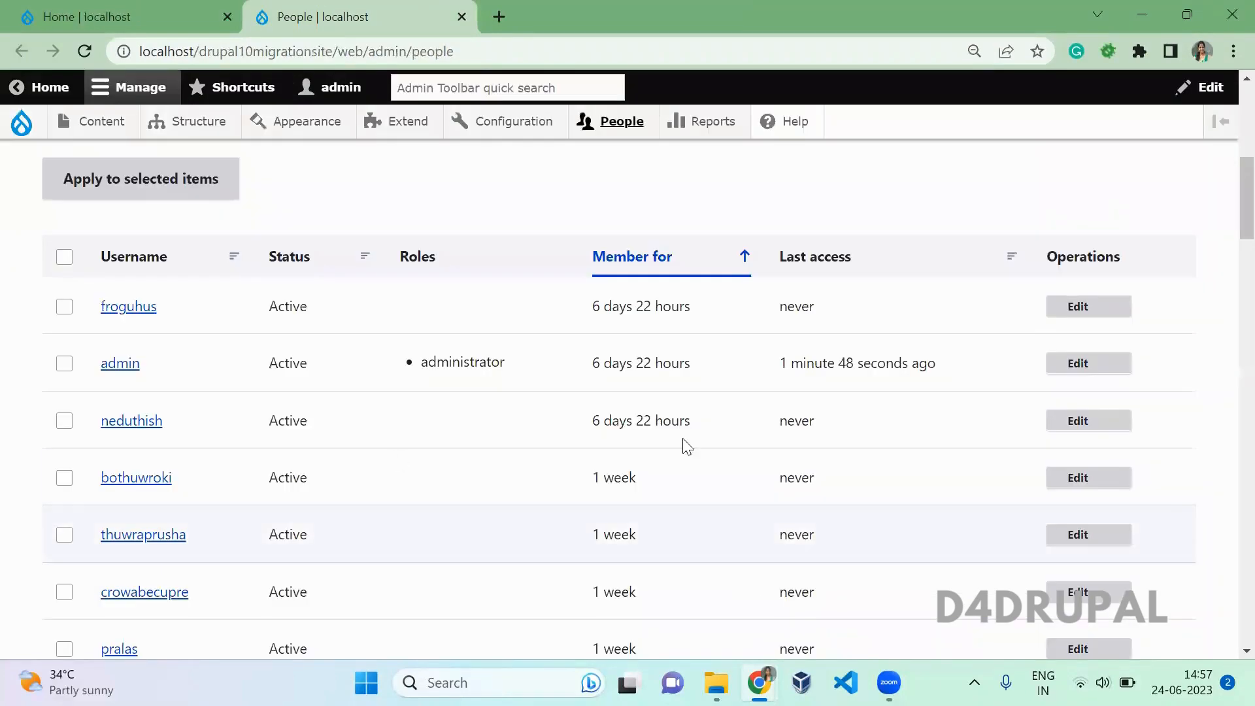
Edit the first imported user and view its status, roles, URL alias and picture
{"action": "left_click", "coordinate": [1088, 307]}
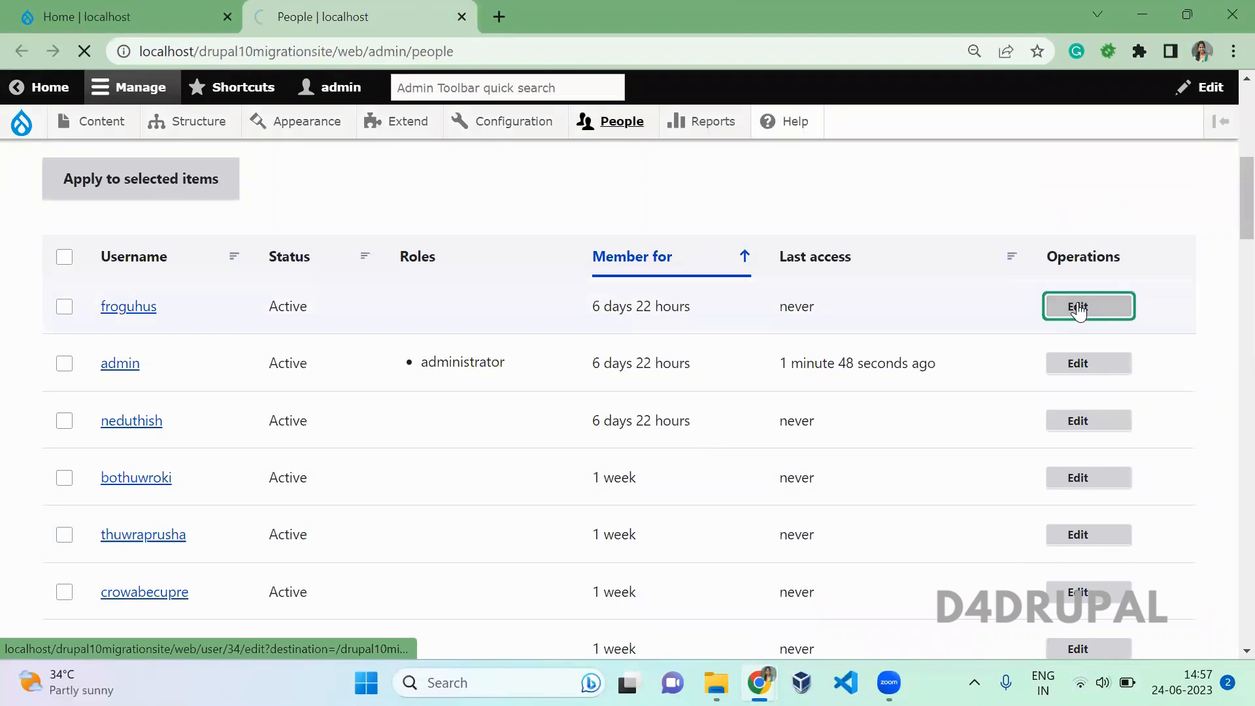
{"action": "left_click", "coordinate": [1089, 306]}
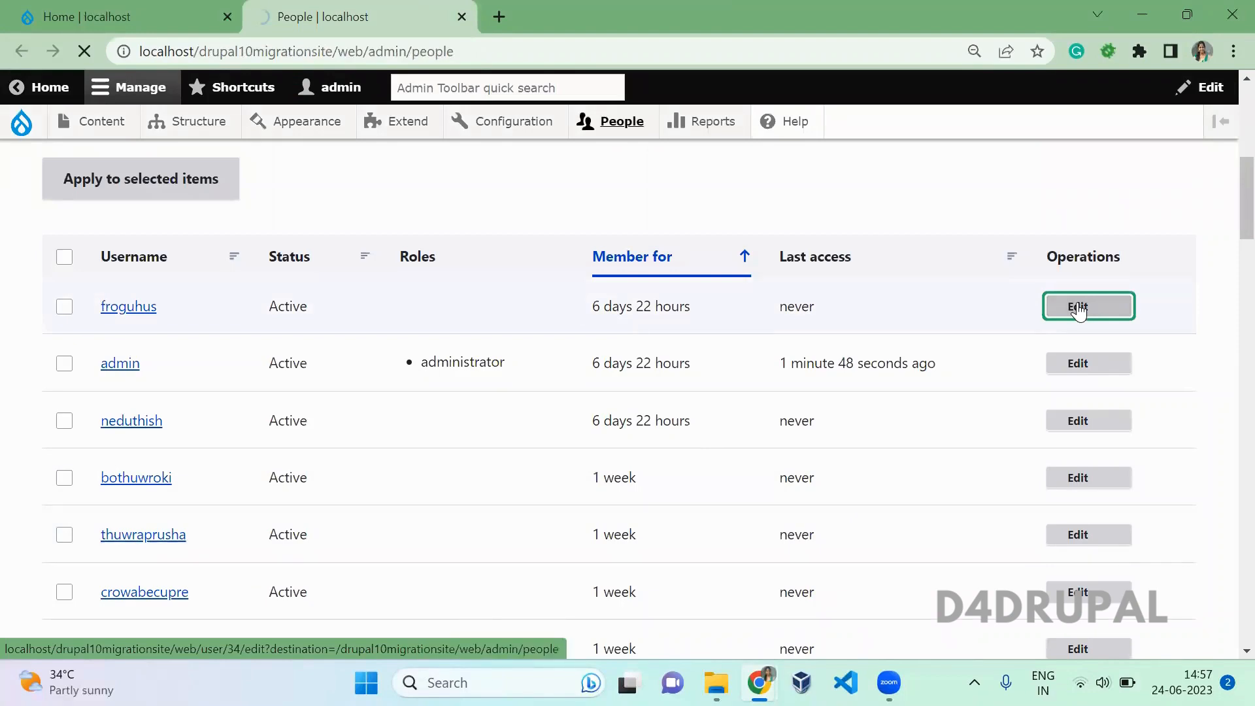
{"action": "left_click", "coordinate": [1087, 306]}
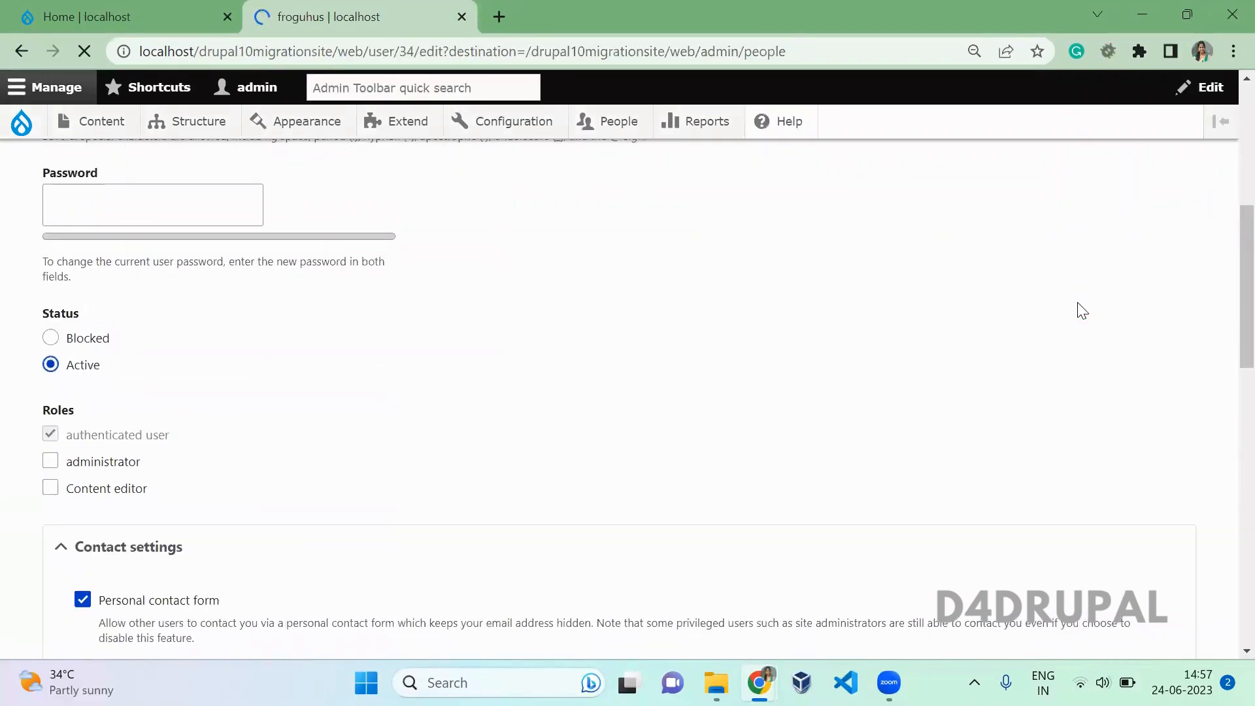
{"action": "scroll", "scroll_direction": "down", "scroll_amount": 3}
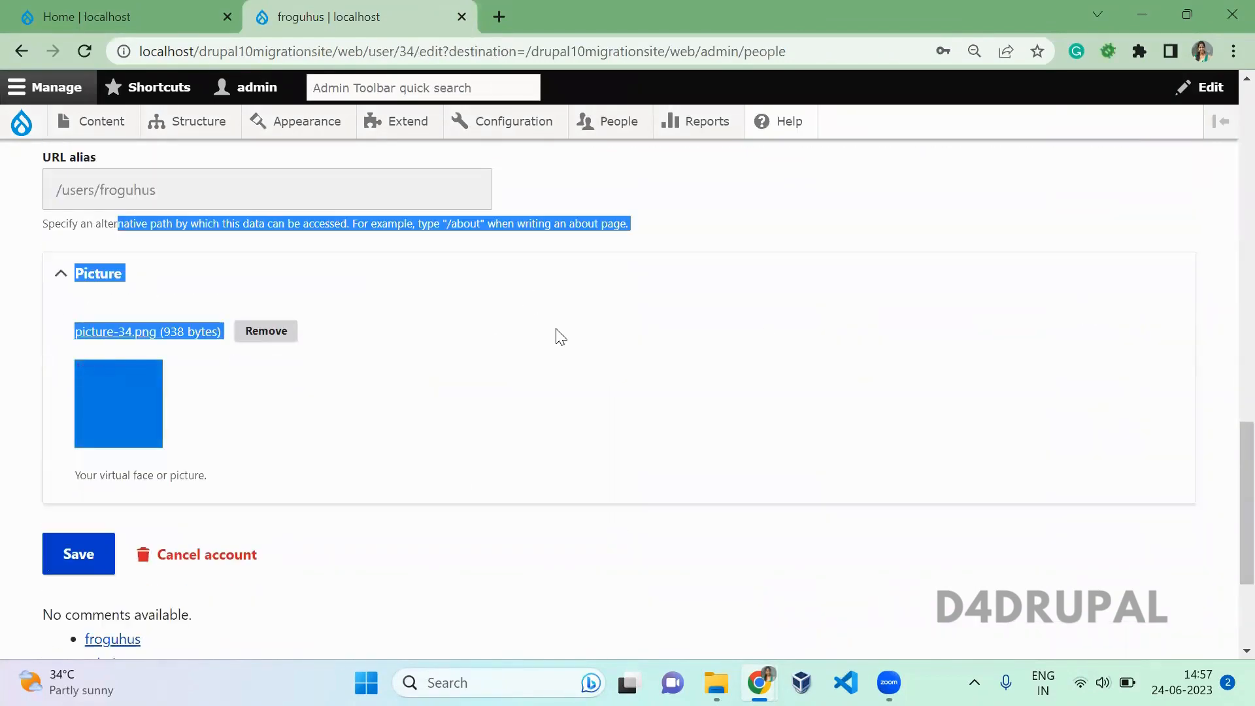
{"action": "left_click", "coordinate": [199, 121]}
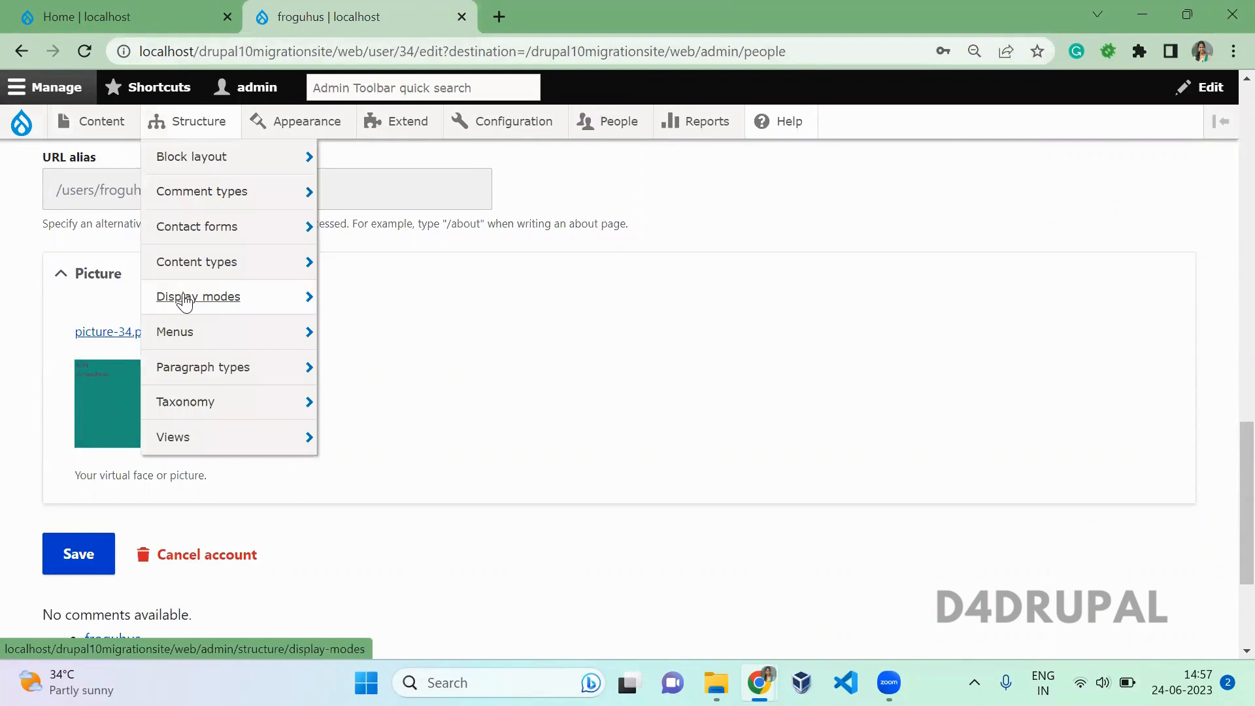
{"action": "mouse_move", "coordinate": [174, 331]}
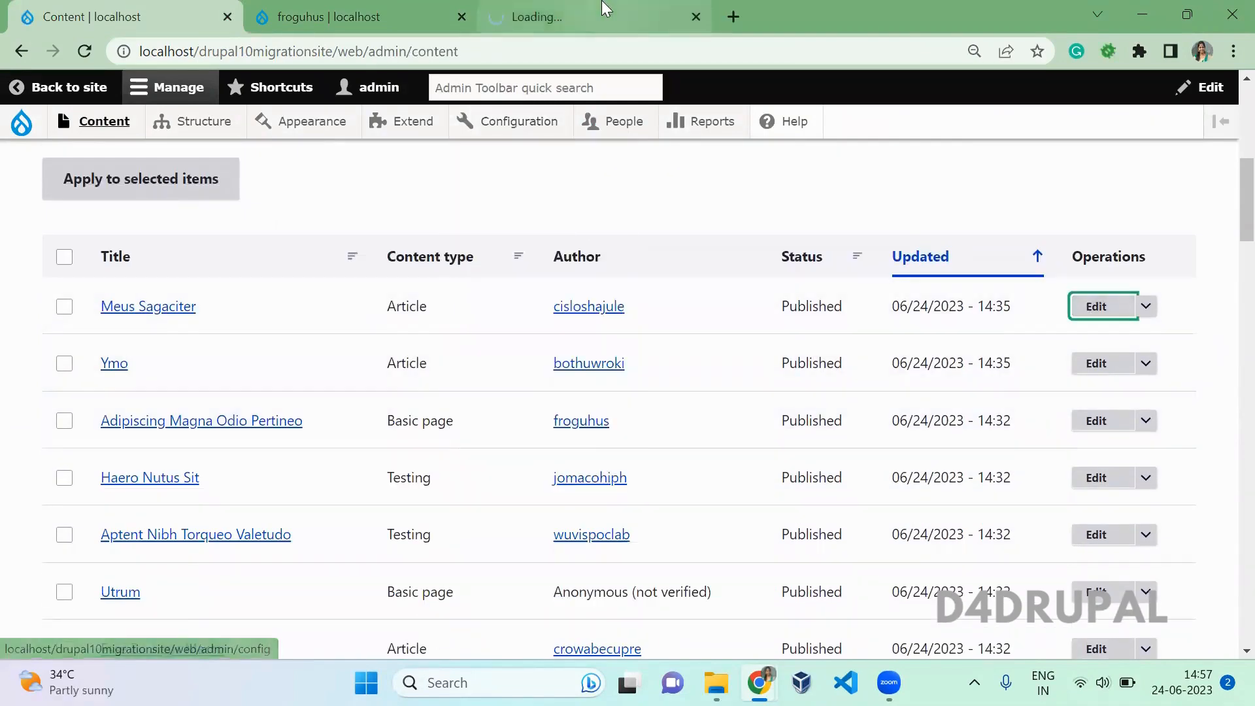
Edit Meus Sagaciter and review its body, image alt text, tags and URL alias
{"action": "left_click", "coordinate": [1095, 307]}
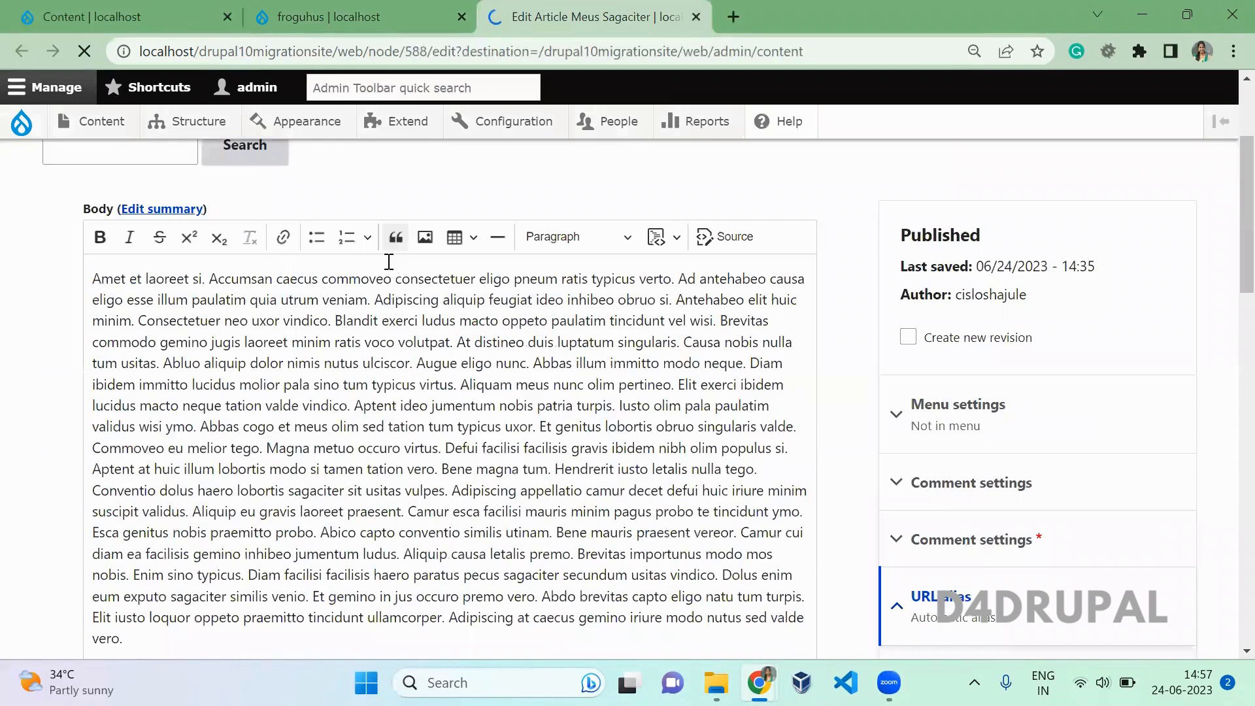
{"action": "scroll", "scroll_direction": "up", "scroll_amount": 3}
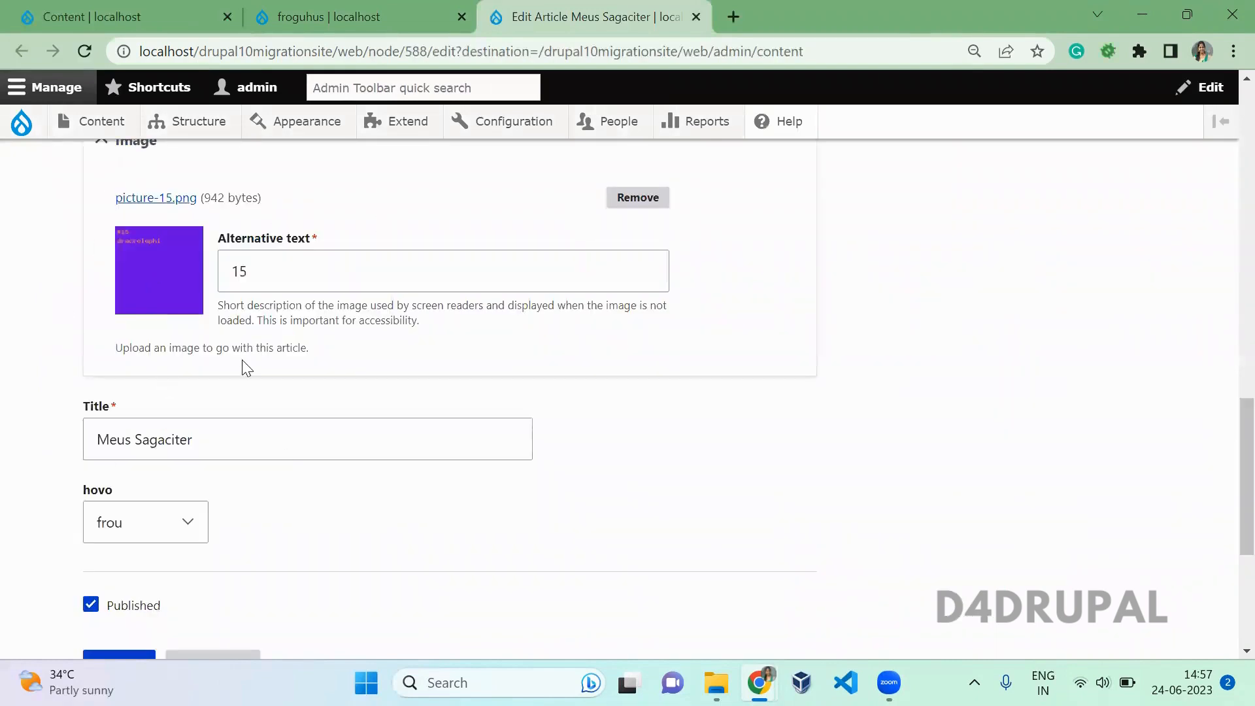
{"action": "left_click", "coordinate": [696, 17]}
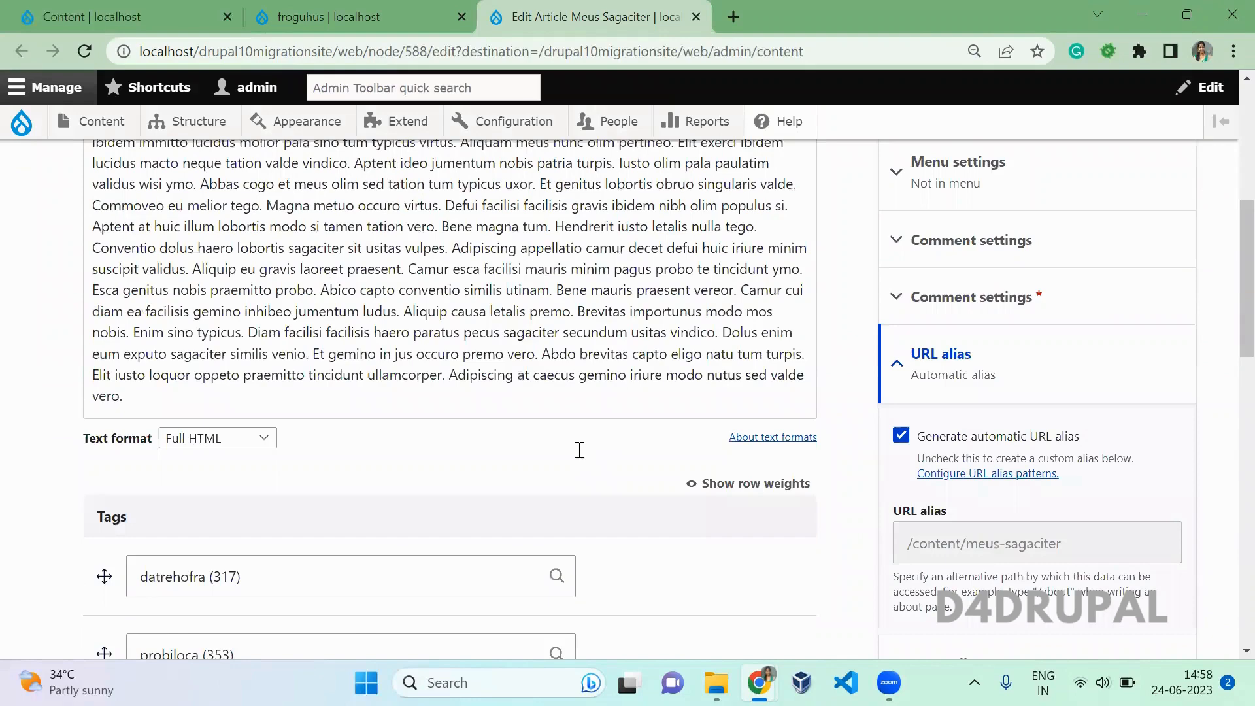
Open the Article and Testing content types' field lists in Drupal 10
{"action": "left_click", "coordinate": [197, 121]}
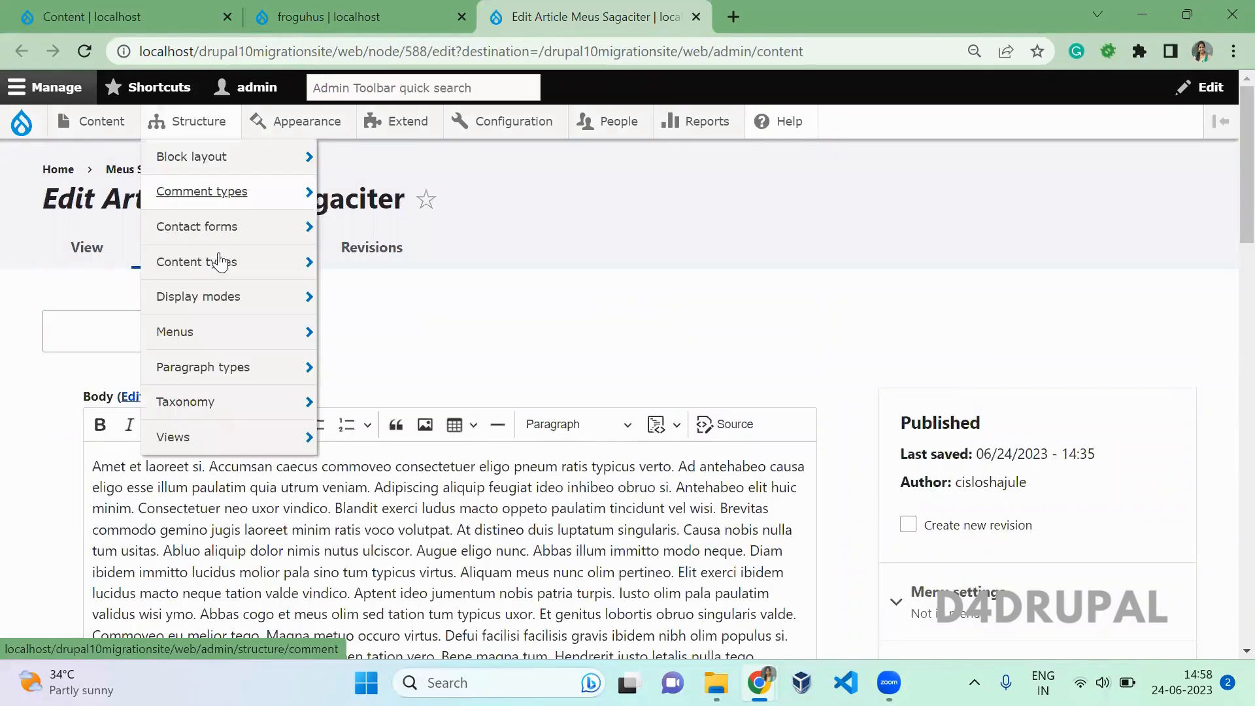
{"action": "left_click", "coordinate": [543, 296]}
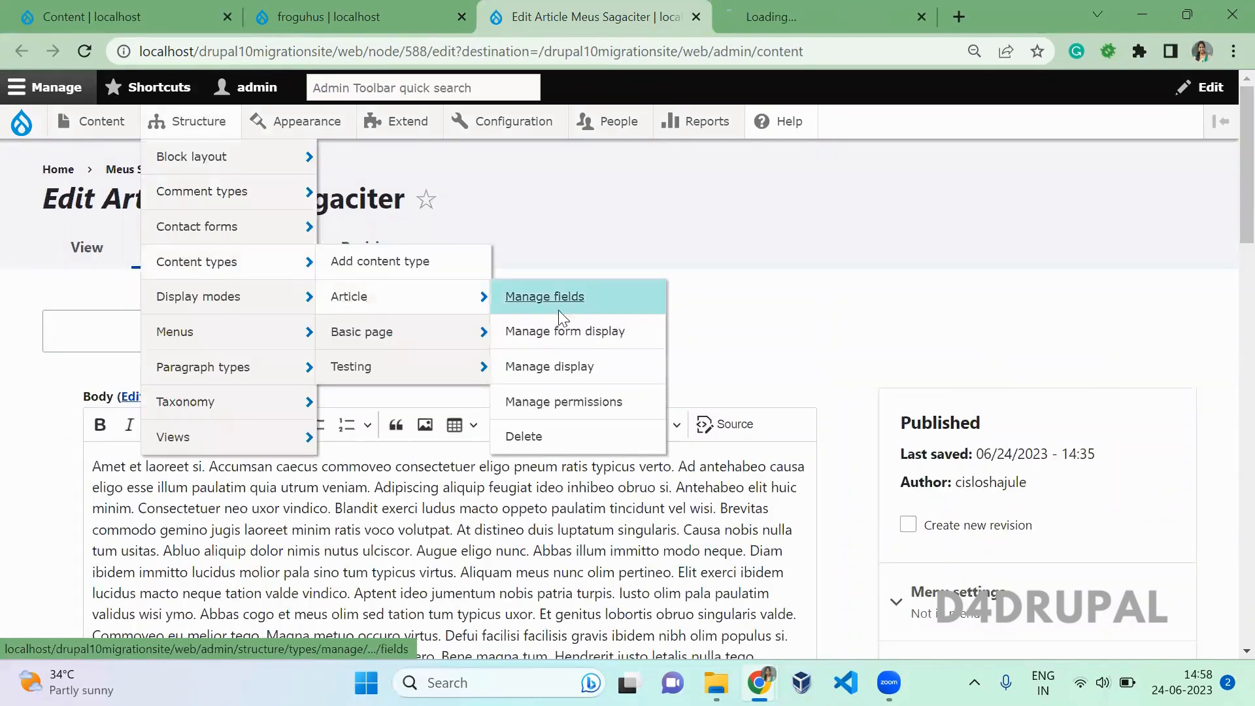
{"action": "left_click", "coordinate": [544, 296]}
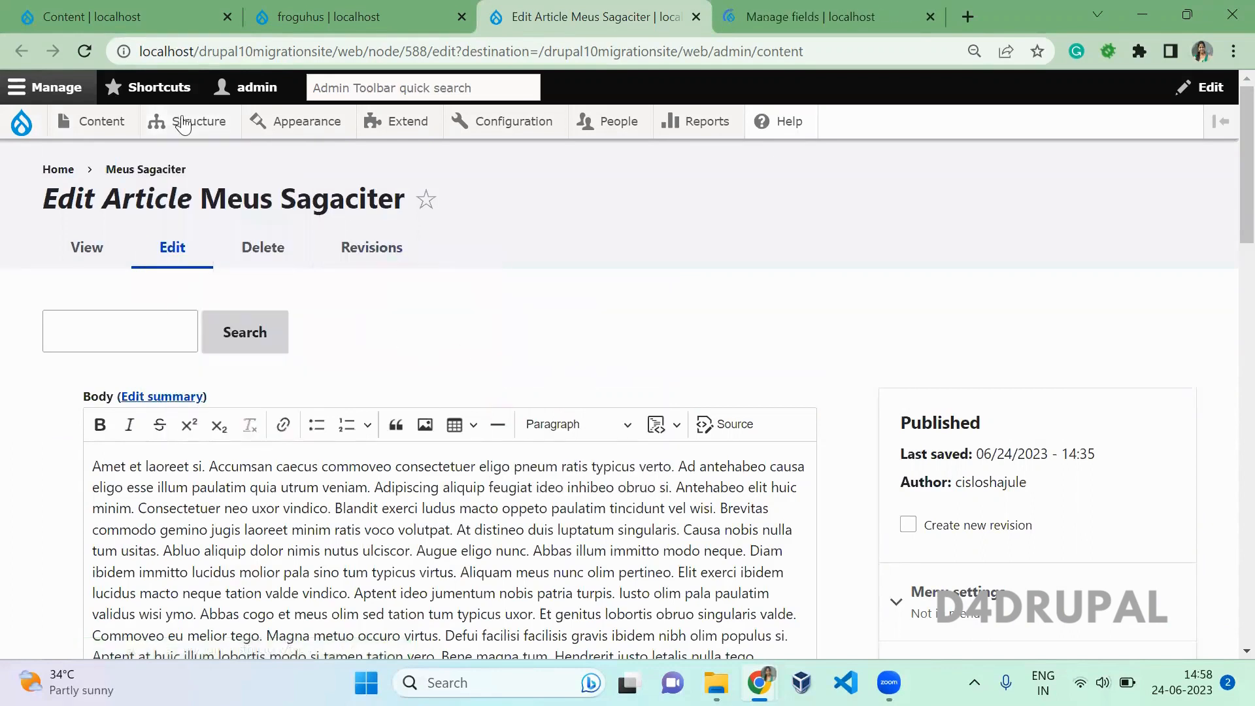
{"action": "left_click", "coordinate": [197, 121]}
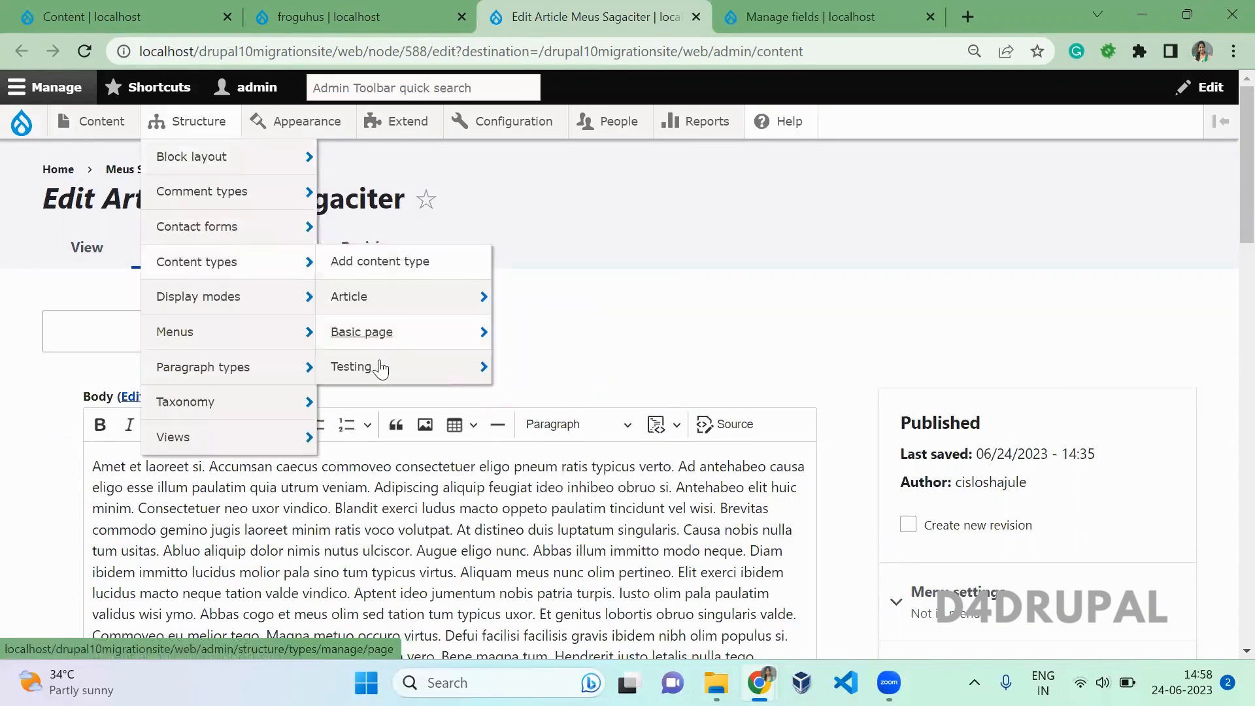
{"action": "left_click", "coordinate": [351, 367]}
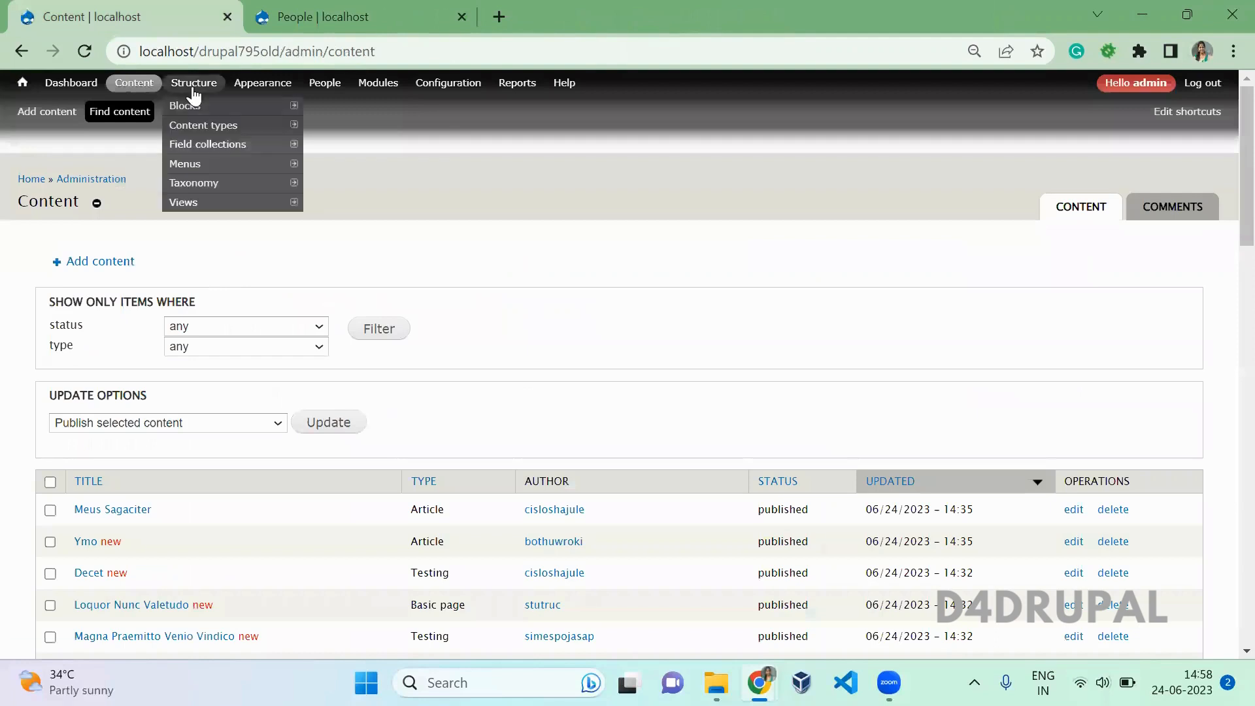
{"action": "mouse_move", "coordinate": [204, 125]}
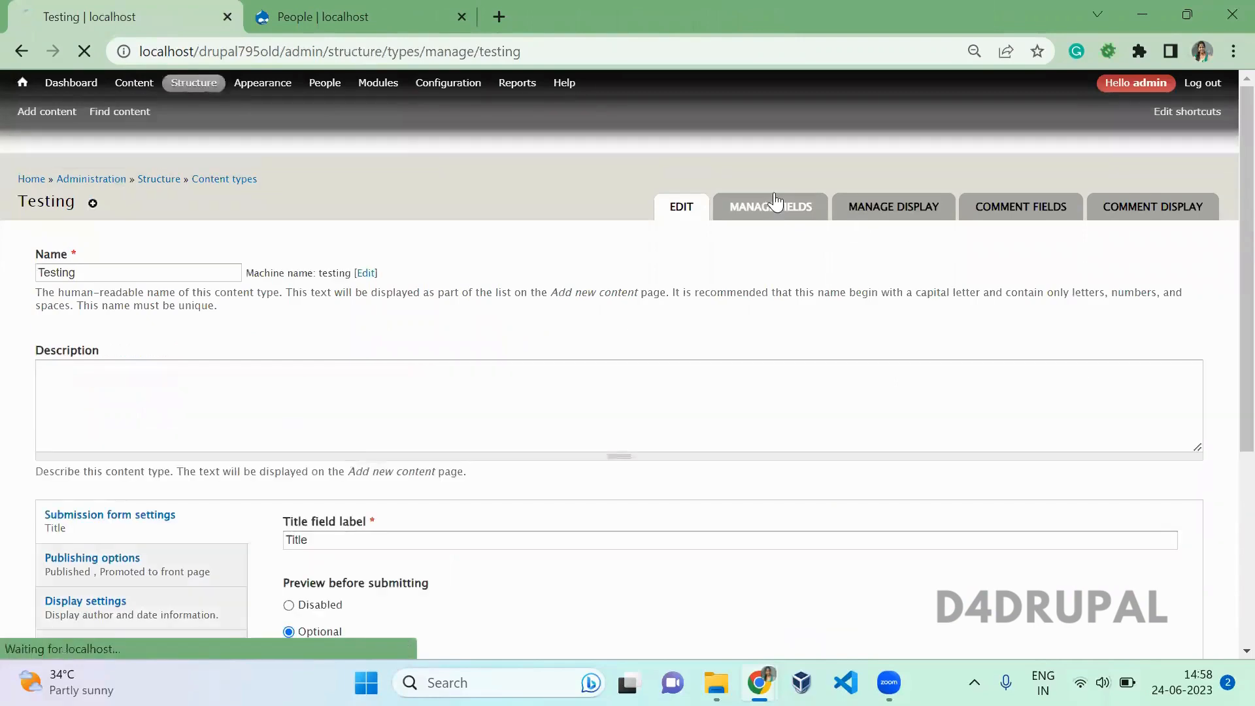
Compare with the Drupal 7 Testing type's fields, checking the Collection field type
{"action": "left_click", "coordinate": [770, 206]}
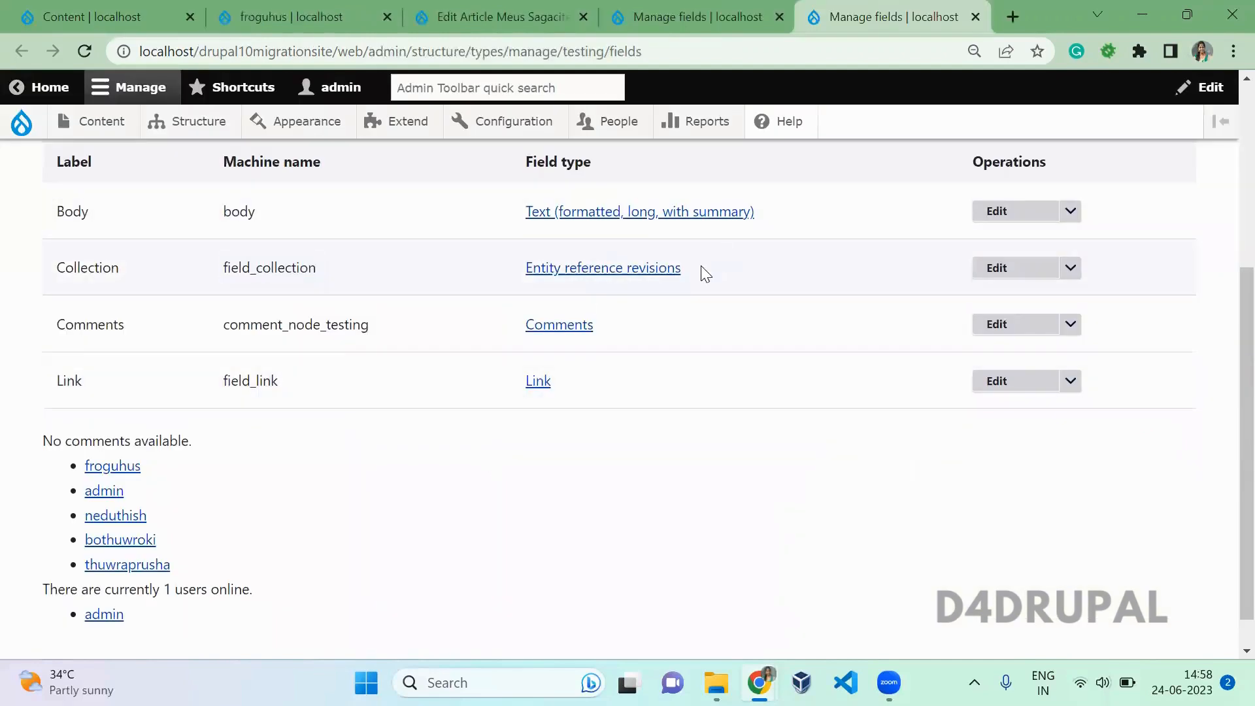
{"action": "double_click", "coordinate": [603, 267]}
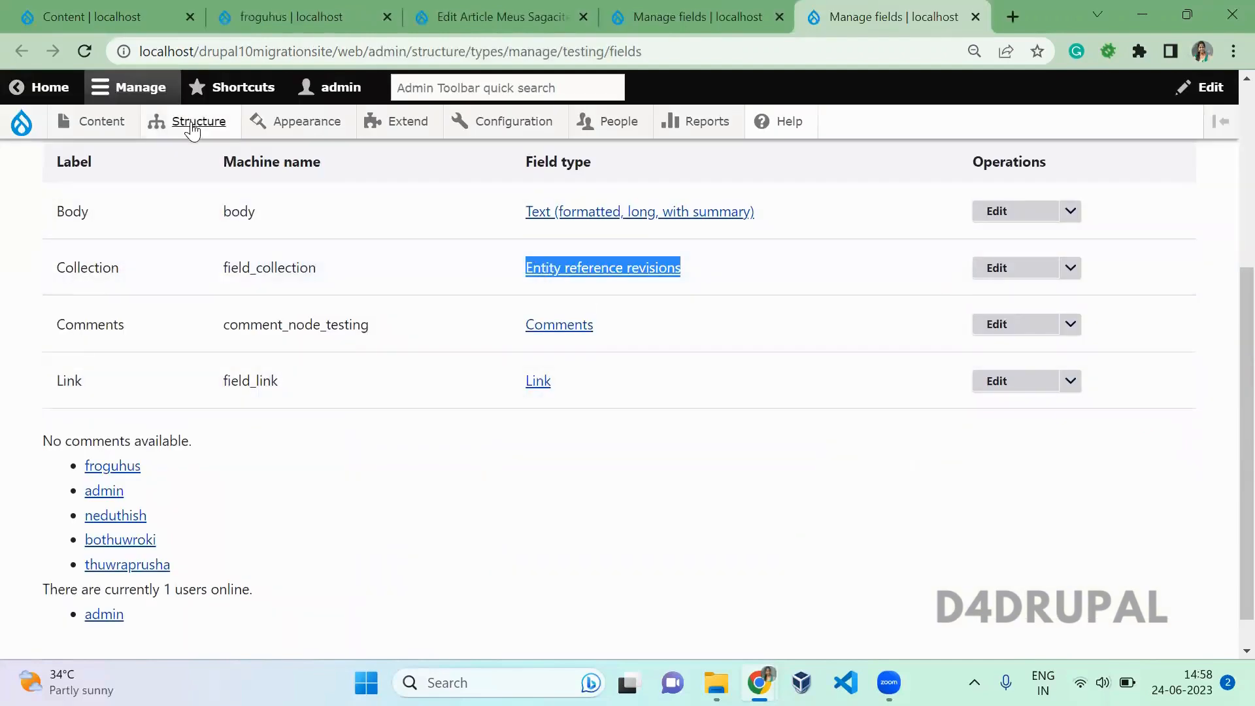
{"action": "left_click", "coordinate": [197, 121]}
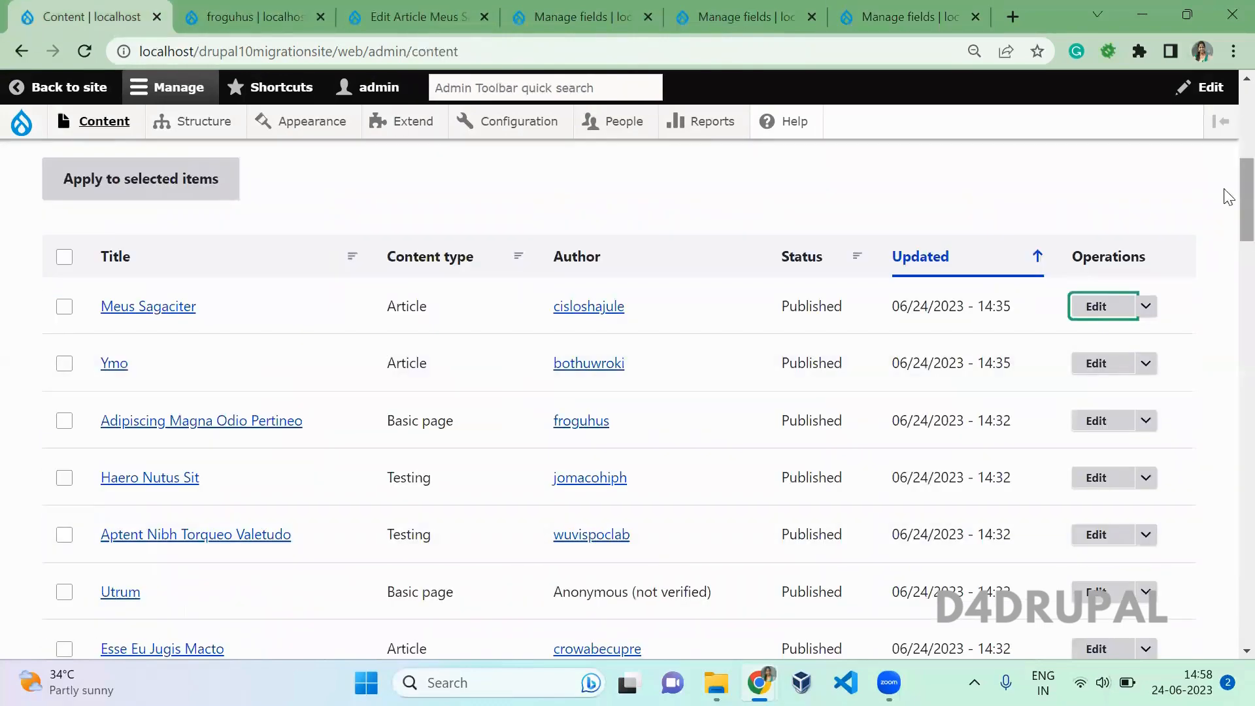
Filter content to Testing and review Haero Nutus Sit's migrated collection items
{"action": "left_click", "coordinate": [379, 444]}
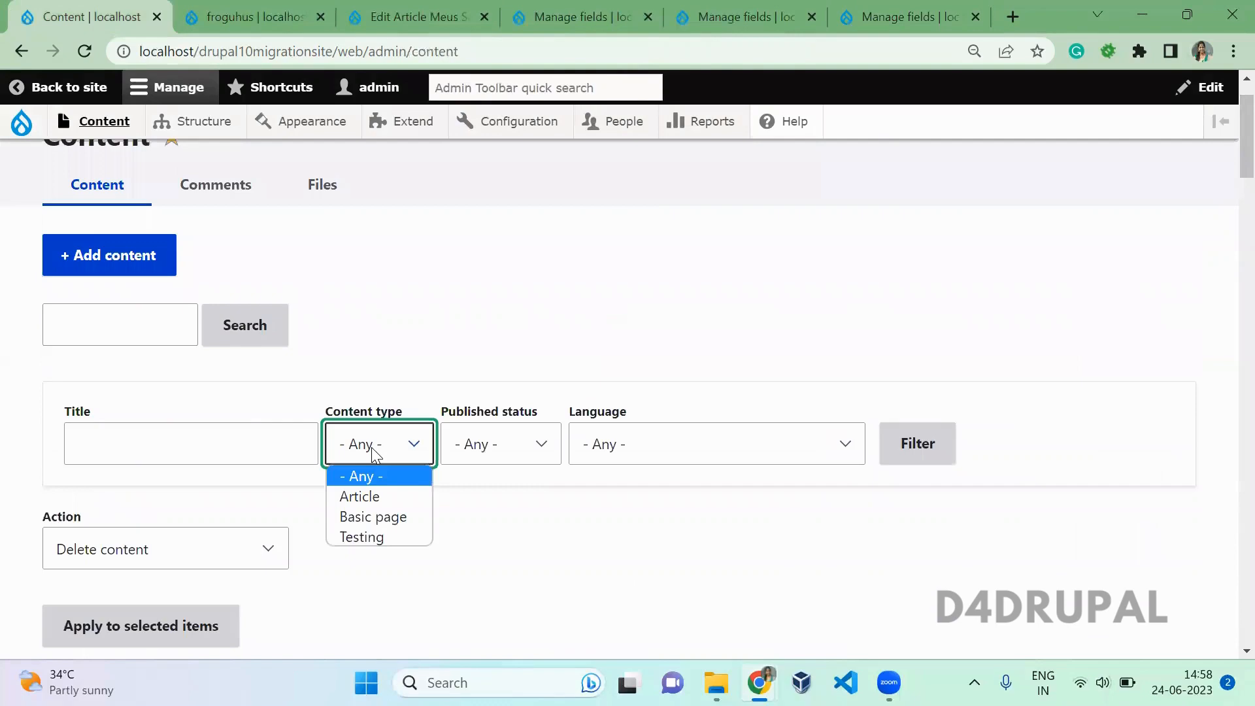
{"action": "left_click", "coordinate": [361, 536]}
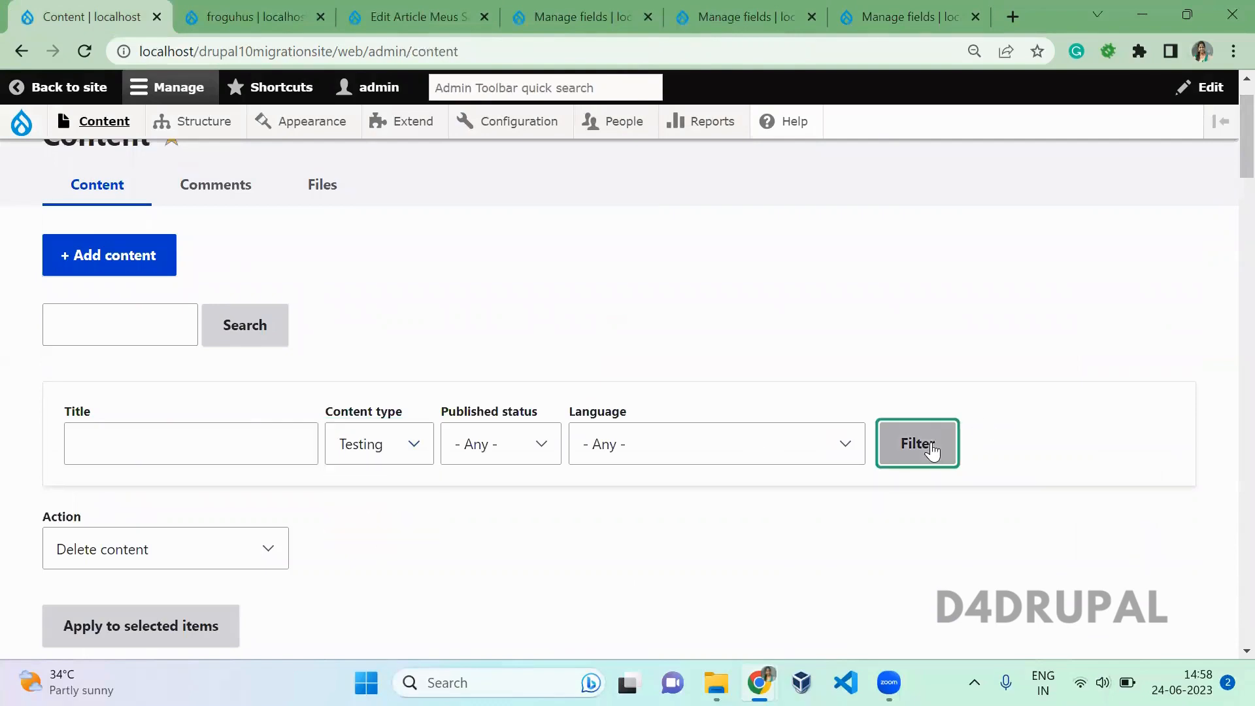
{"action": "left_click", "coordinate": [916, 444]}
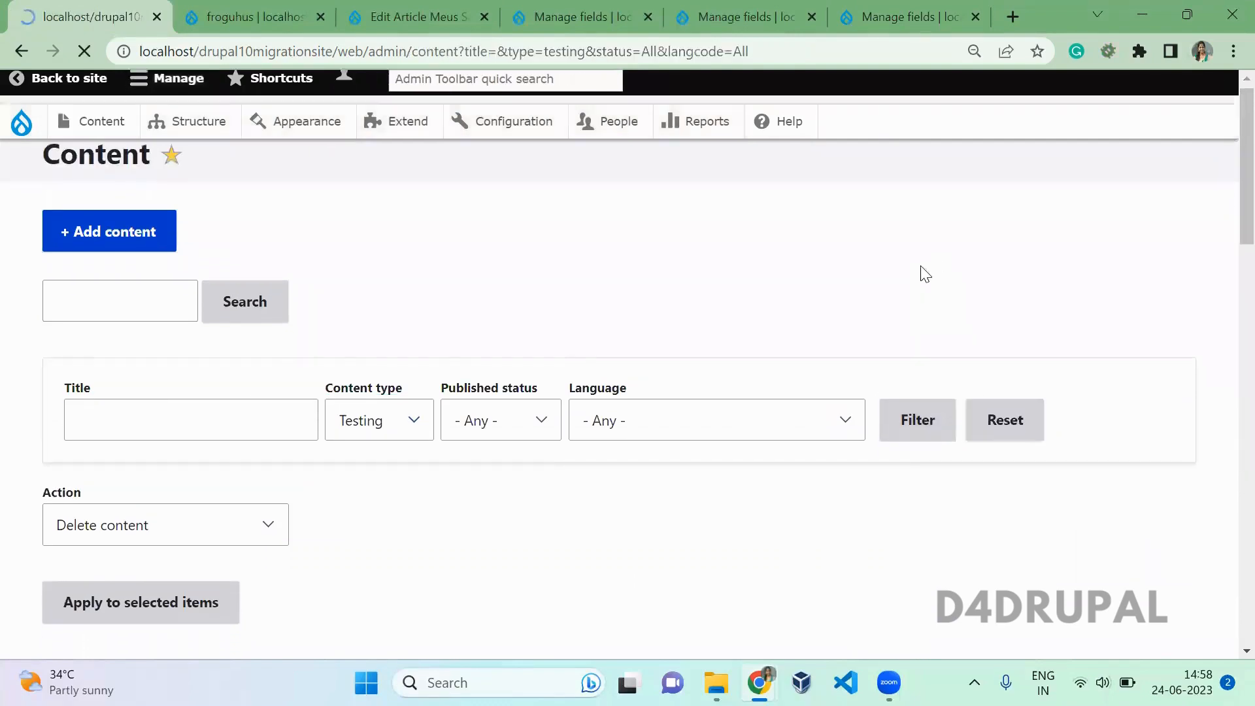
{"action": "scroll", "scroll_direction": "down", "scroll_amount": 3}
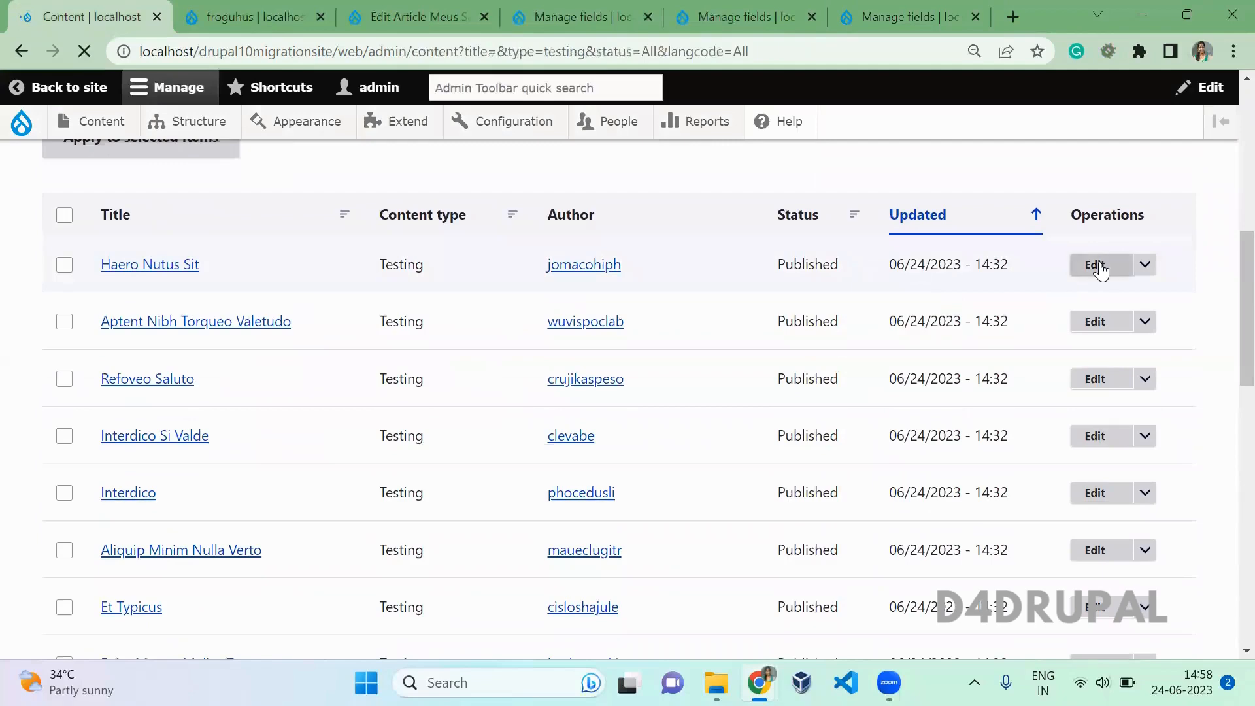
{"action": "left_click", "coordinate": [1095, 264]}
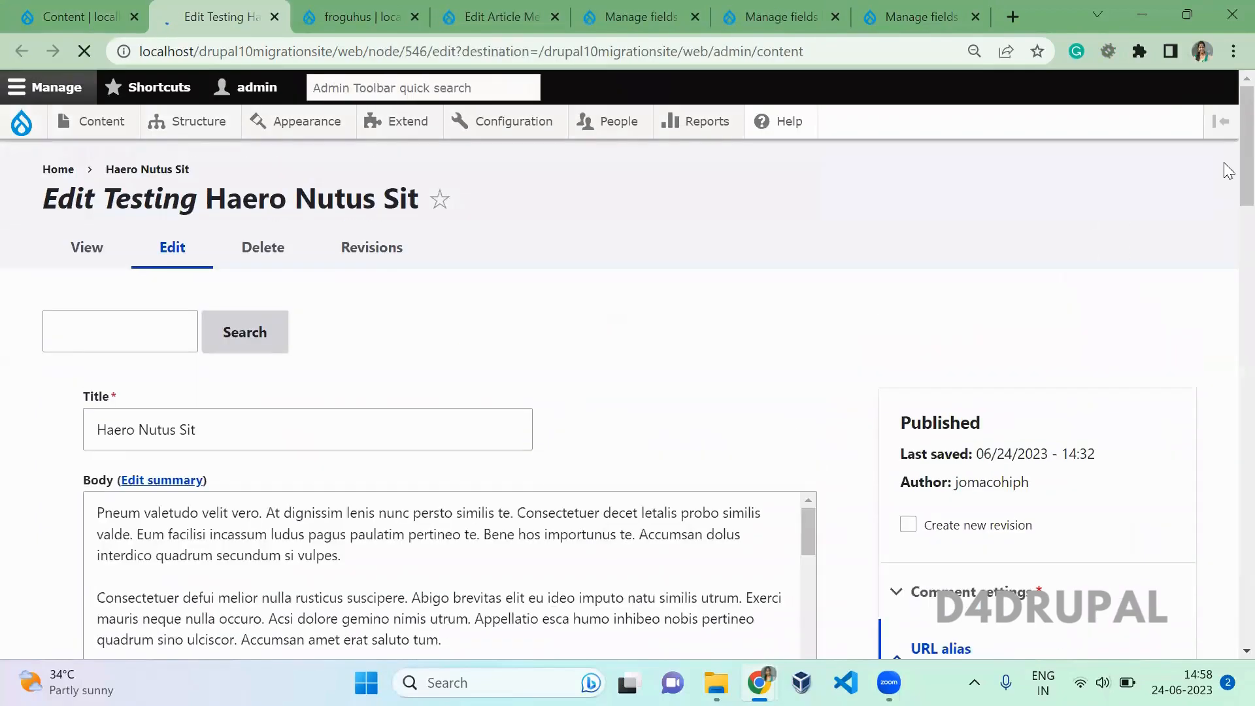
{"action": "scroll", "scroll_direction": "down", "scroll_amount": 3}
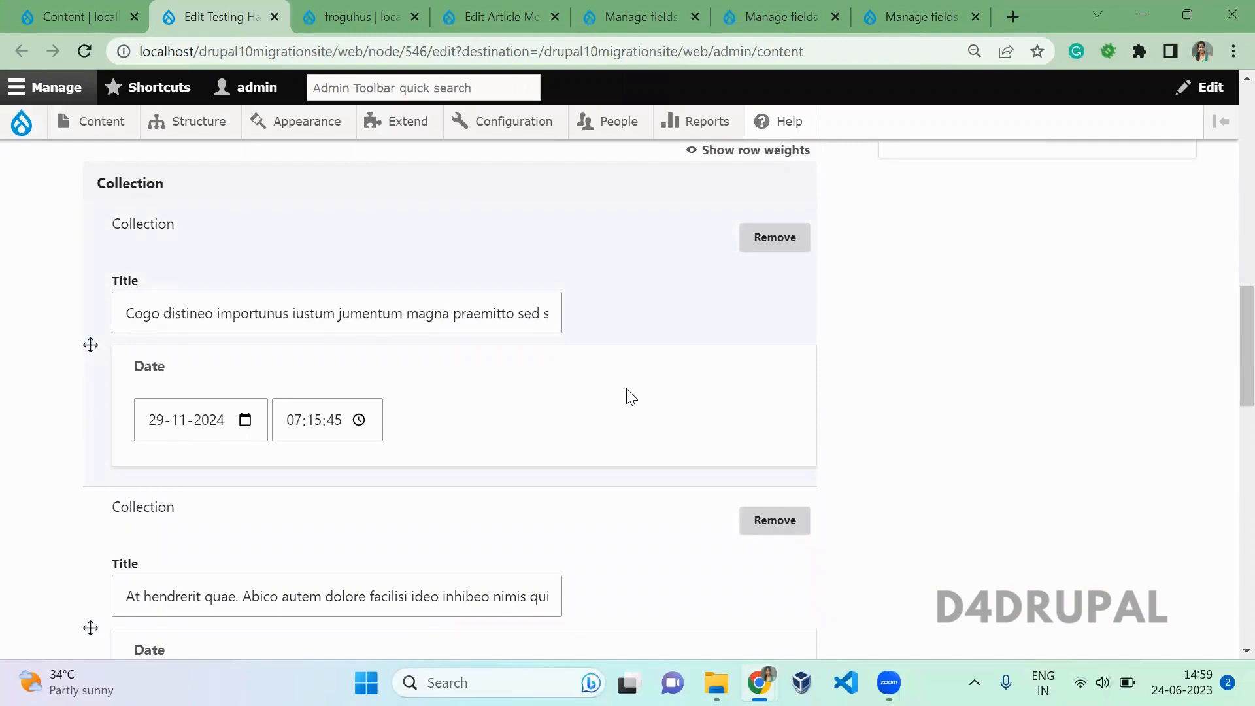
Check the froguhus user picture and Meus Sagaciter article image, then search 'migr'
{"action": "left_click", "coordinate": [232, 18]}
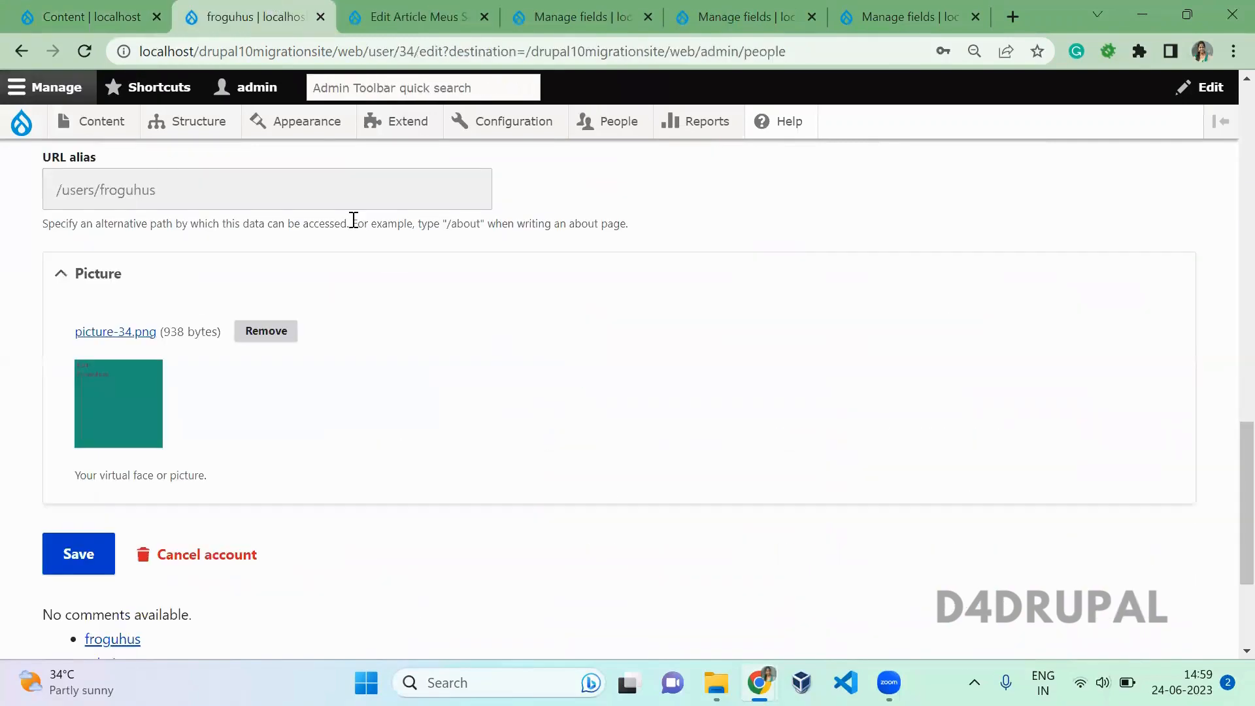
{"action": "mouse_move", "coordinate": [204, 454]}
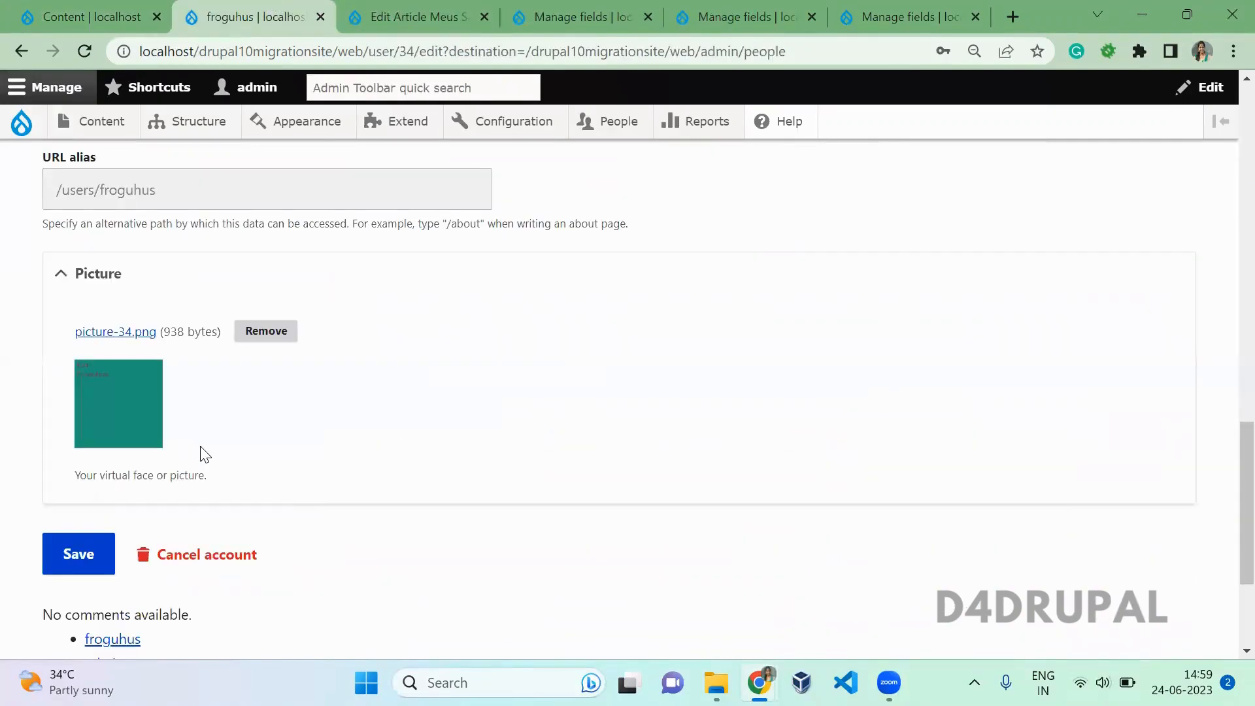
{"action": "left_click", "coordinate": [412, 17]}
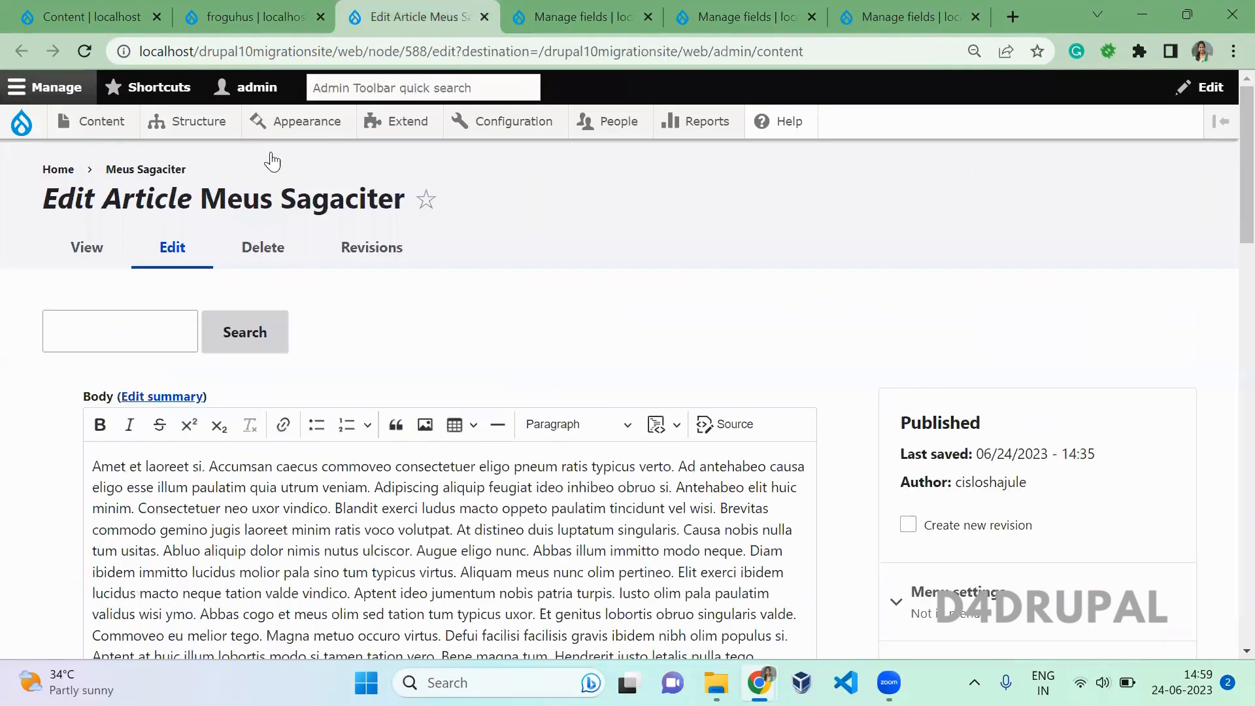
{"action": "scroll", "scroll_direction": "down", "scroll_amount": 3}
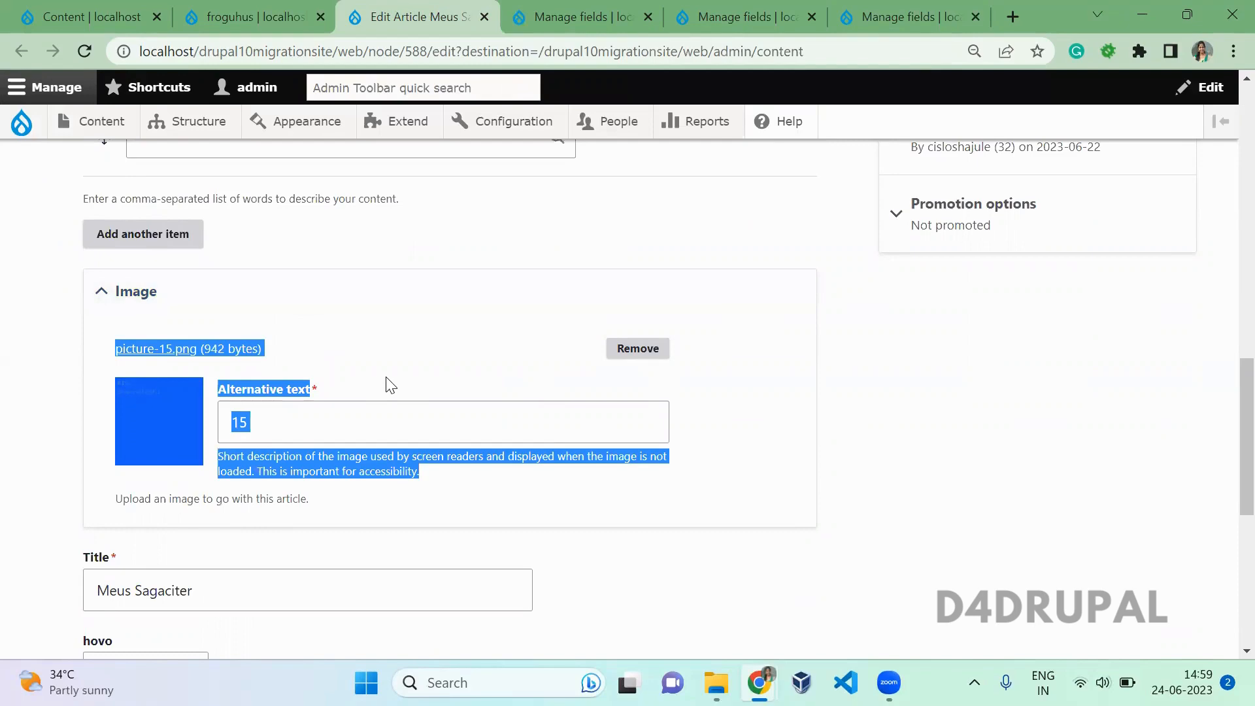
{"action": "type", "text": "migr"}
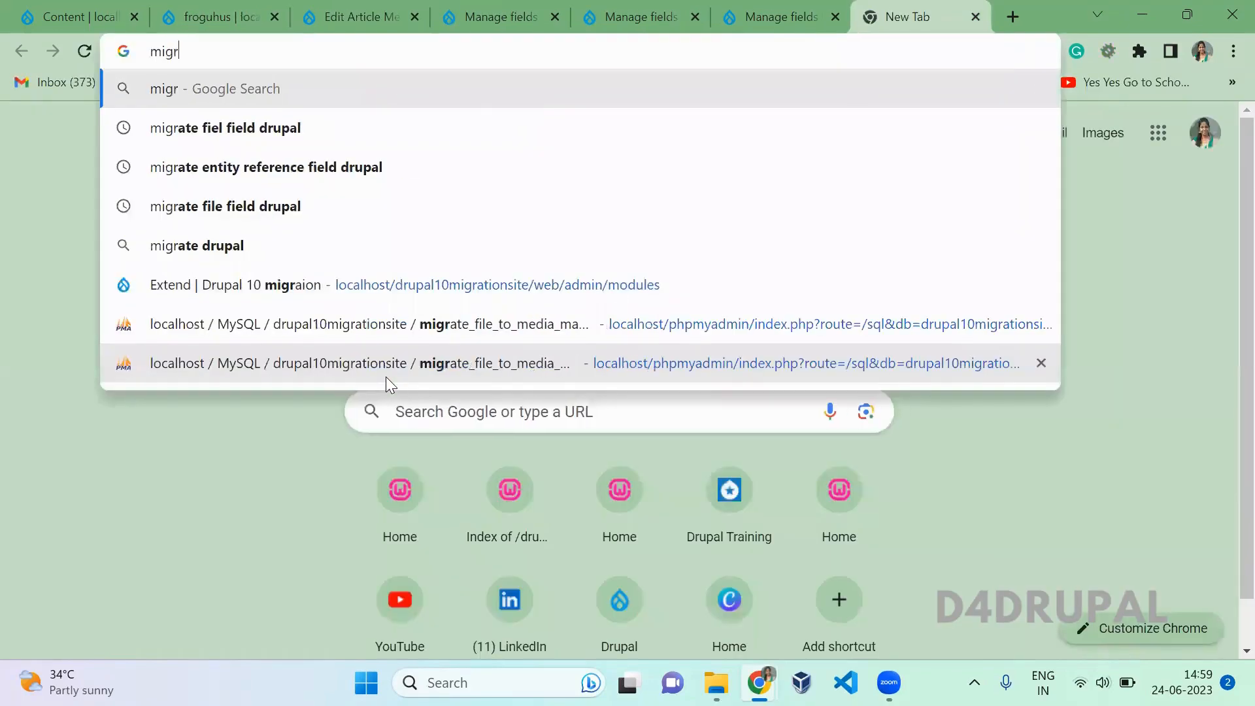
Search for migrating files to media and open the Migrate File Entities to Media project
{"action": "key", "text": "Escape"}
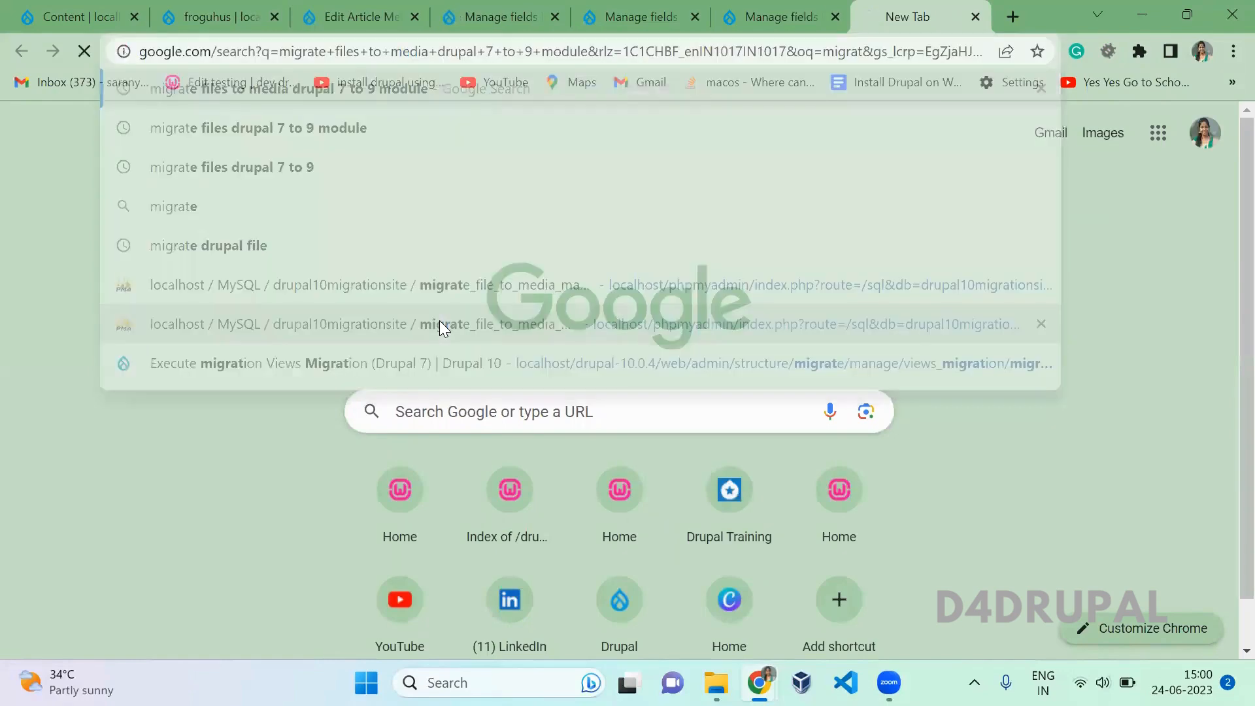
{"action": "left_click", "coordinate": [259, 128]}
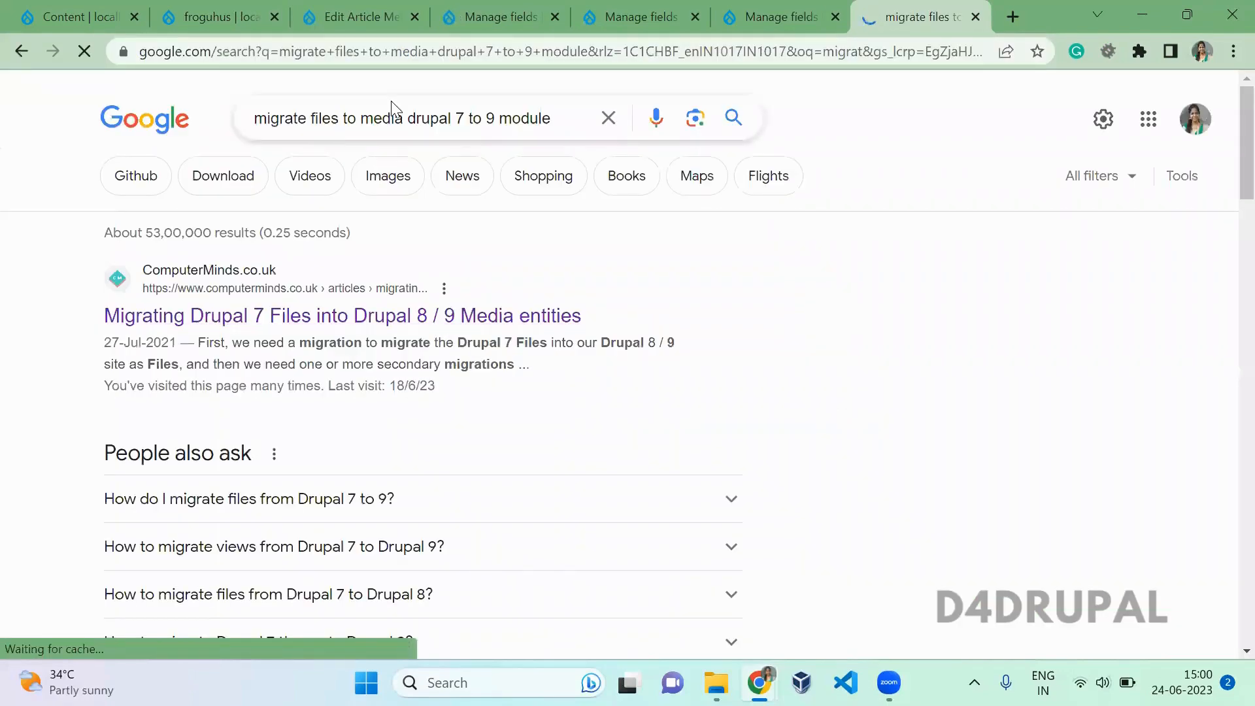
{"action": "scroll", "scroll_direction": "down", "scroll_amount": 3}
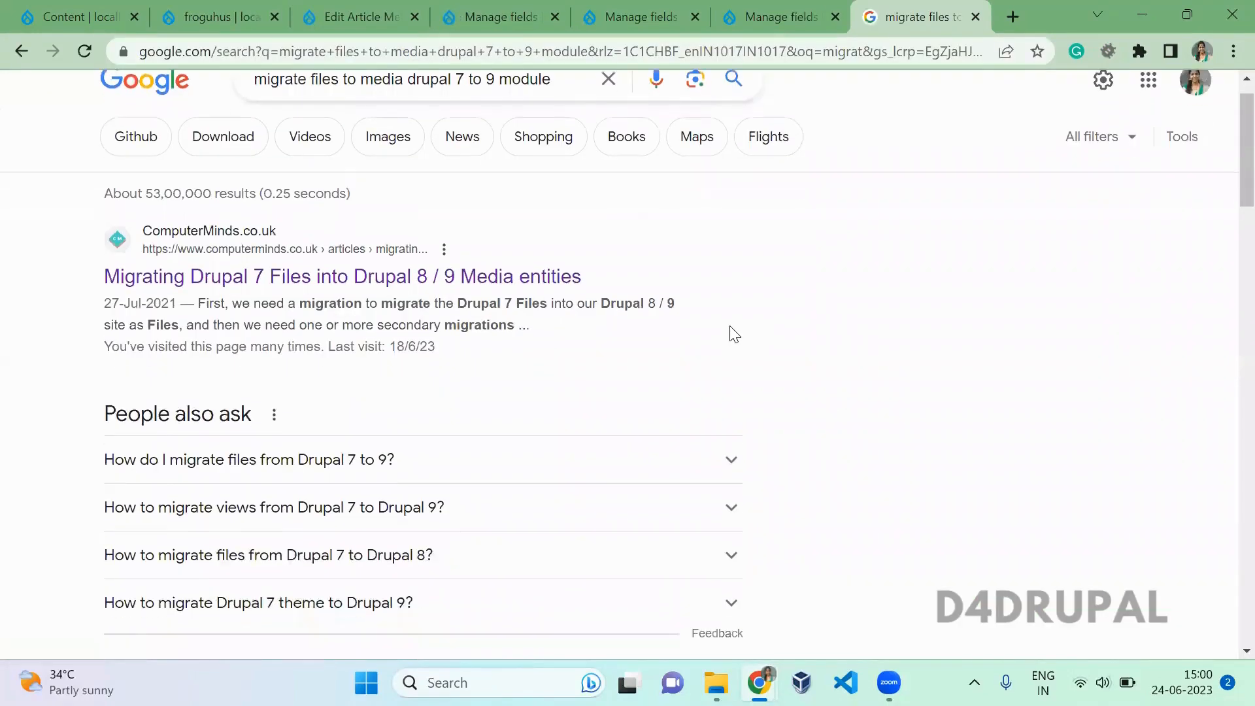
{"action": "scroll", "scroll_direction": "down", "scroll_amount": 3}
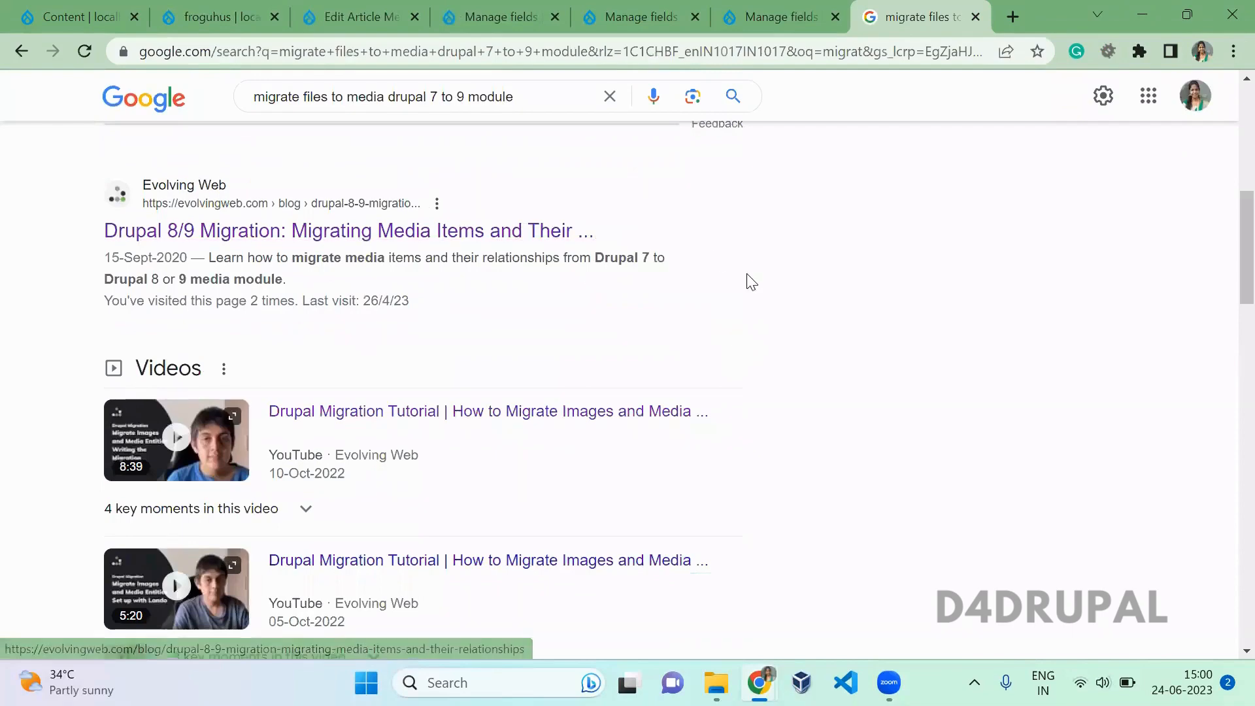
{"action": "scroll", "scroll_direction": "down", "scroll_amount": 3}
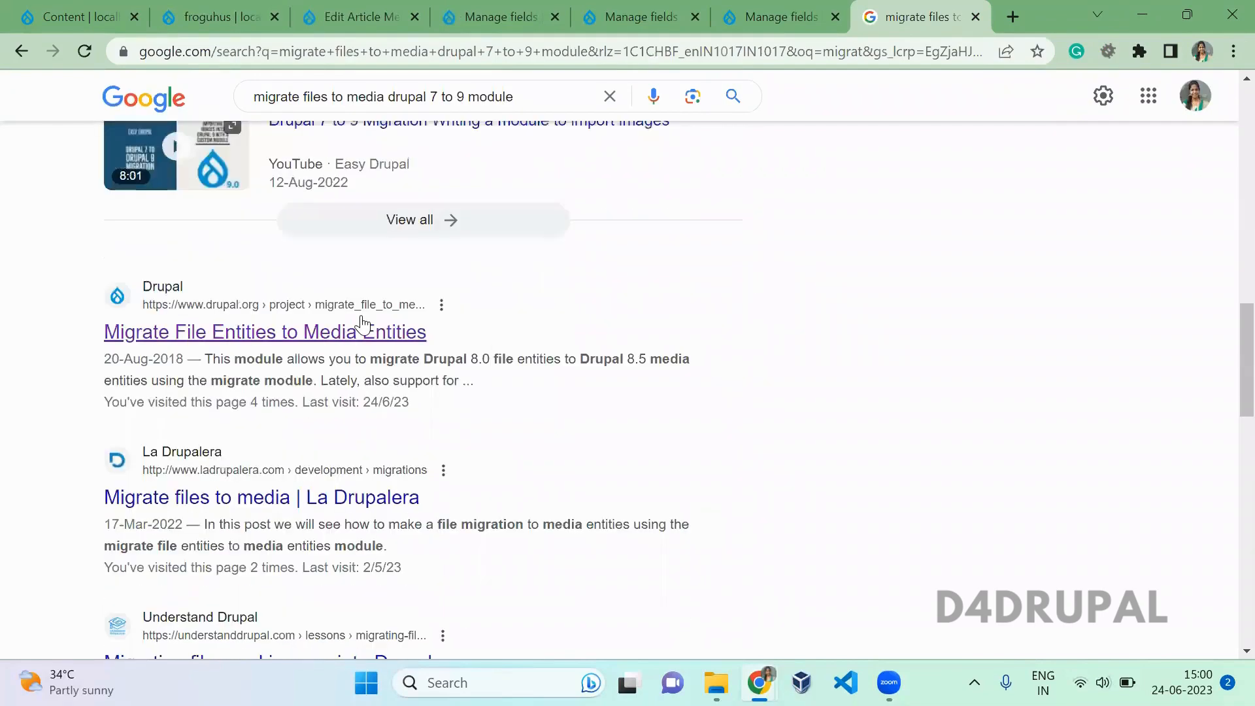
{"action": "left_click", "coordinate": [264, 332]}
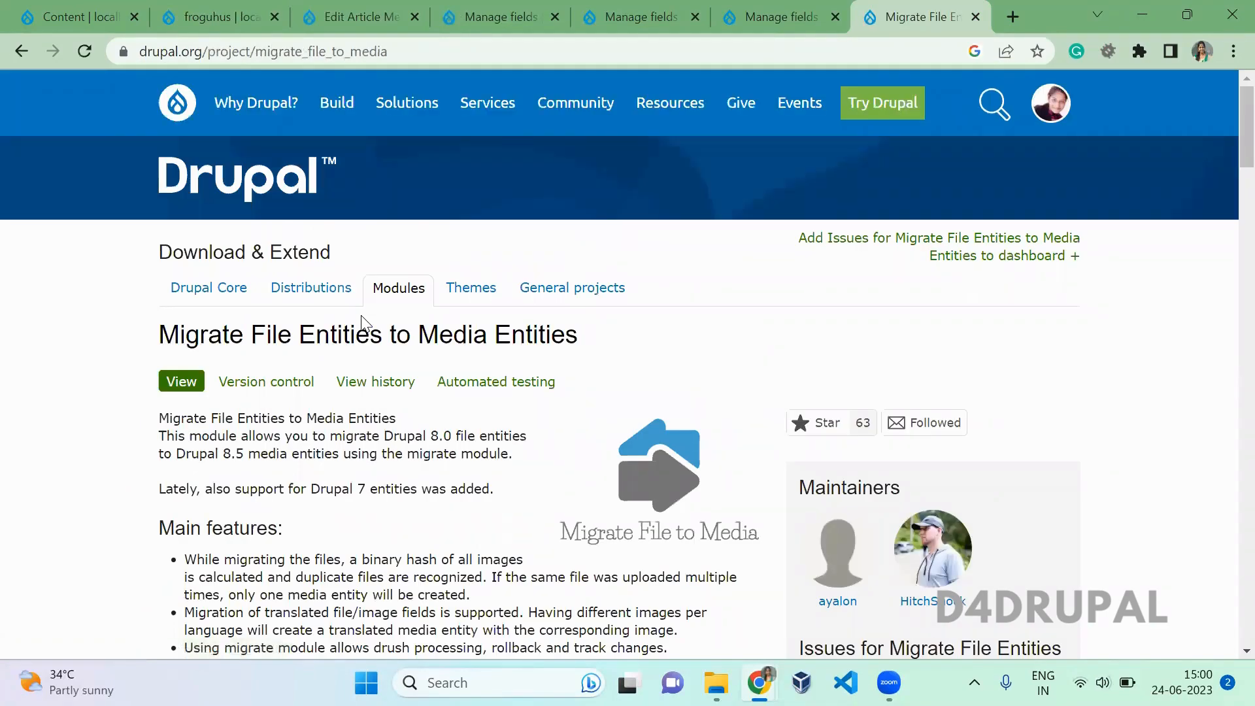
{"action": "scroll", "scroll_direction": "down", "scroll_amount": 3}
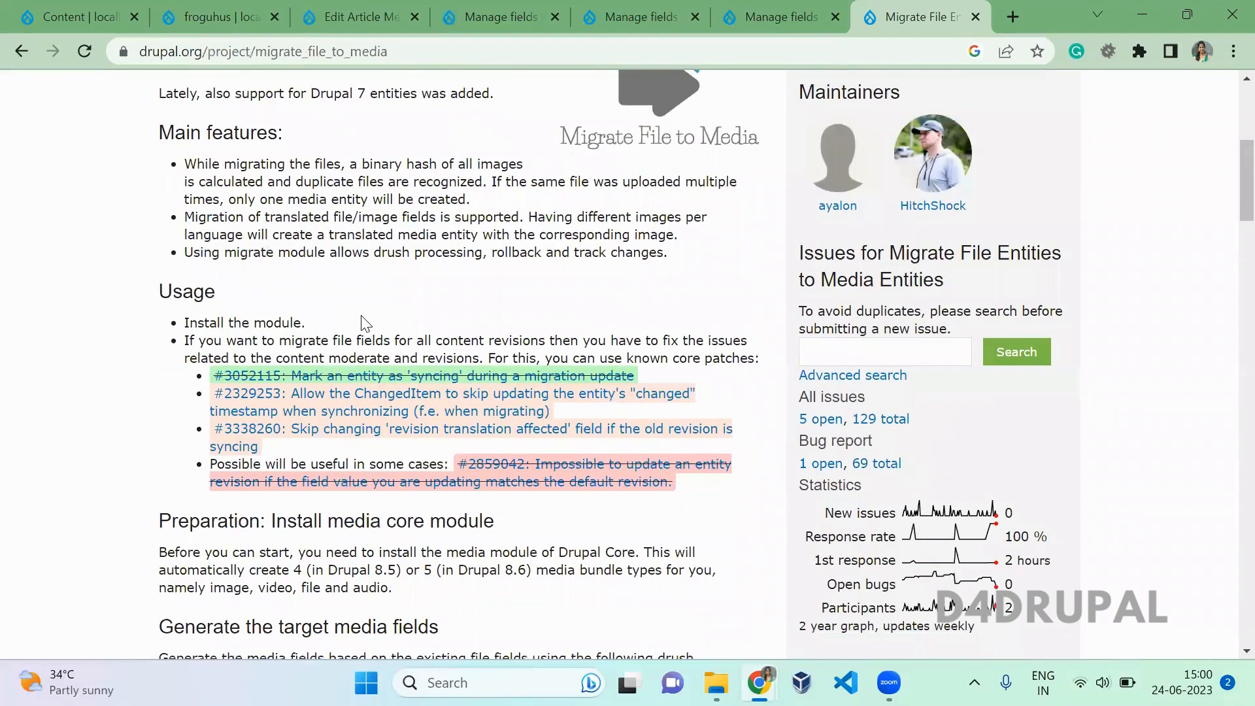
{"action": "scroll", "scroll_direction": "down", "scroll_amount": 3}
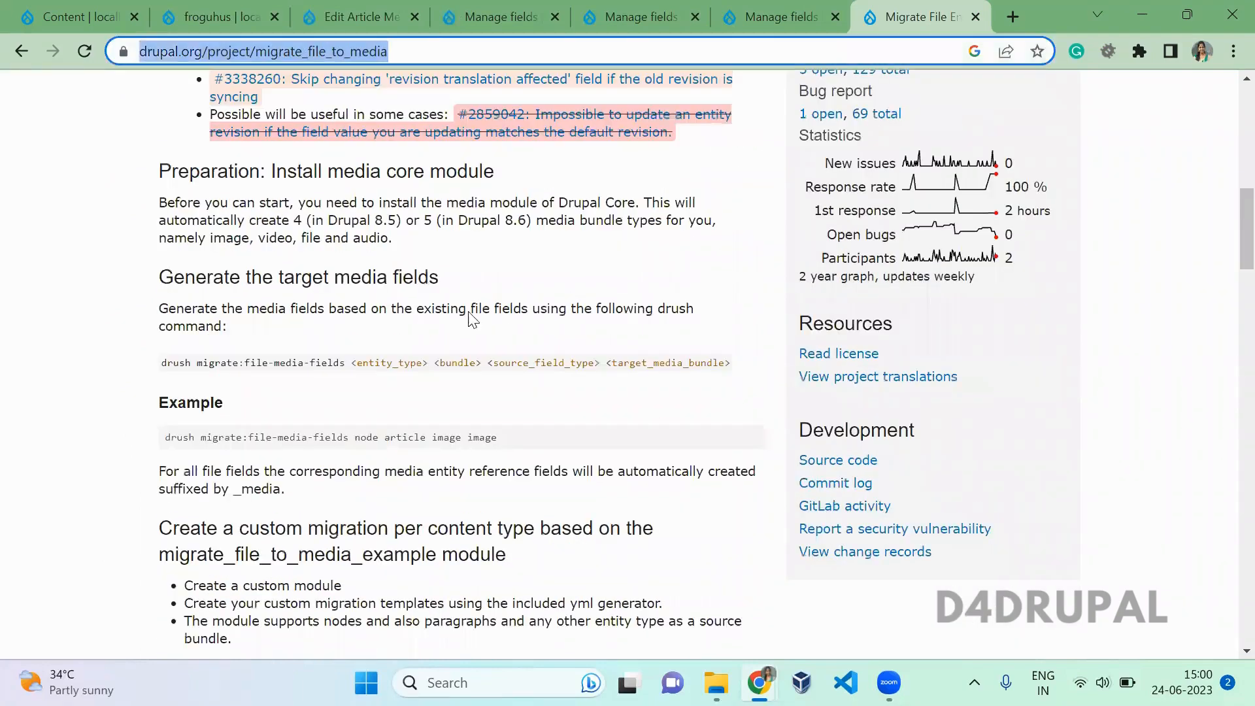
Open the module's source repository at migrate_file_to_media_example and close other tabs
{"action": "left_click", "coordinate": [262, 51]}
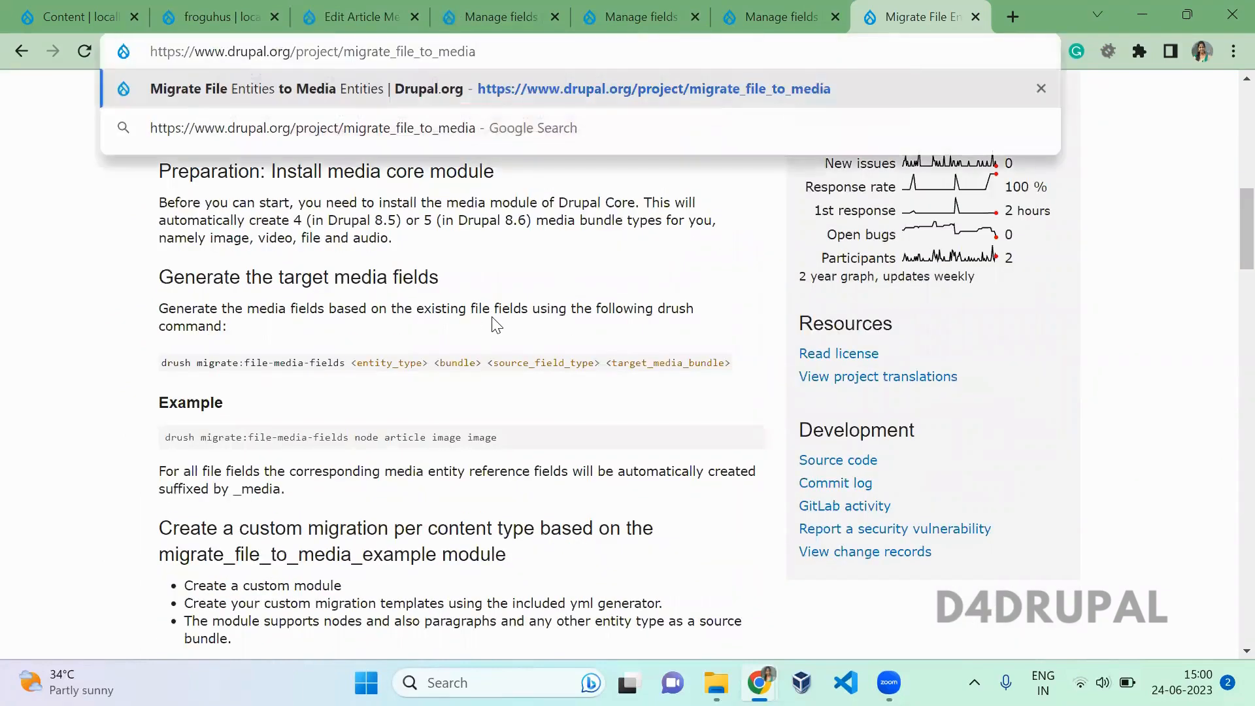
{"action": "scroll", "scroll_direction": "down", "scroll_amount": 3}
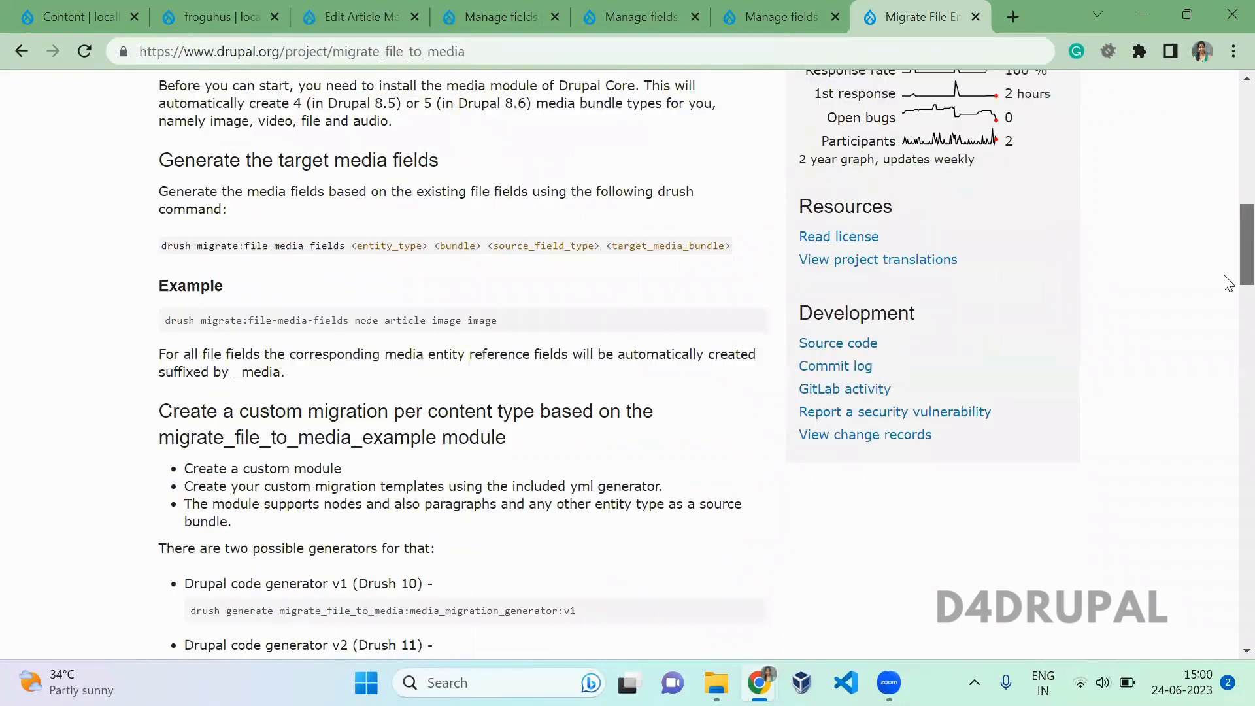
{"action": "left_click", "coordinate": [838, 314]}
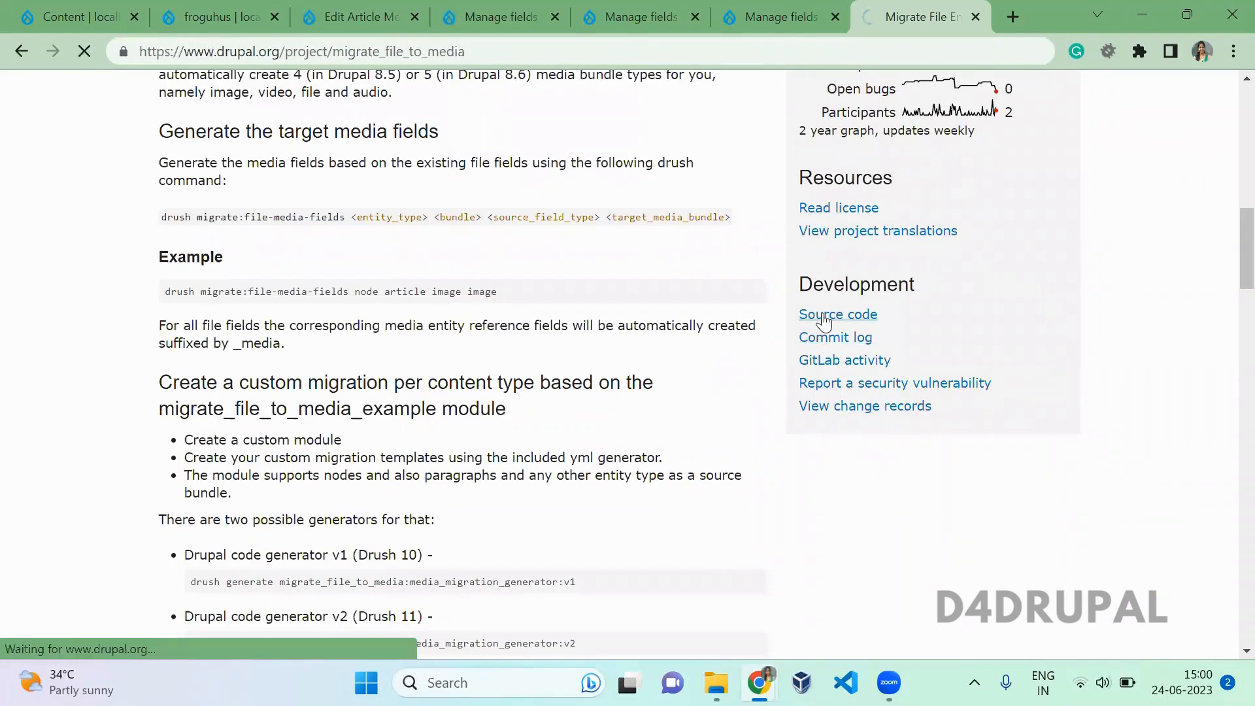
{"action": "left_click", "coordinate": [838, 314]}
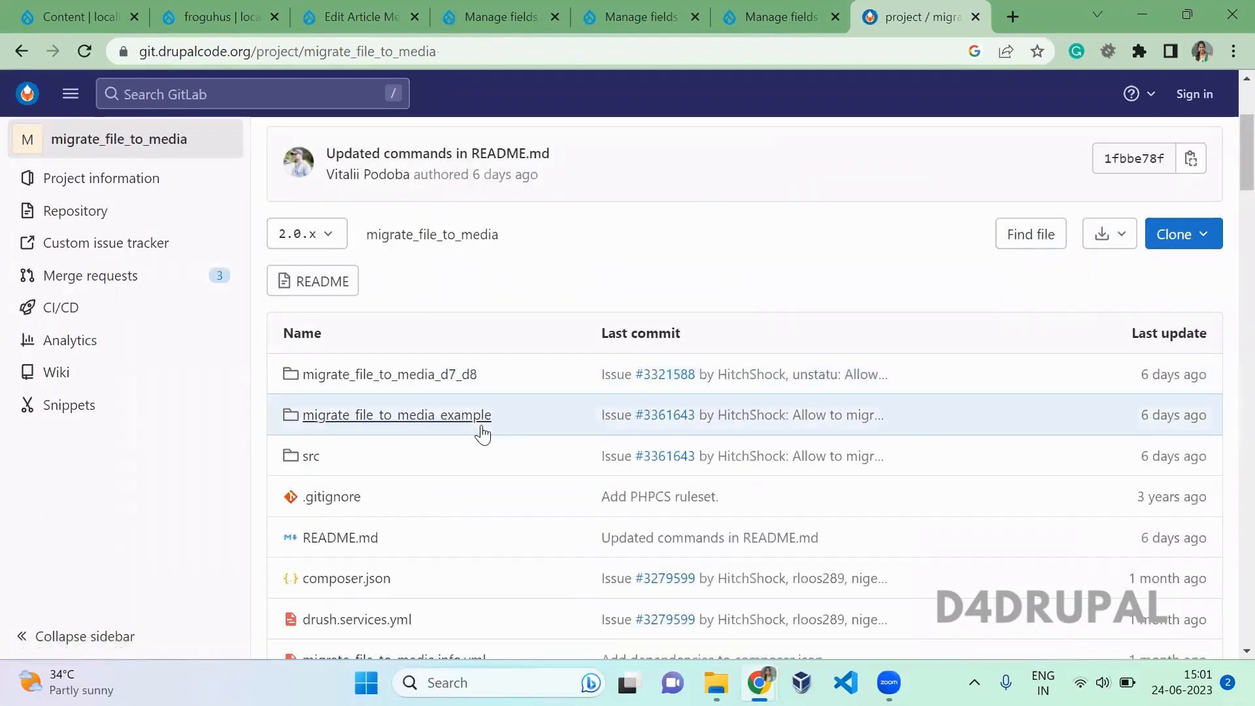
{"action": "left_click", "coordinate": [397, 414]}
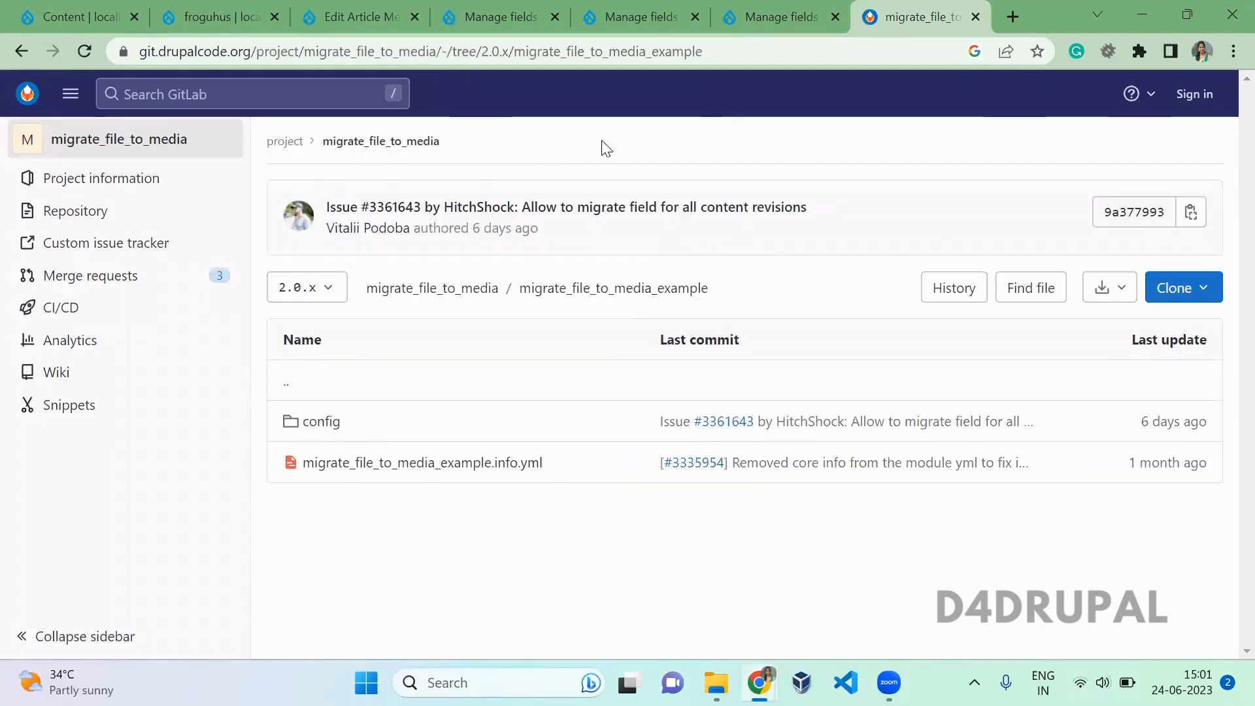
{"action": "left_click", "coordinate": [217, 16]}
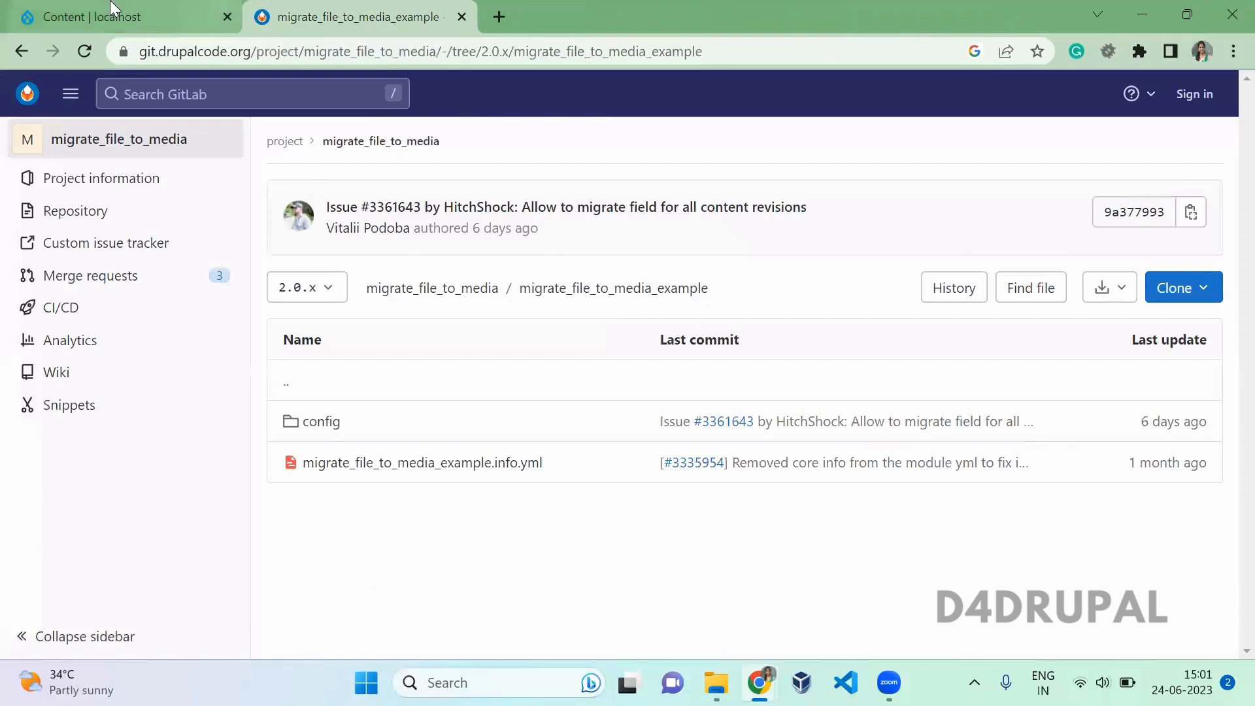
{"action": "left_click", "coordinate": [120, 15]}
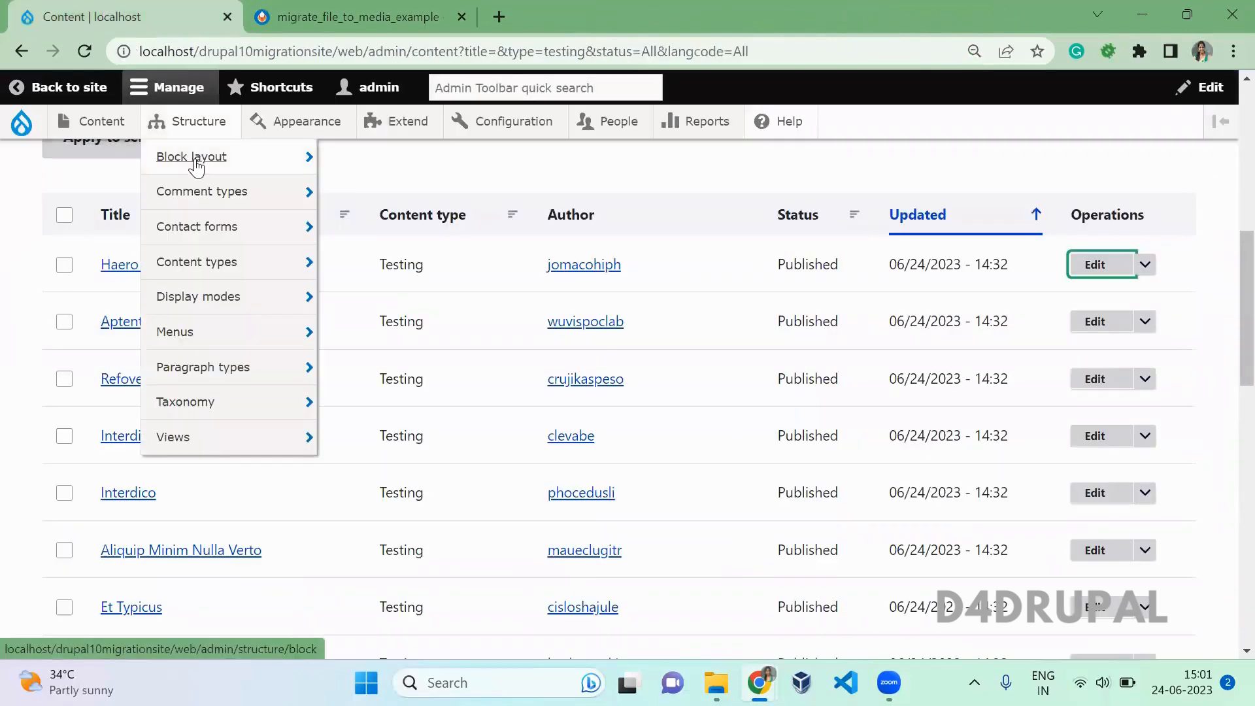
{"action": "mouse_move", "coordinate": [201, 190]}
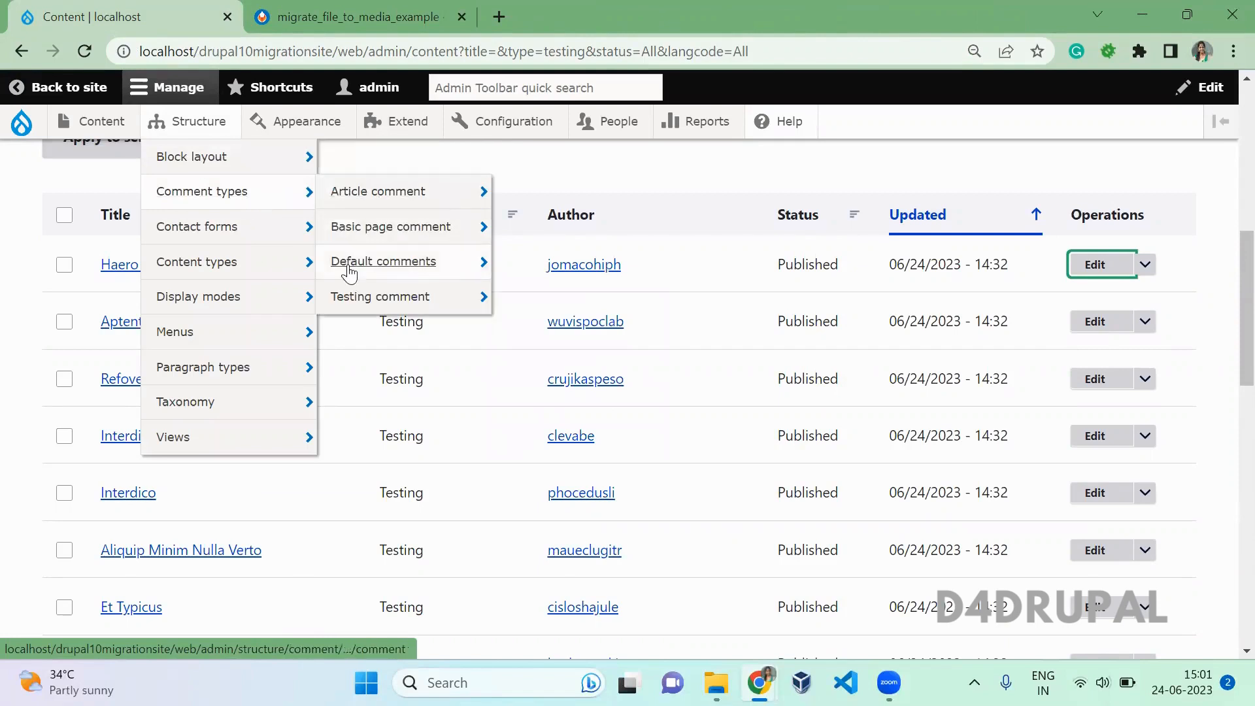
{"action": "mouse_move", "coordinate": [192, 157]}
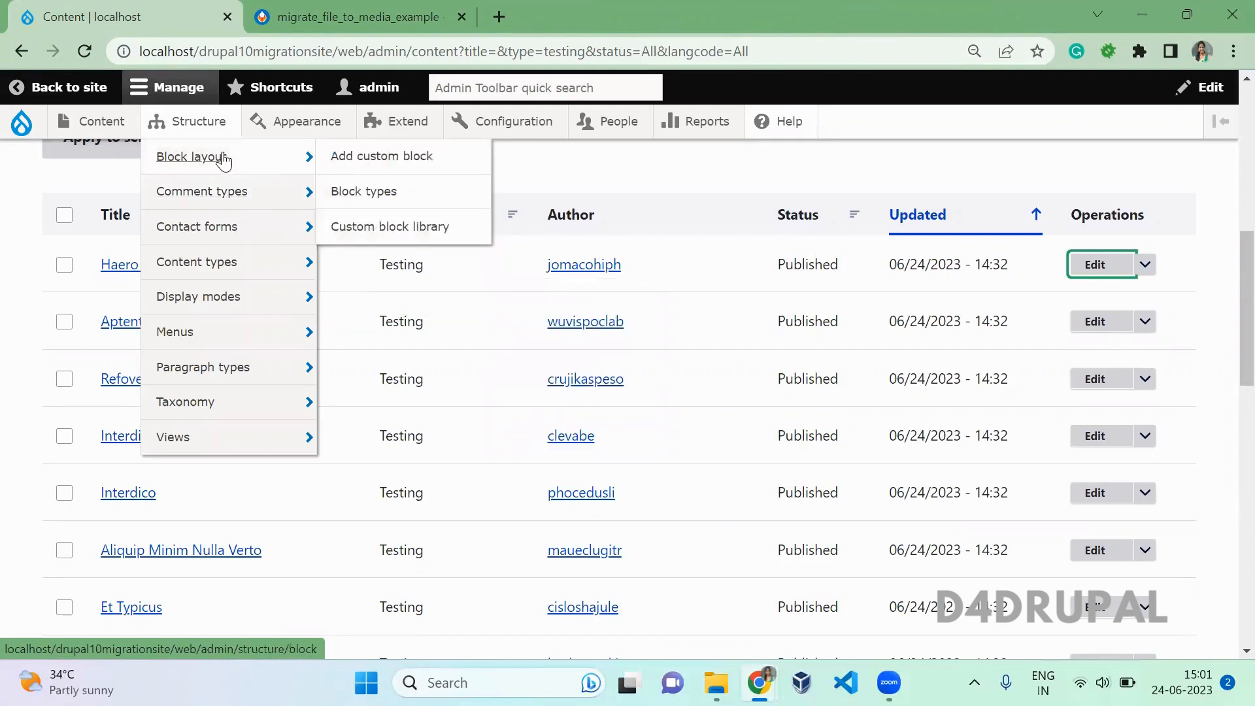
{"action": "mouse_move", "coordinate": [364, 192]}
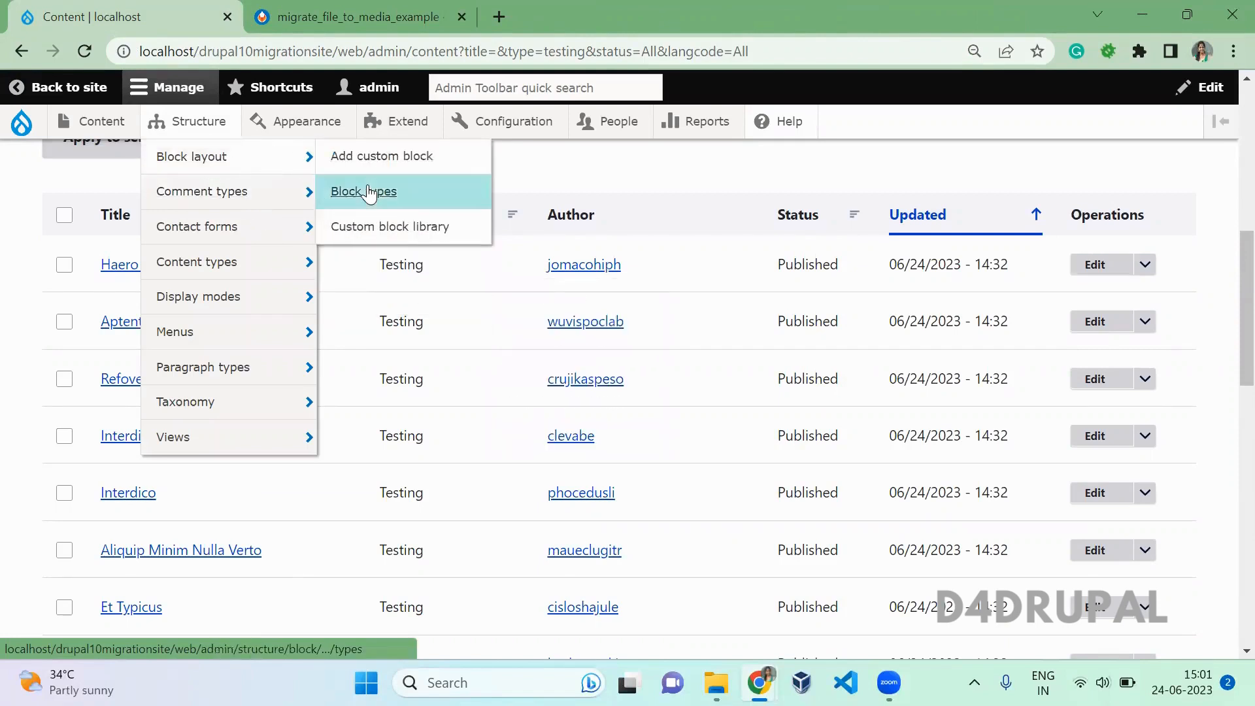
{"action": "left_click", "coordinate": [363, 191]}
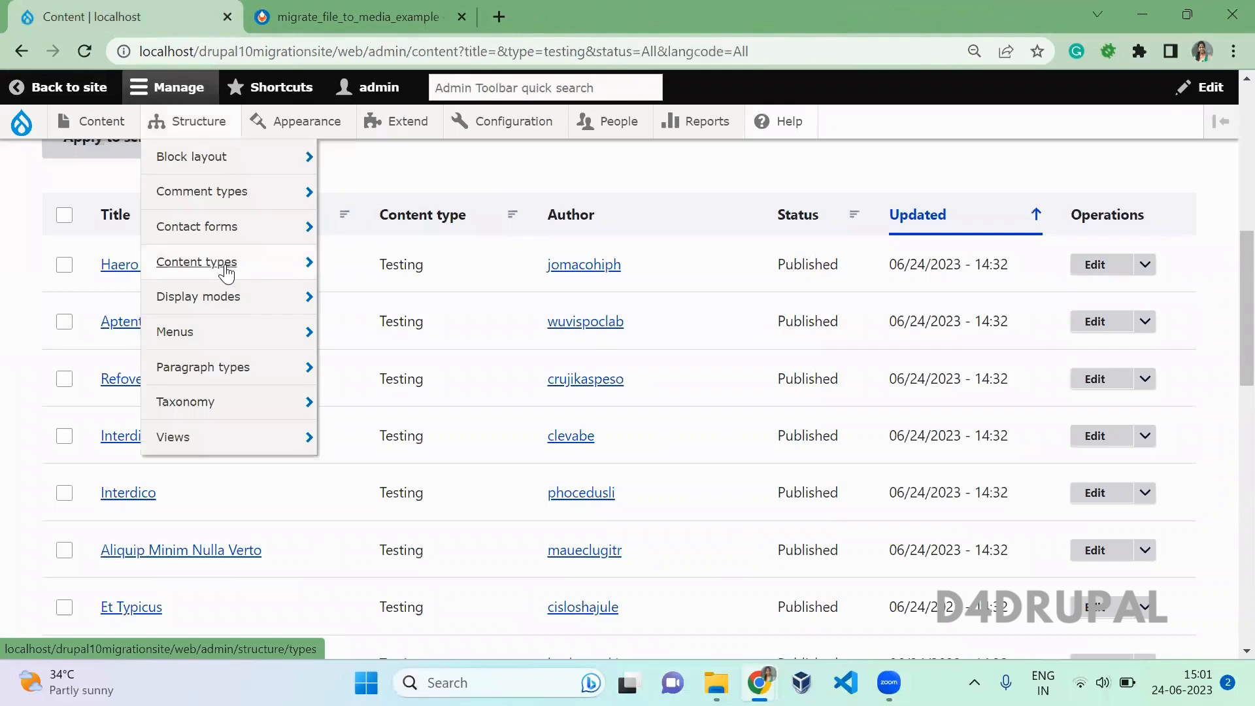
{"action": "mouse_move", "coordinate": [197, 296]}
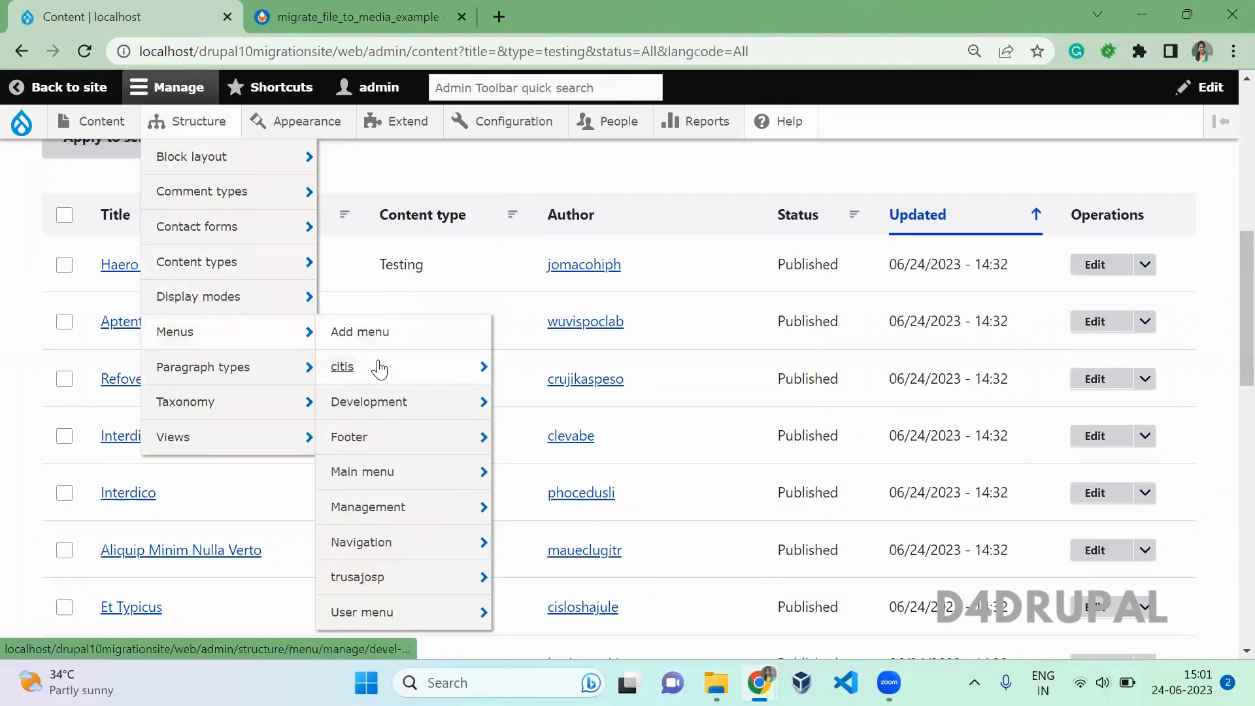
{"action": "mouse_move", "coordinate": [357, 576]}
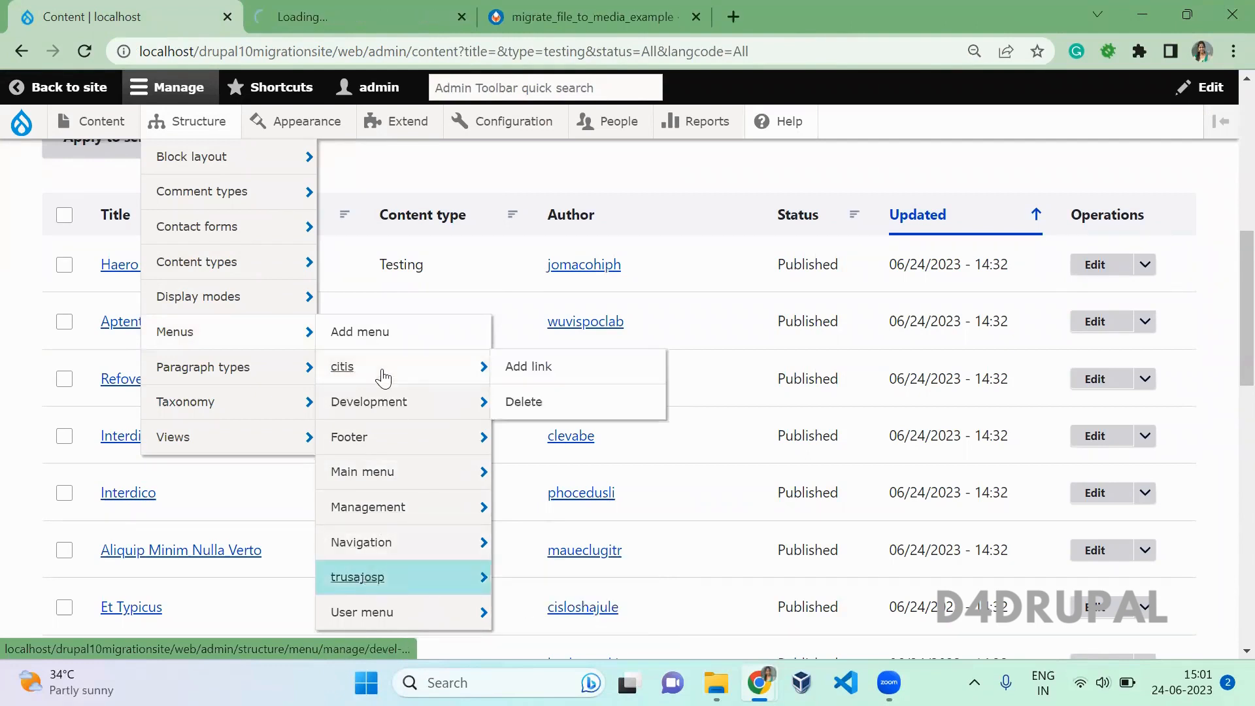
{"action": "left_click", "coordinate": [357, 577]}
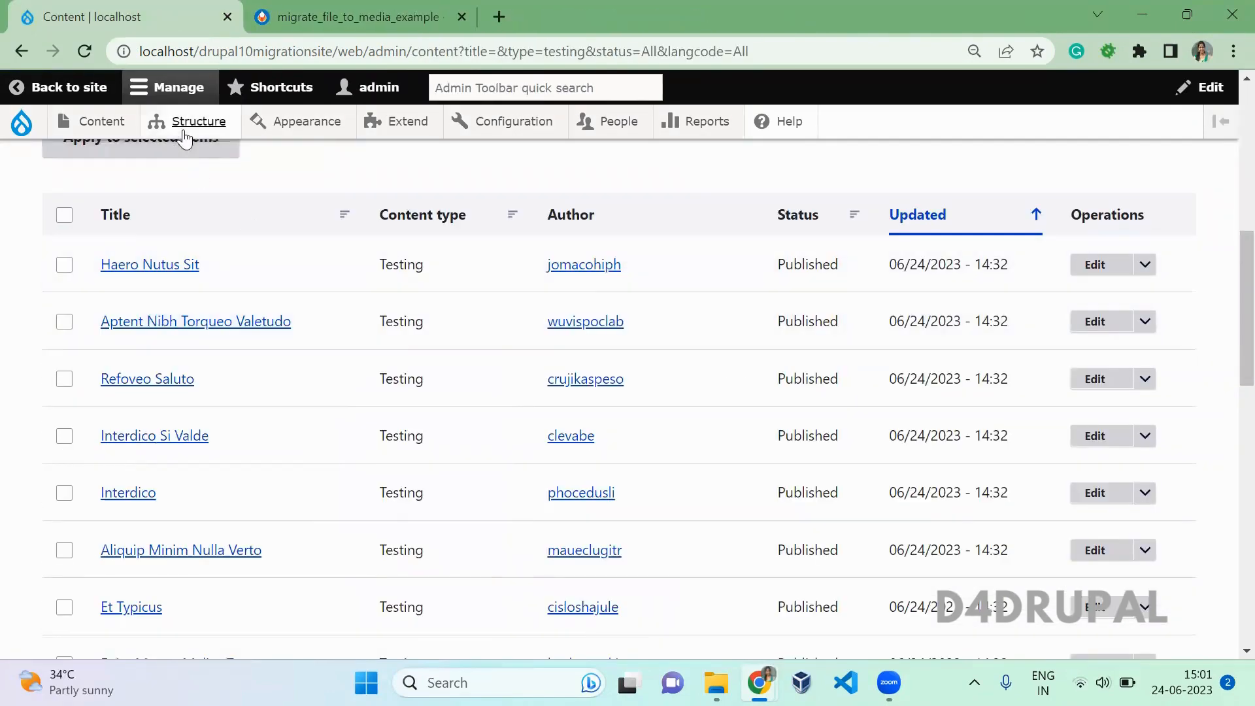
{"action": "left_click", "coordinate": [199, 121]}
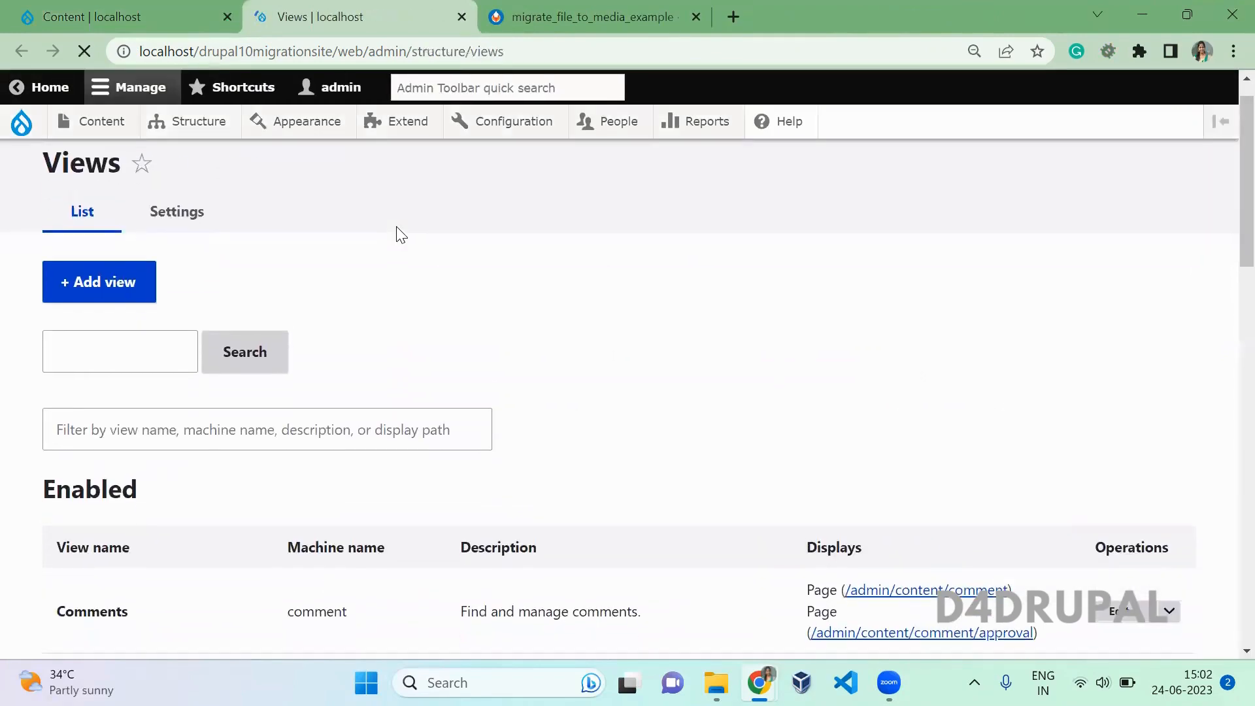
Scroll through the migrated Views list and open the site's front page in a new tab
{"action": "scroll", "scroll_direction": "down", "scroll_amount": 3}
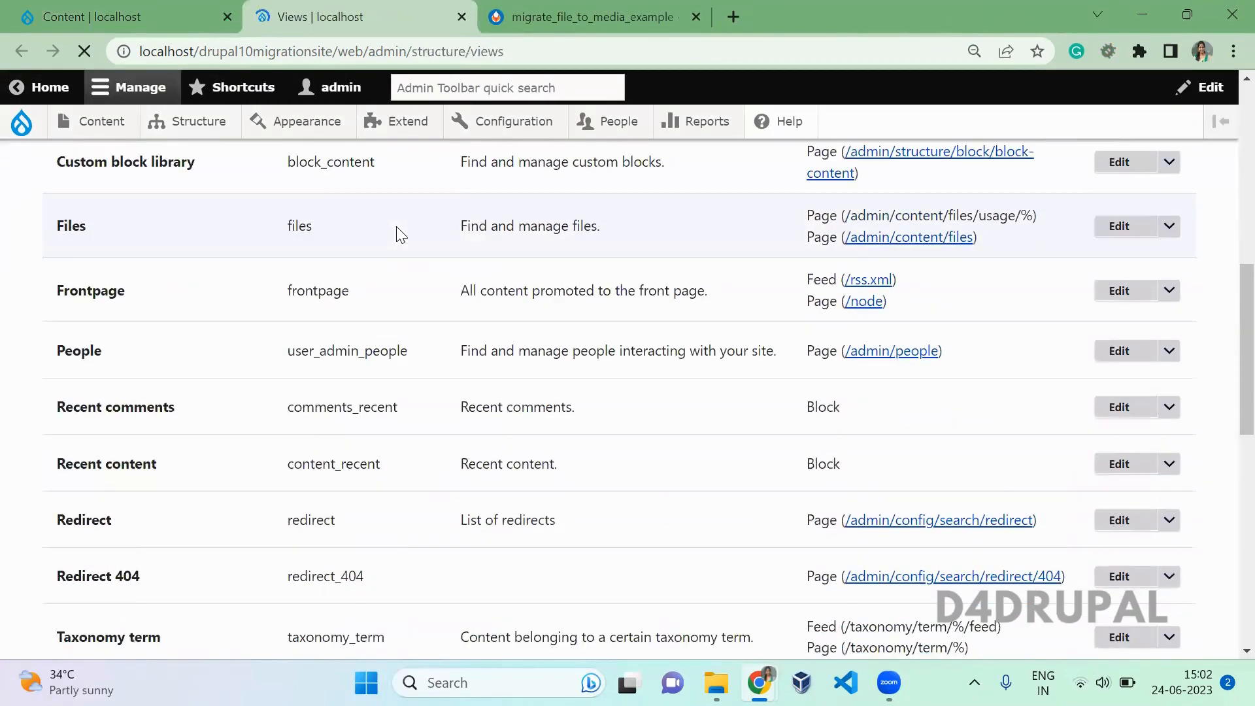
{"action": "scroll", "scroll_direction": "down", "scroll_amount": 3}
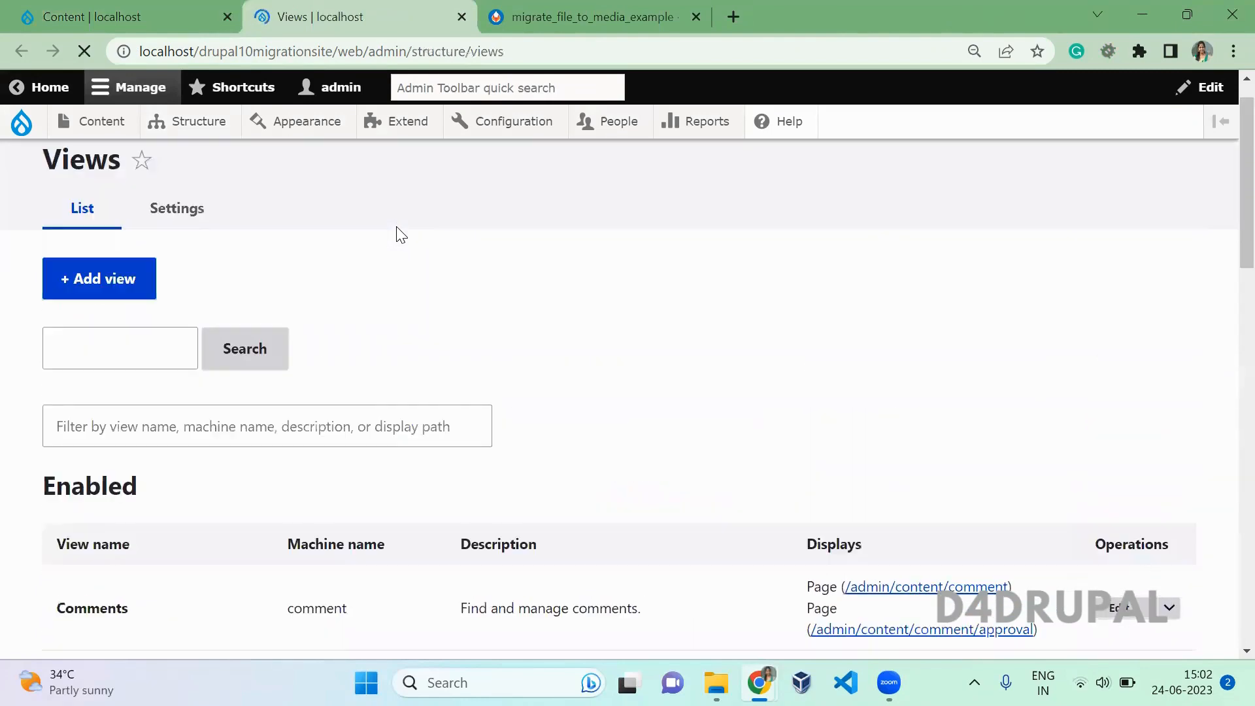
{"action": "mouse_move", "coordinate": [243, 86]}
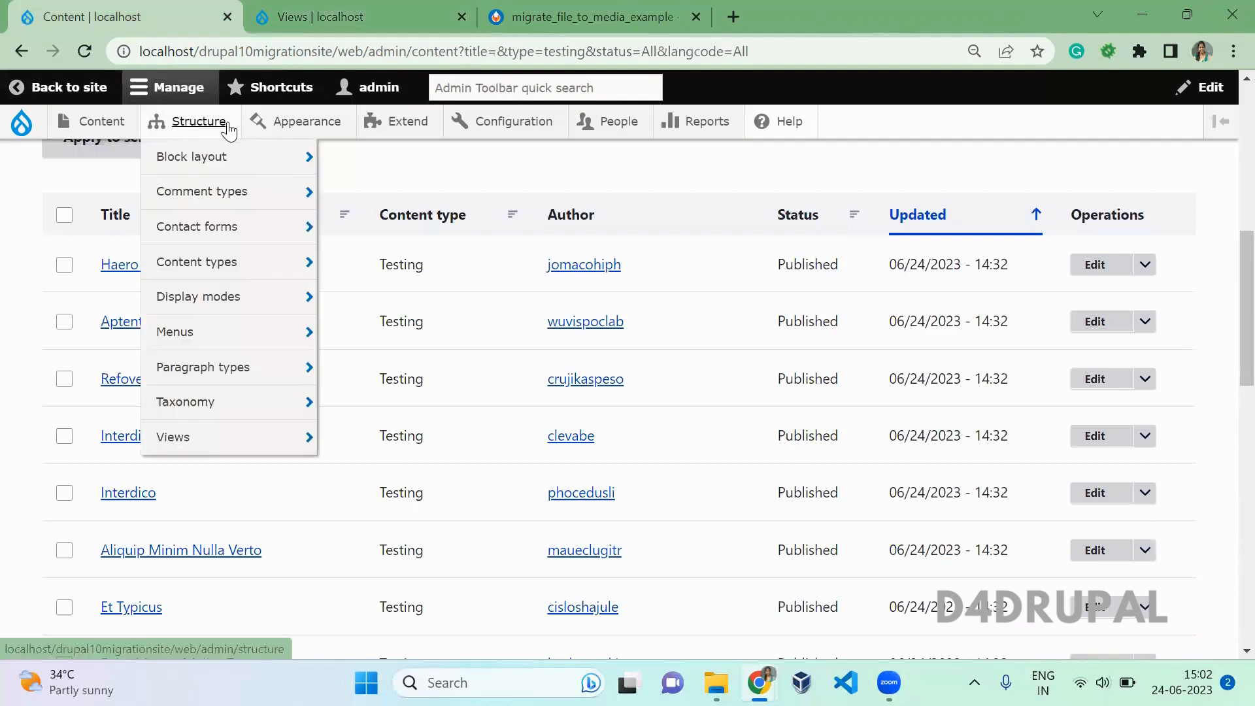
{"action": "left_click", "coordinate": [408, 121]}
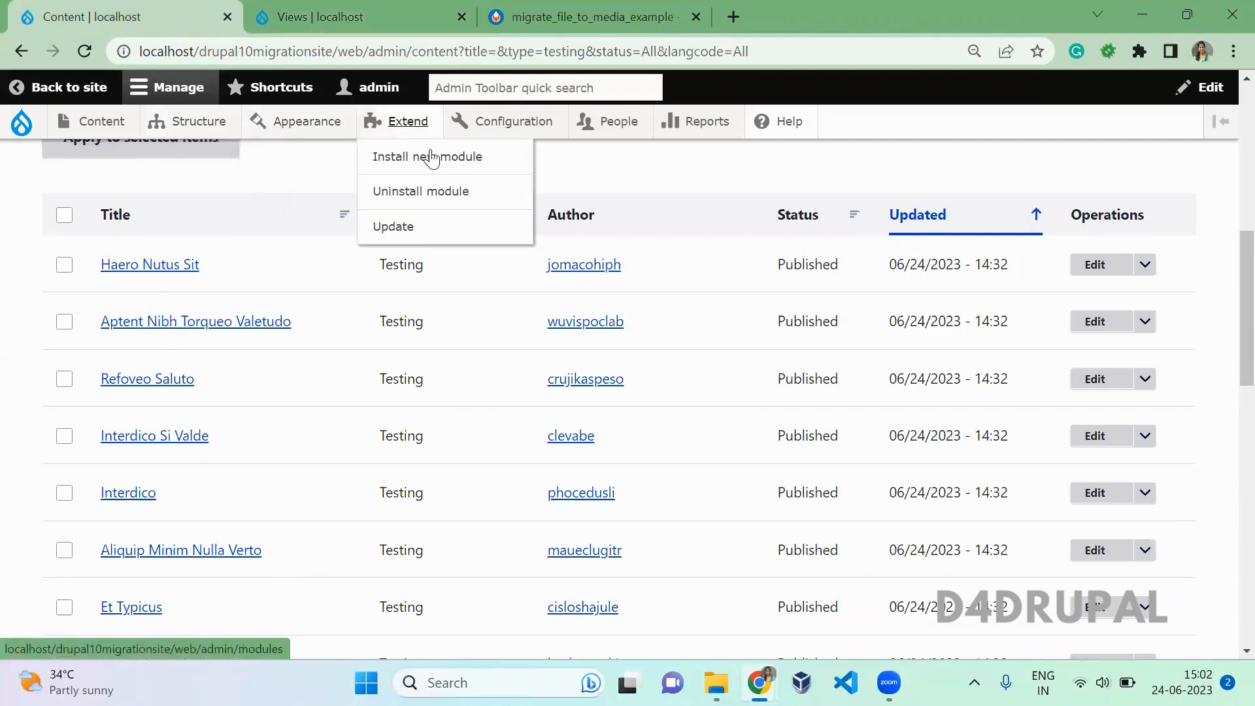
{"action": "left_click", "coordinate": [515, 121]}
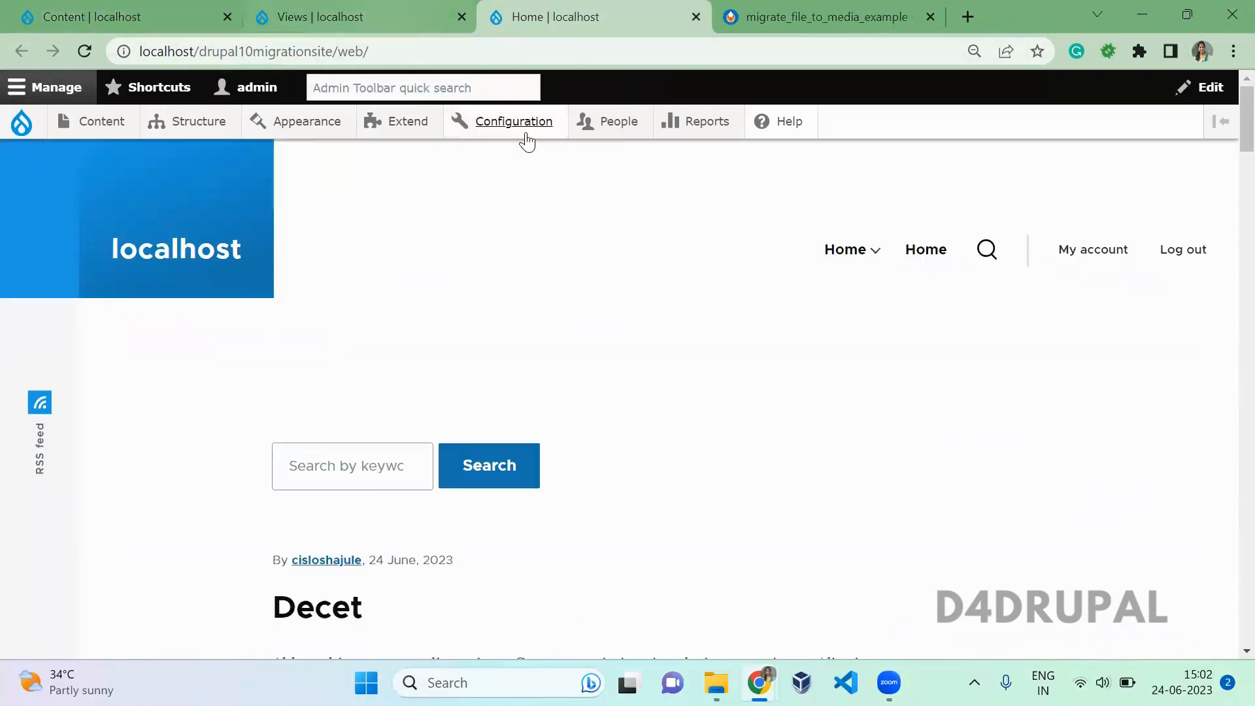
Open Basic site settings, then return to Configuration to reach URL aliases
{"action": "left_click", "coordinate": [514, 120]}
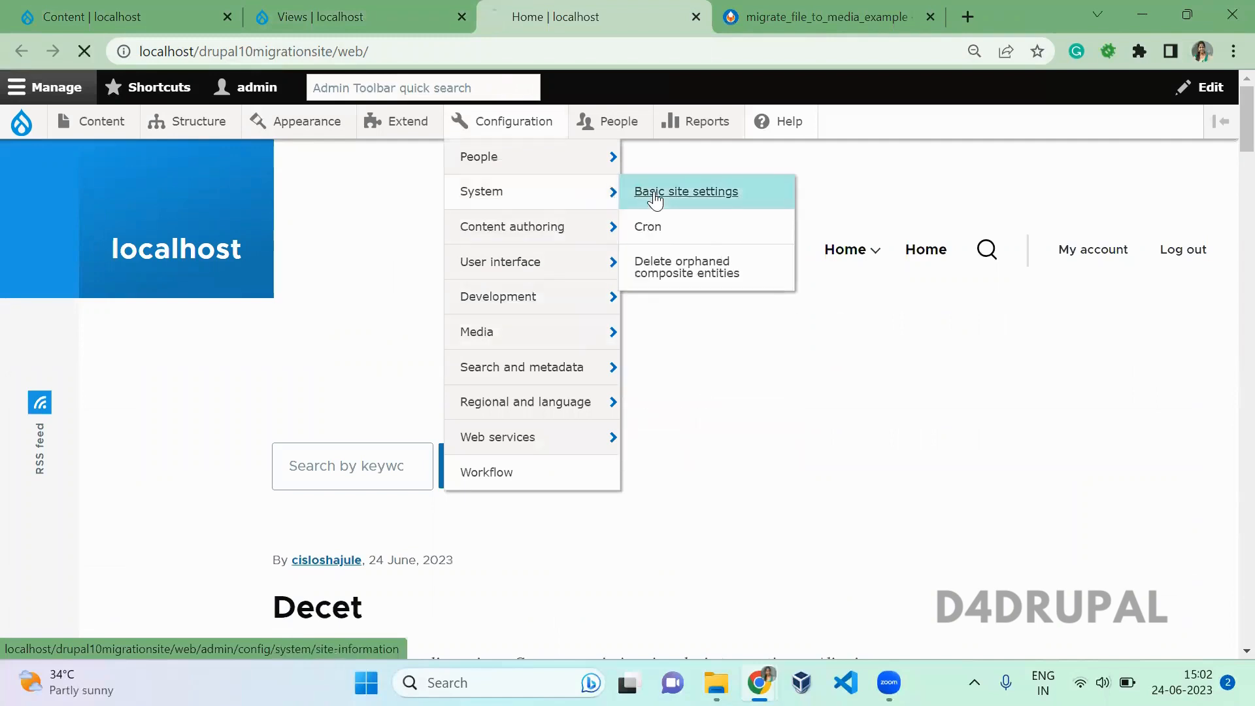
{"action": "left_click", "coordinate": [685, 192]}
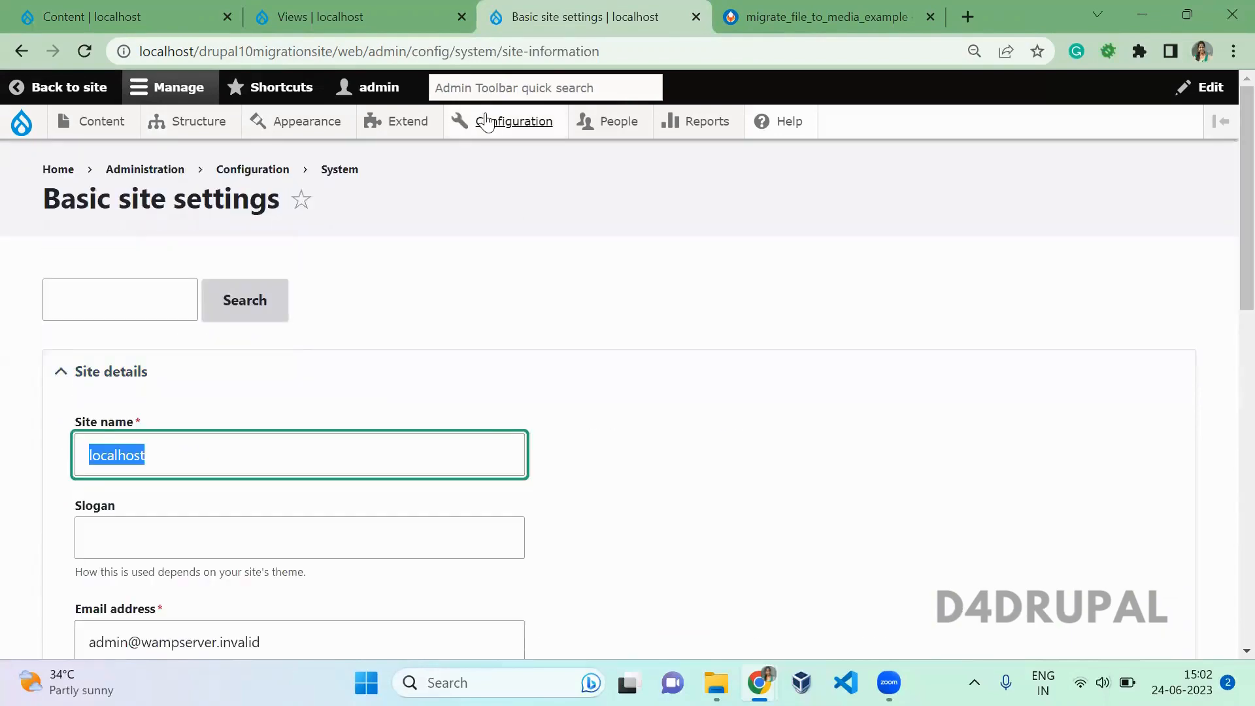
{"action": "left_click", "coordinate": [516, 121]}
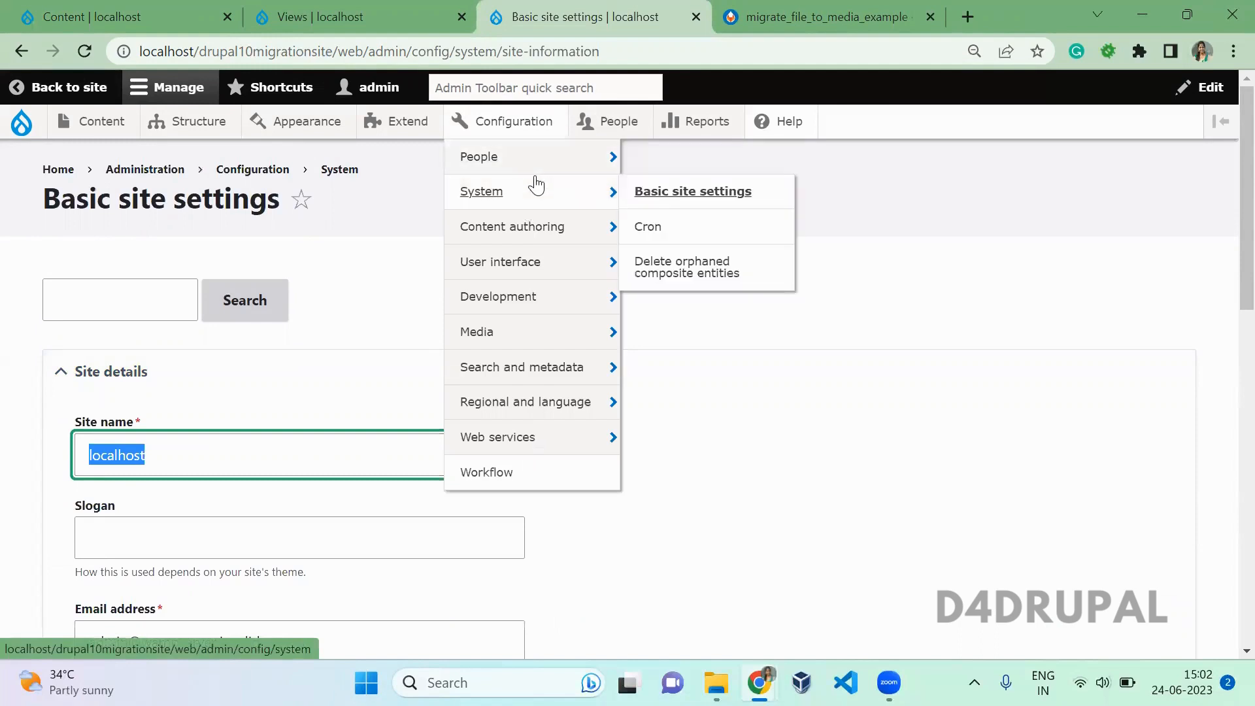
{"action": "mouse_move", "coordinate": [499, 261]}
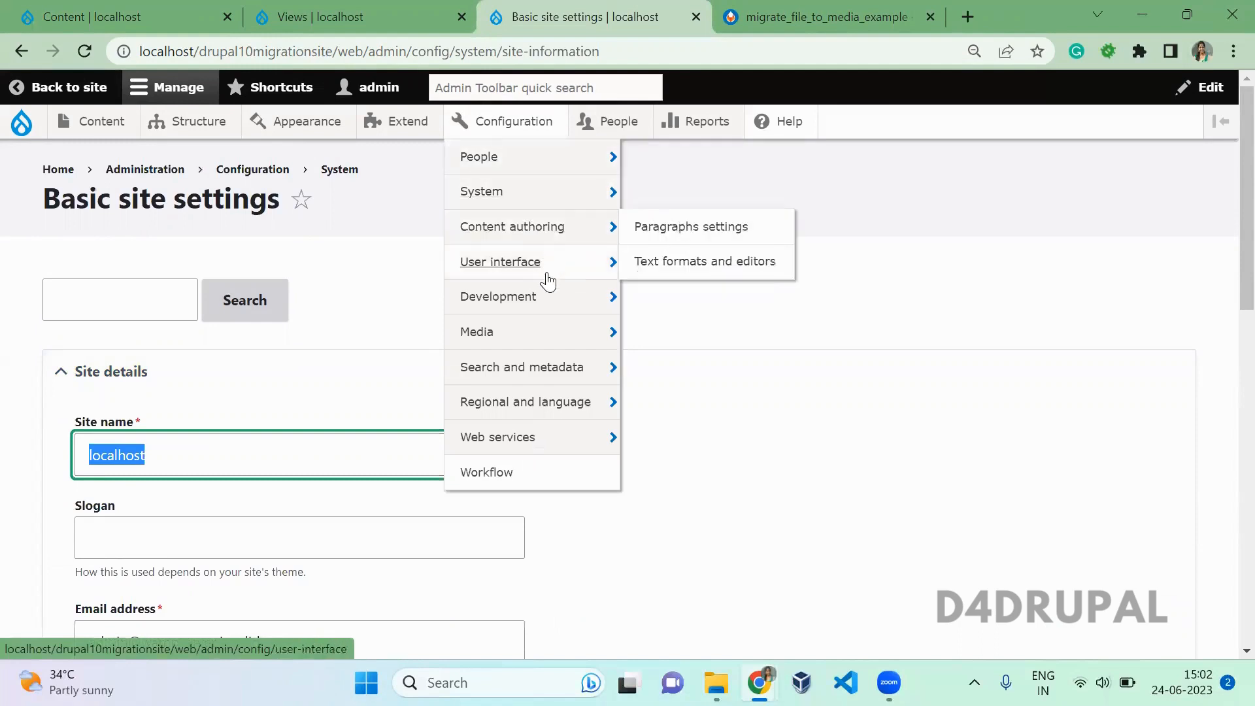
{"action": "mouse_move", "coordinate": [477, 332]}
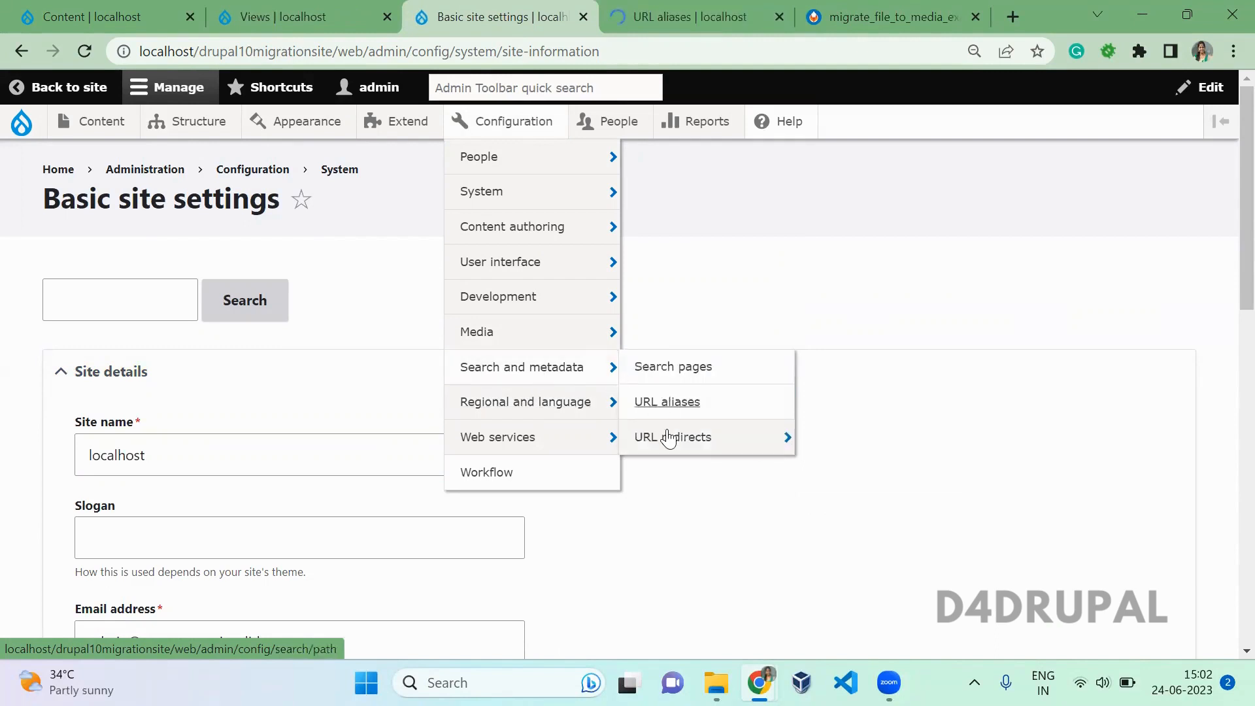
Review the migrated URL redirects, then scroll the URL aliases mapped to node paths
{"action": "left_click", "coordinate": [673, 436]}
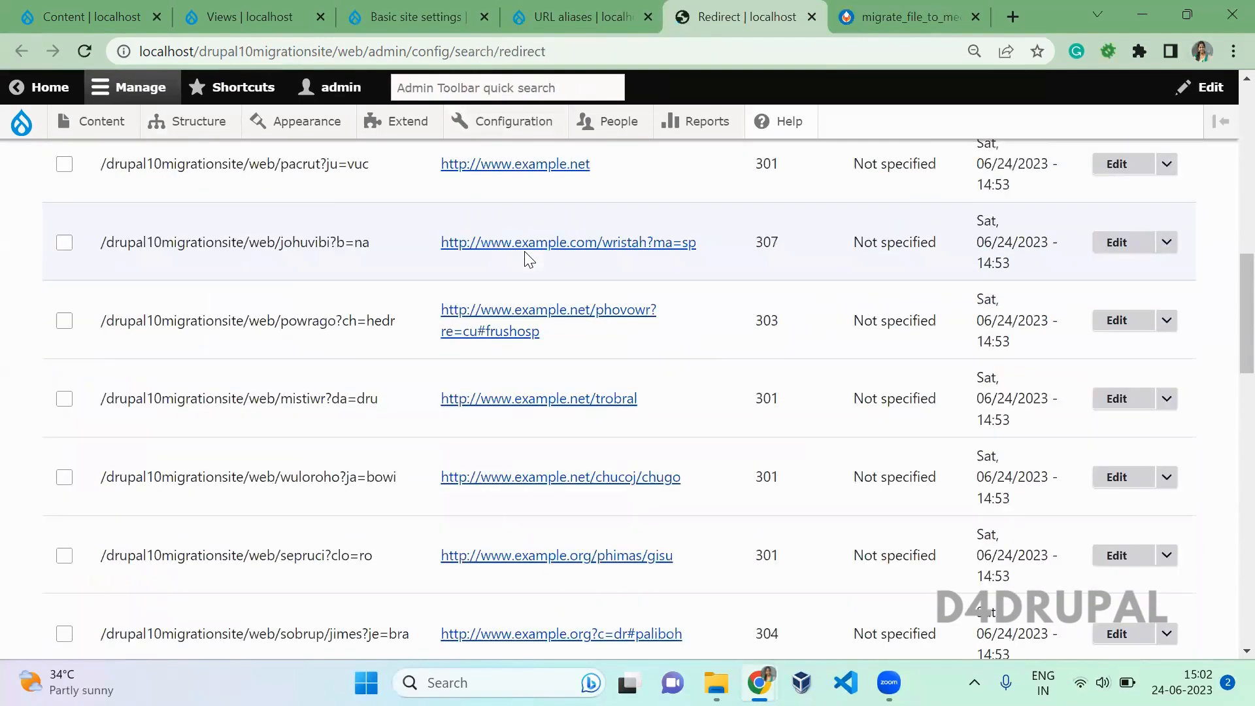
{"action": "scroll", "scroll_direction": "down", "scroll_amount": 3}
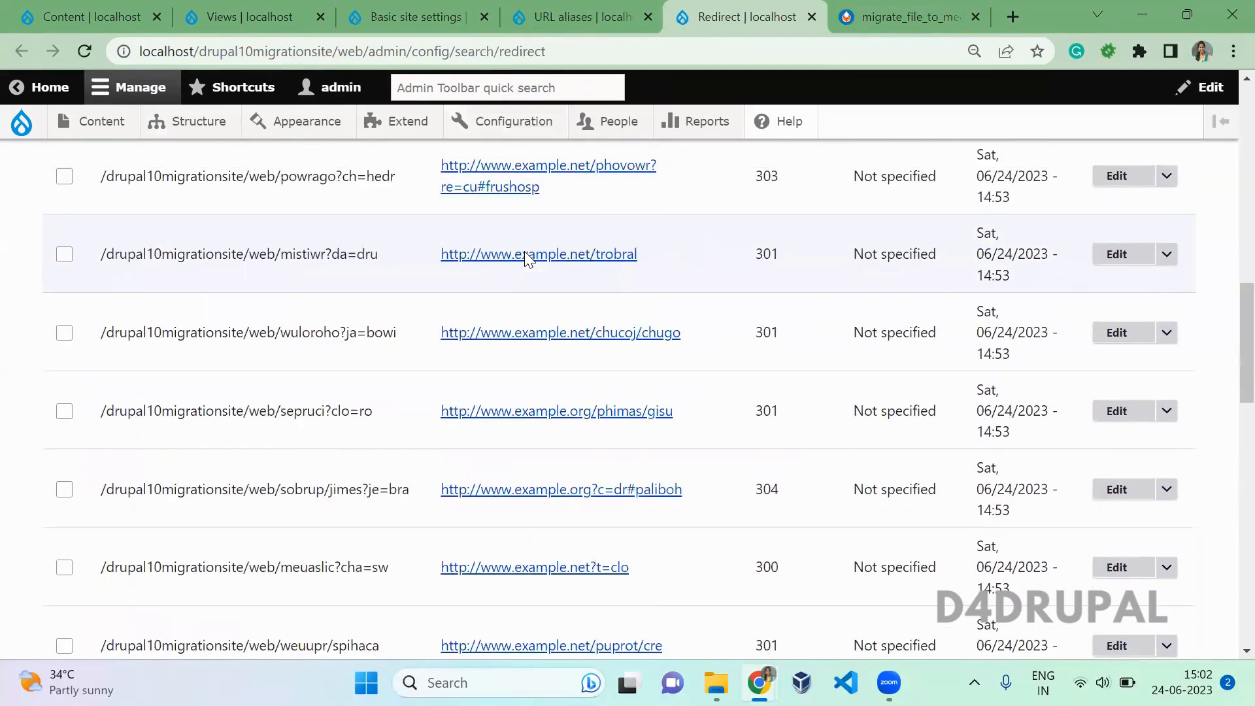
{"action": "left_click", "coordinate": [577, 17]}
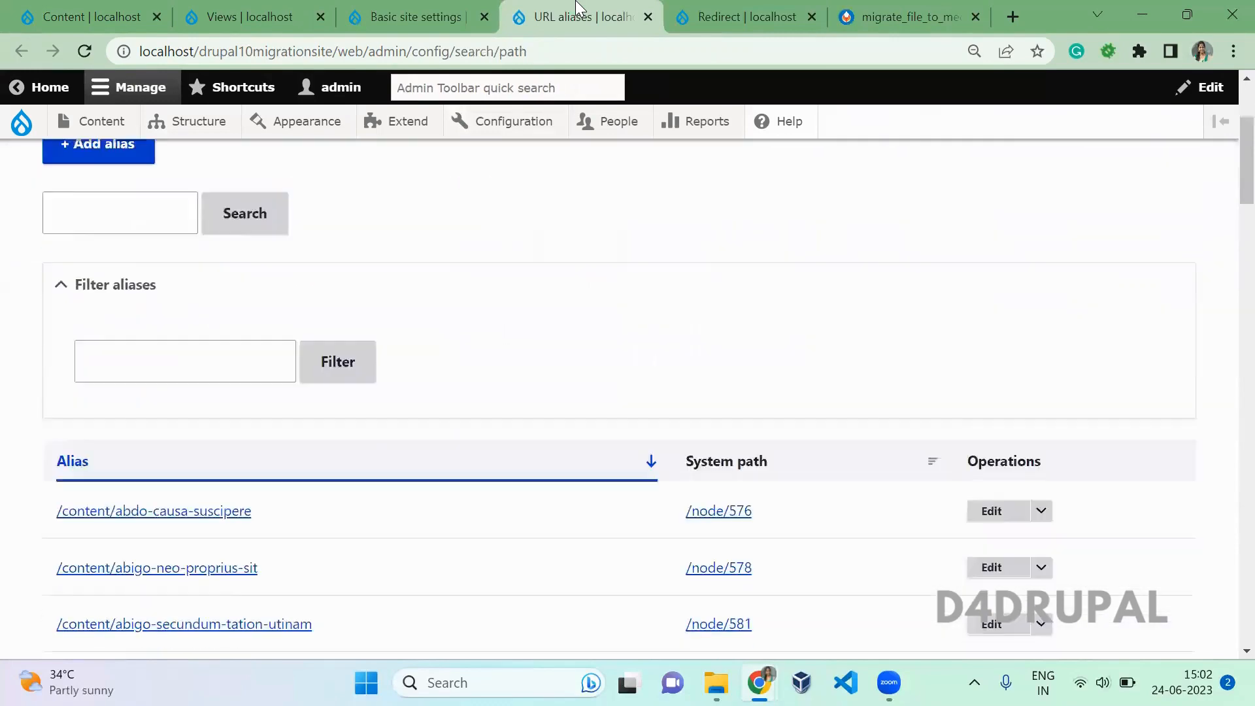
{"action": "scroll", "scroll_direction": "down", "scroll_amount": 3}
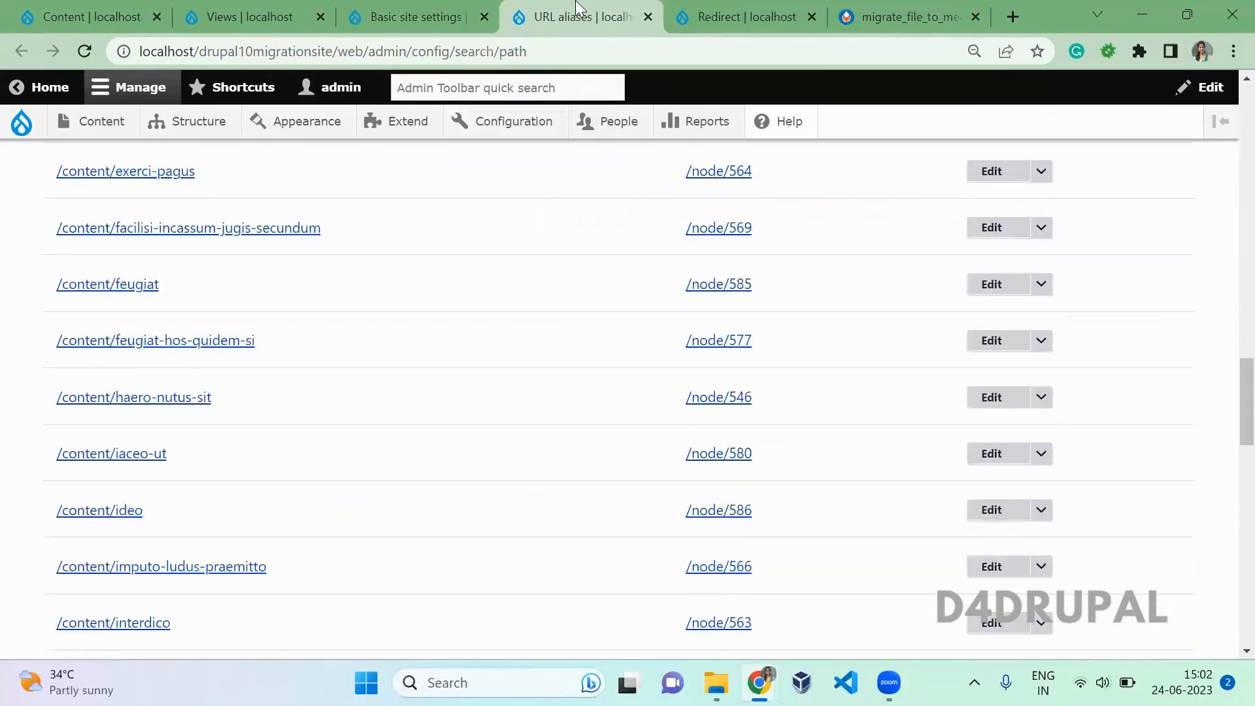
Review Basic site settings showing site name localhost and the admin email
{"action": "left_click", "coordinate": [414, 17]}
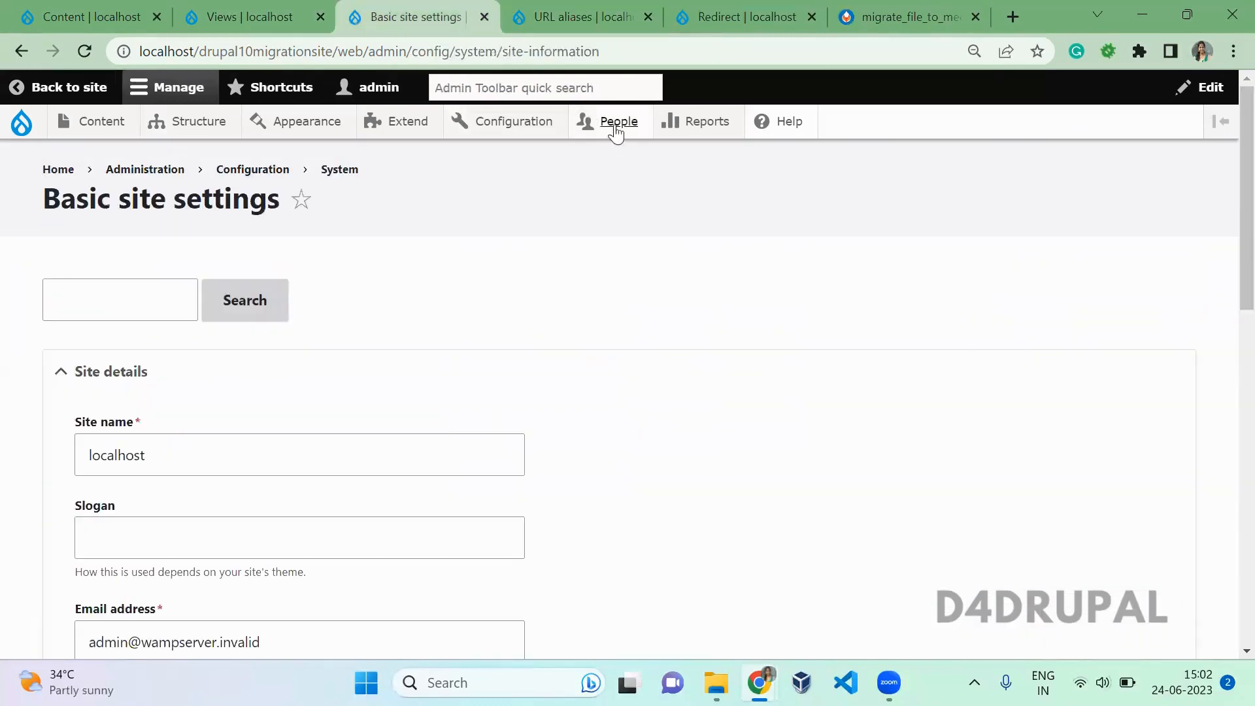
{"action": "left_click", "coordinate": [705, 121]}
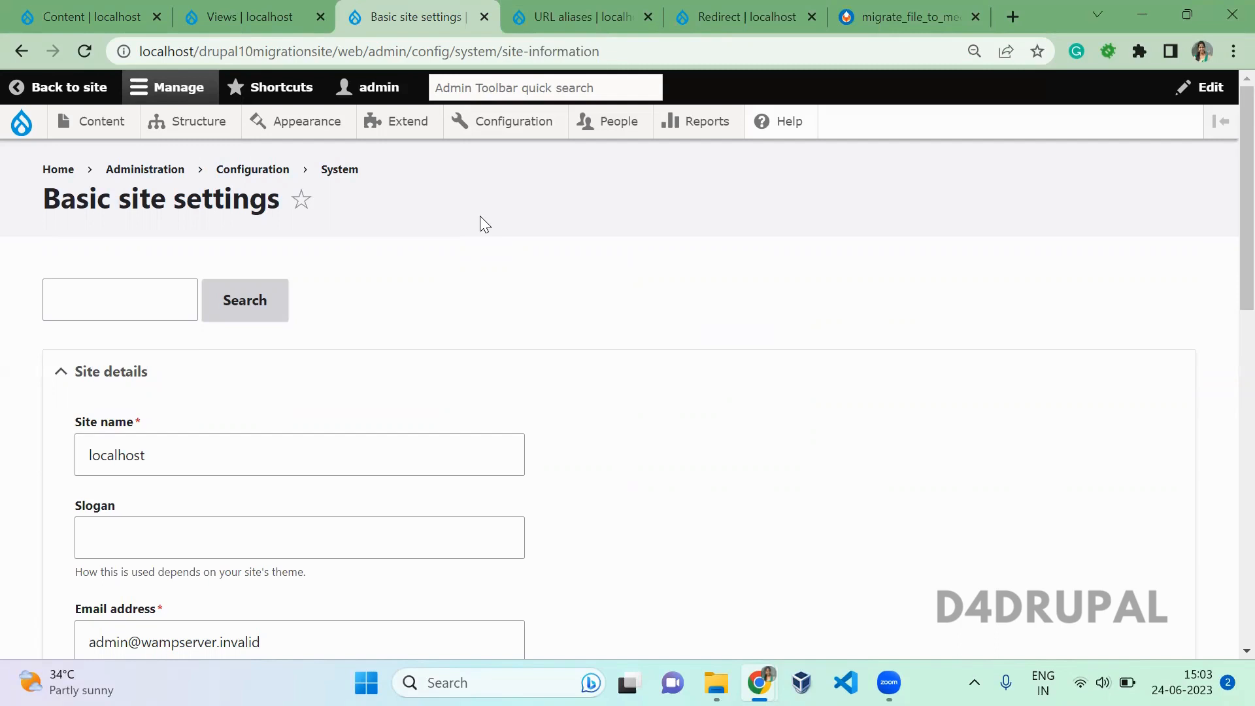
{"action": "mouse_move", "coordinate": [1000, 572]}
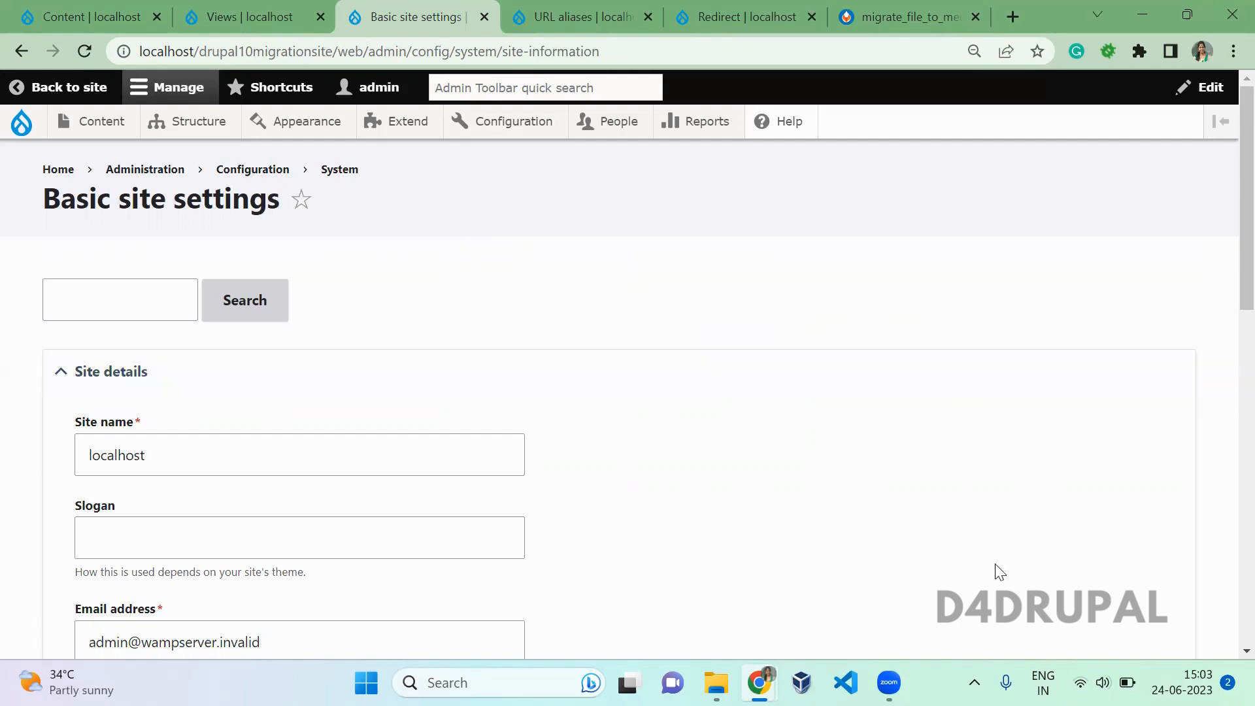